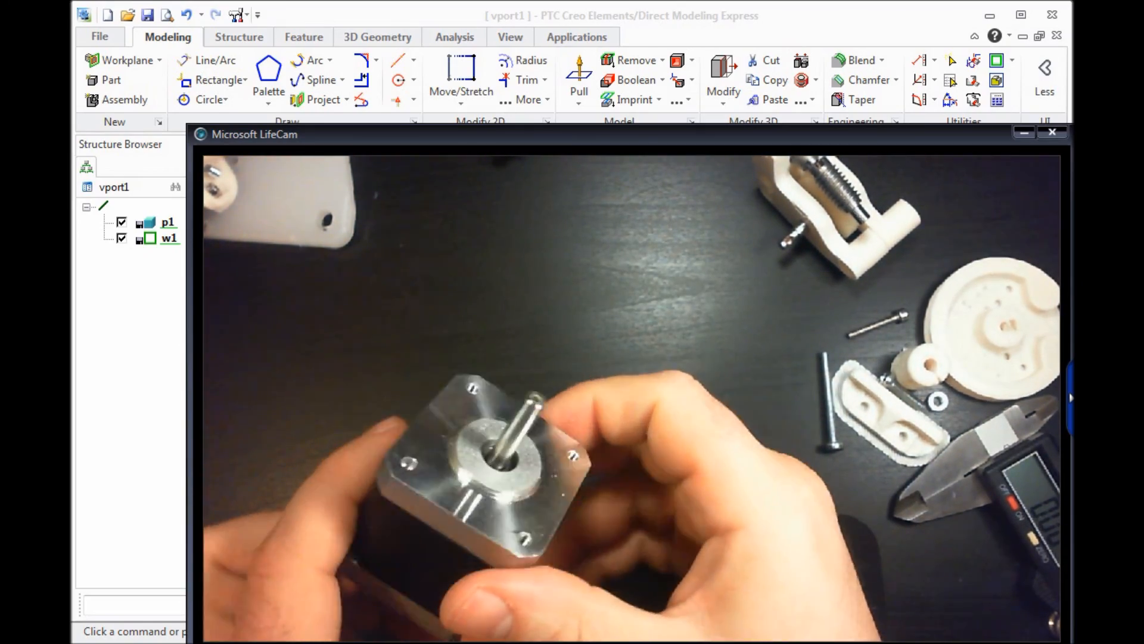
Step: Show the motor's 47.00 mm caliper reading on the webcam, then close LifeCam
{"action": "left_click", "coordinate": [1051, 132]}
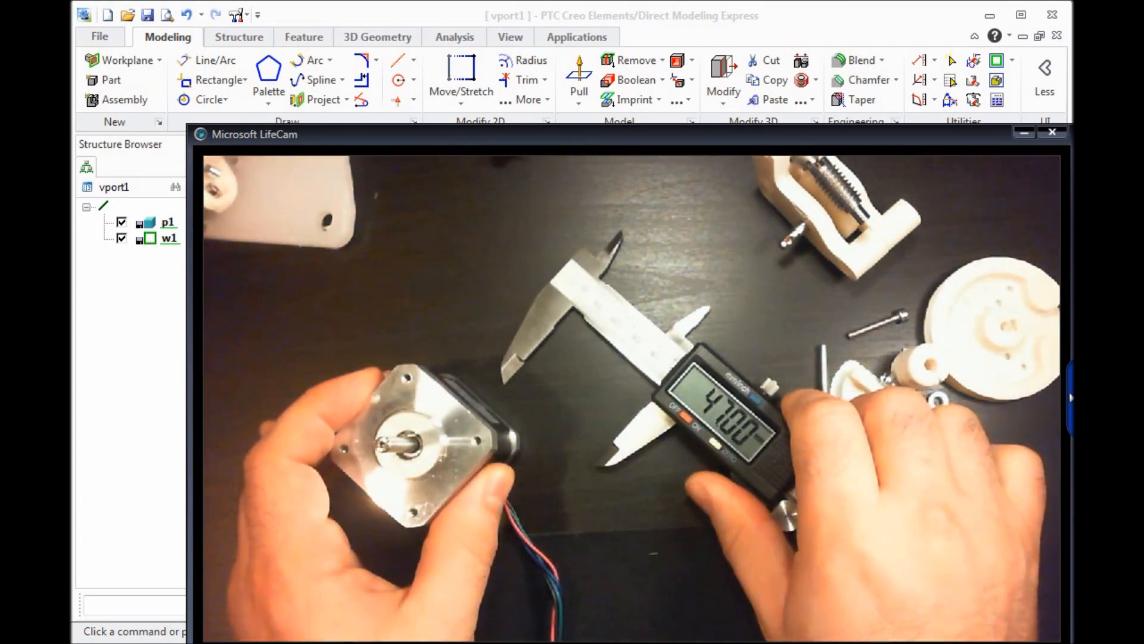
{"action": "left_click", "coordinate": [1051, 133]}
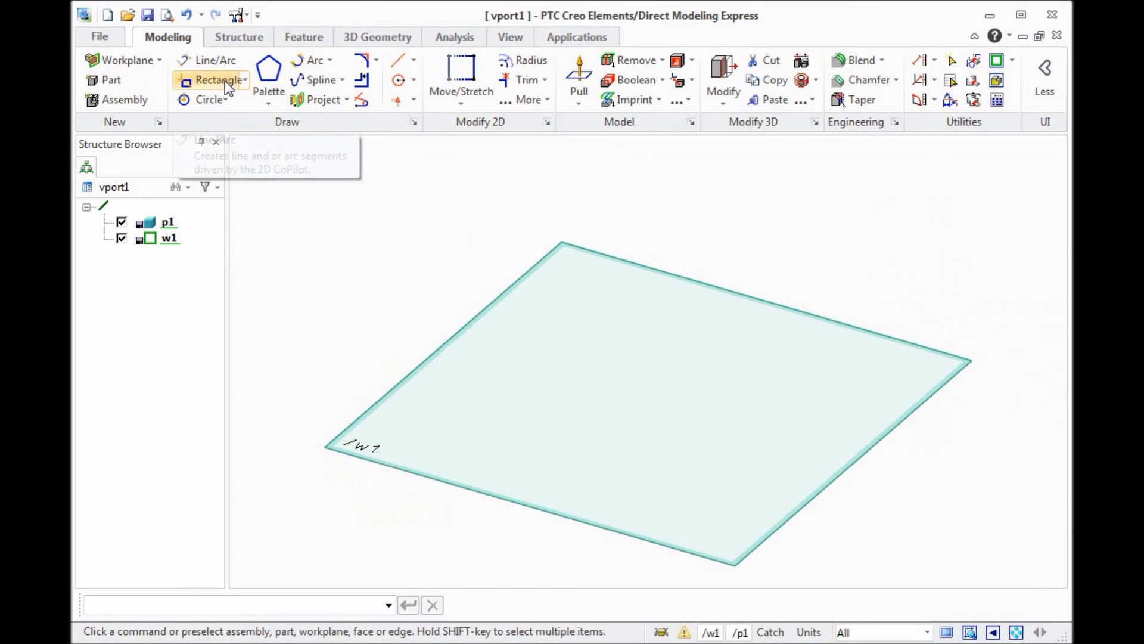
Step: Sketch a 42 by 42 rectangle on workplane w1
{"action": "left_click", "coordinate": [578, 330]}
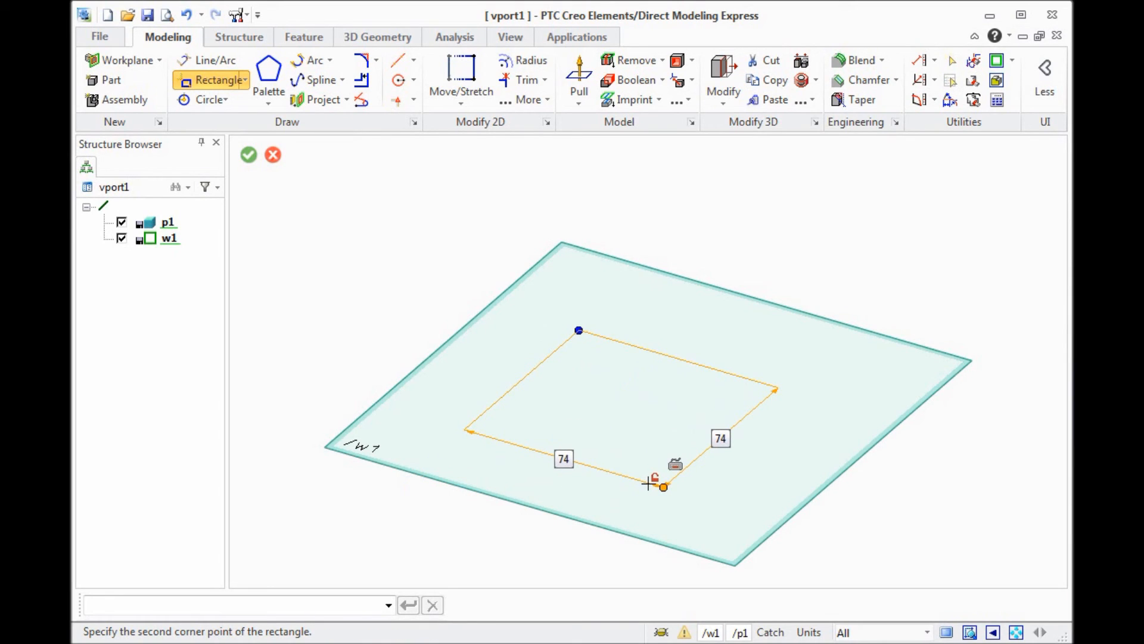
{"action": "type", "text": "4"}
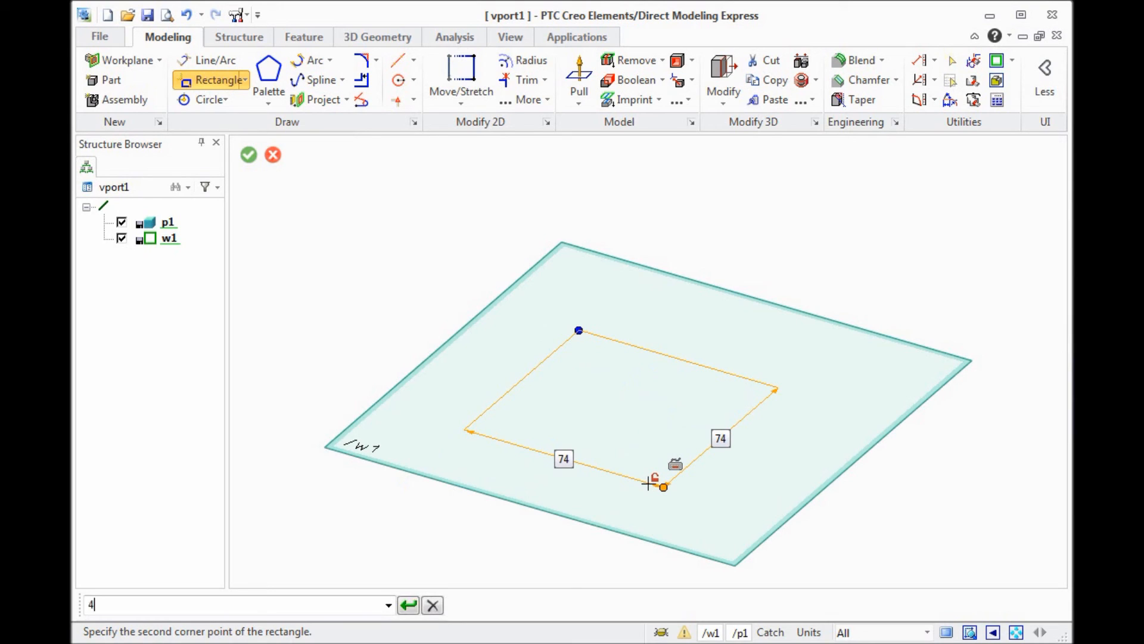
{"action": "type", "text": "2"}
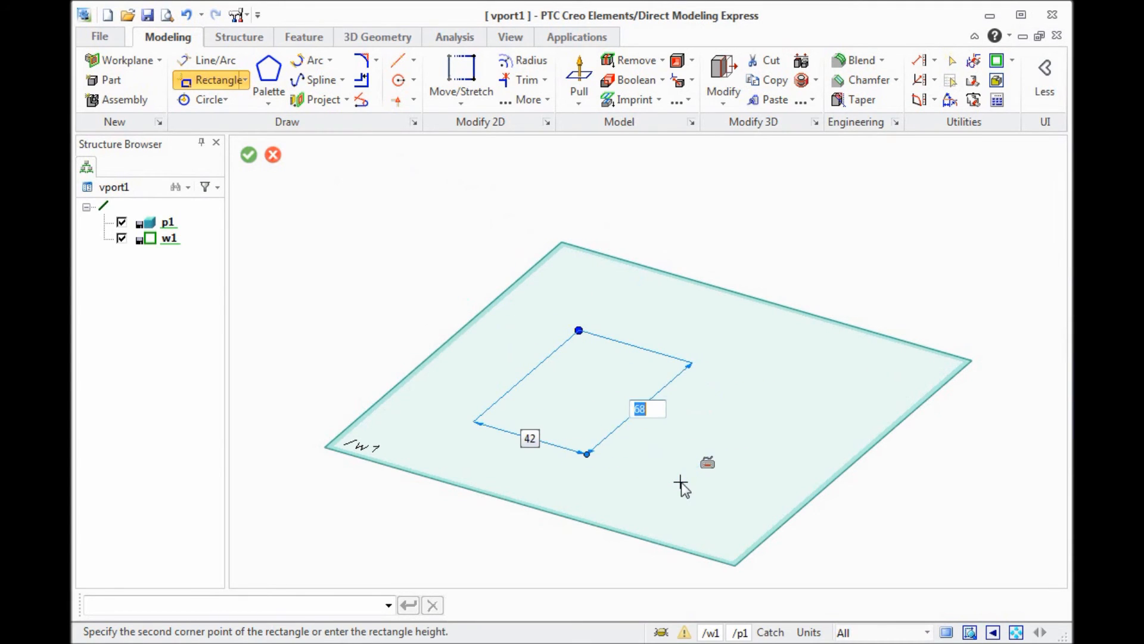
{"action": "type", "text": "42"}
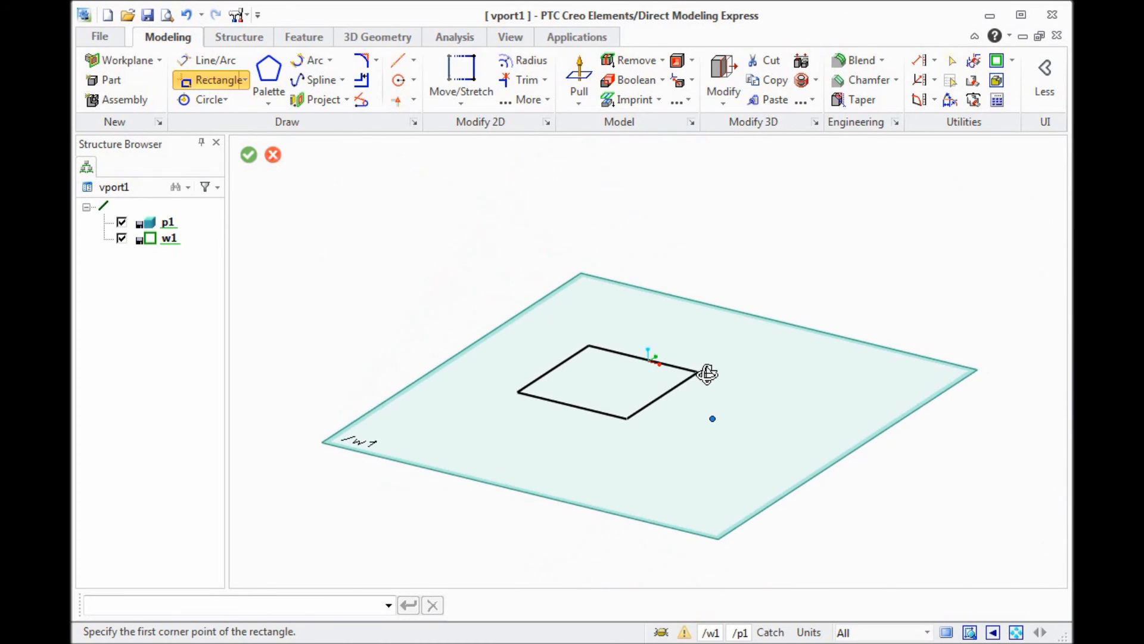
Step: Pull the square profile into a block about 46.9 mm tall
{"action": "left_click", "coordinate": [579, 73]}
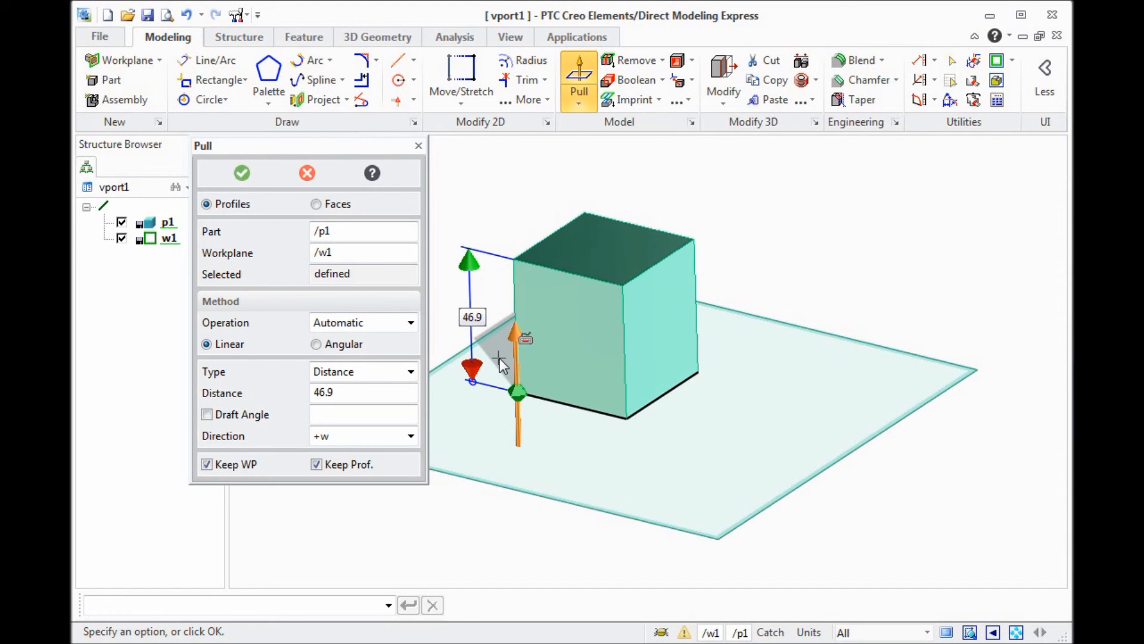
{"action": "left_click", "coordinate": [241, 172]}
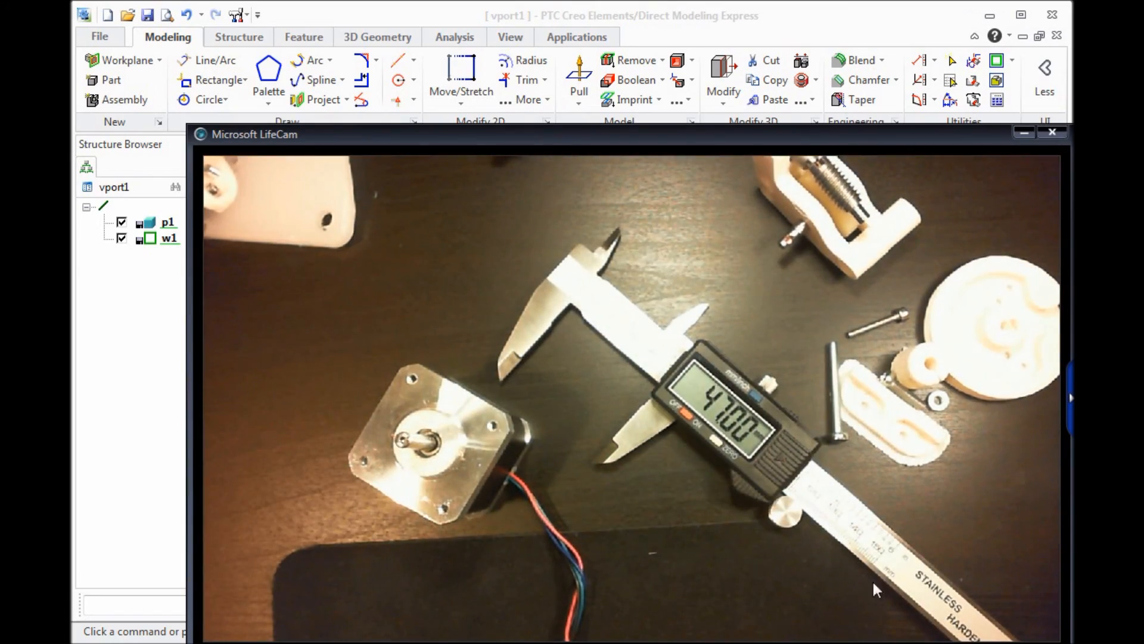
{"action": "mouse_move", "coordinate": [511, 426]}
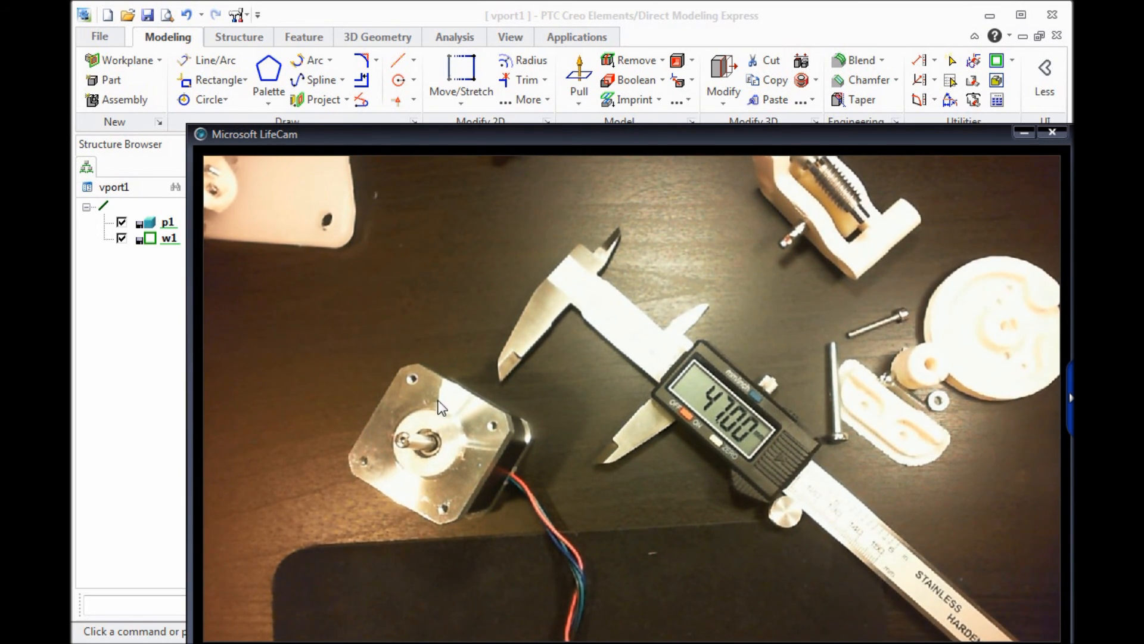
{"action": "mouse_move", "coordinate": [631, 539]}
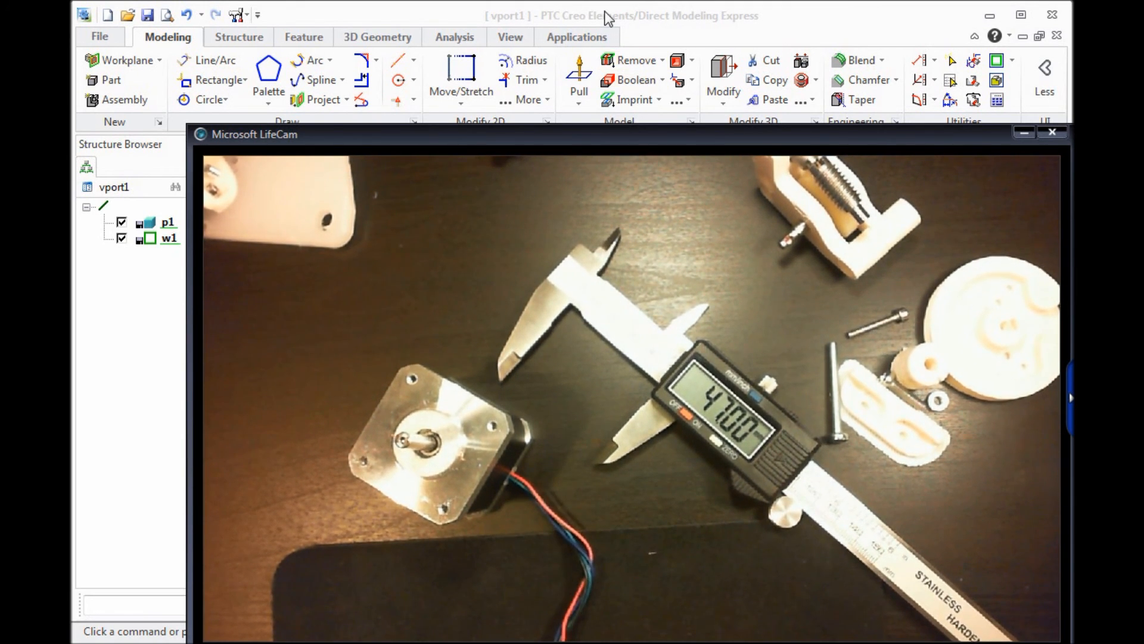
Step: Close the LifeCam motor view to return to the solid block
{"action": "left_click", "coordinate": [1053, 132]}
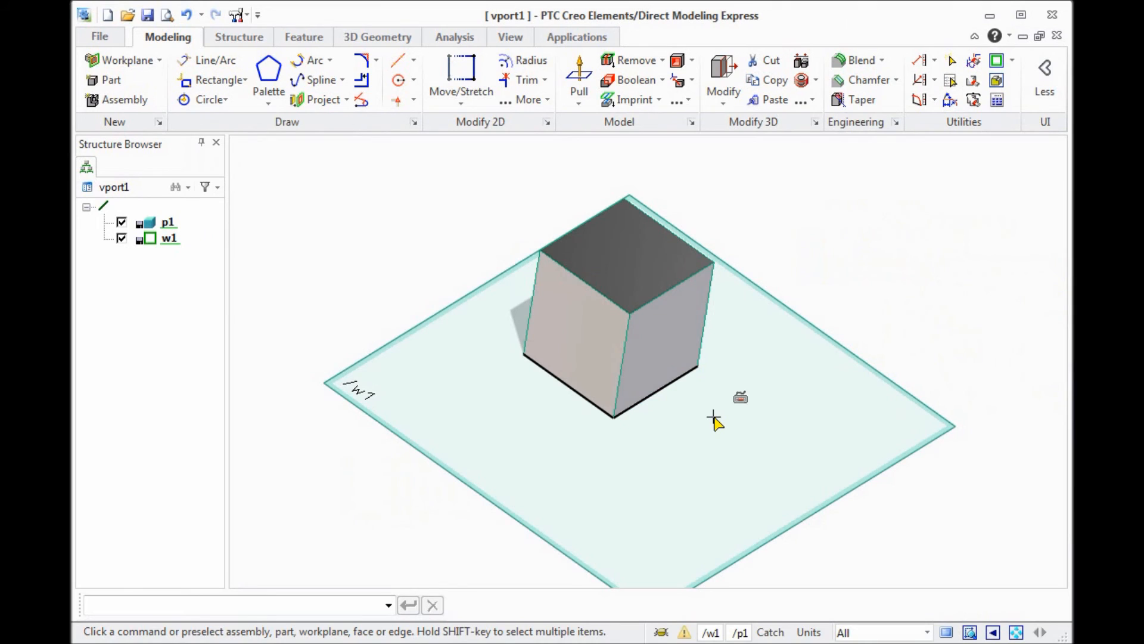
{"action": "mouse_move", "coordinate": [551, 391]}
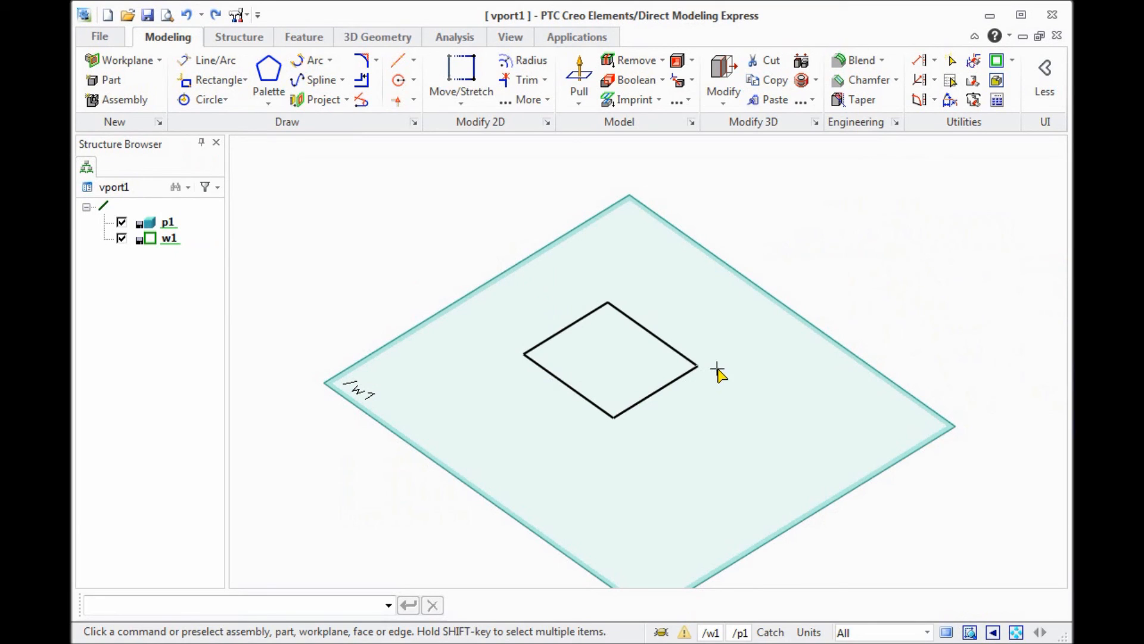
{"action": "mouse_move", "coordinate": [414, 61]}
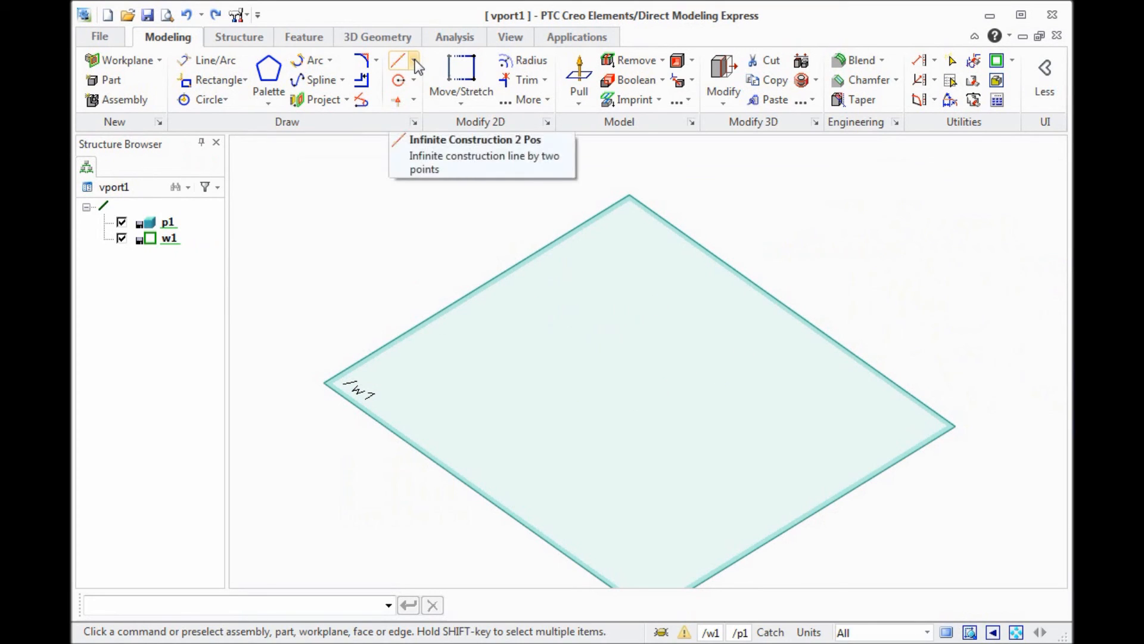
Step: Browse the Construction Line and construction circle dropdown options on the empty workplane
{"action": "left_click", "coordinate": [413, 60]}
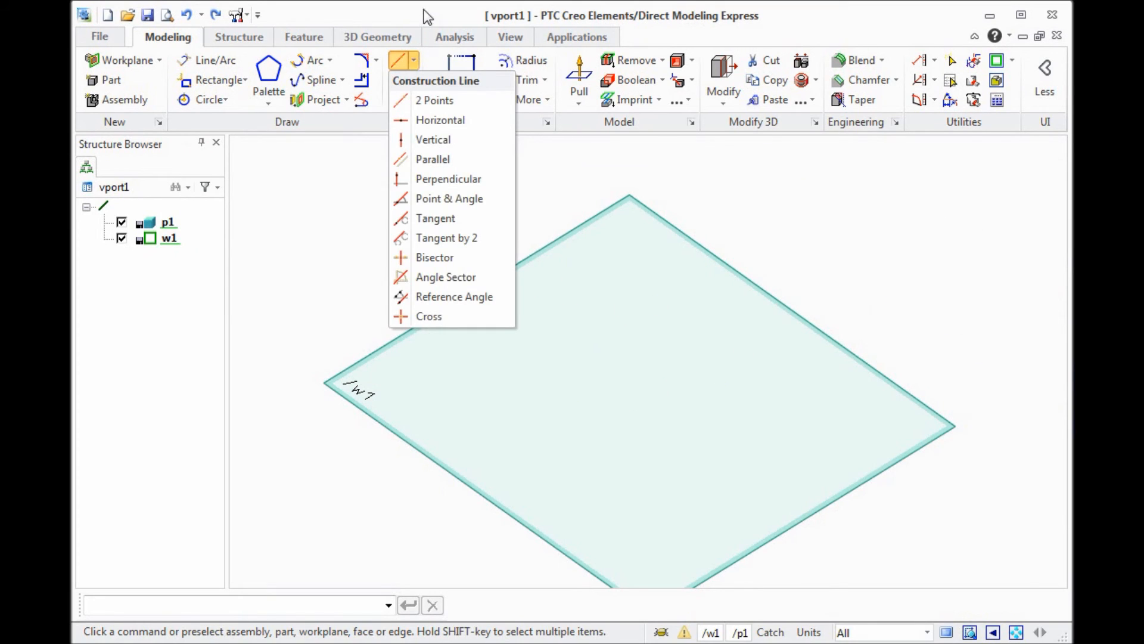
{"action": "left_click", "coordinate": [412, 79]}
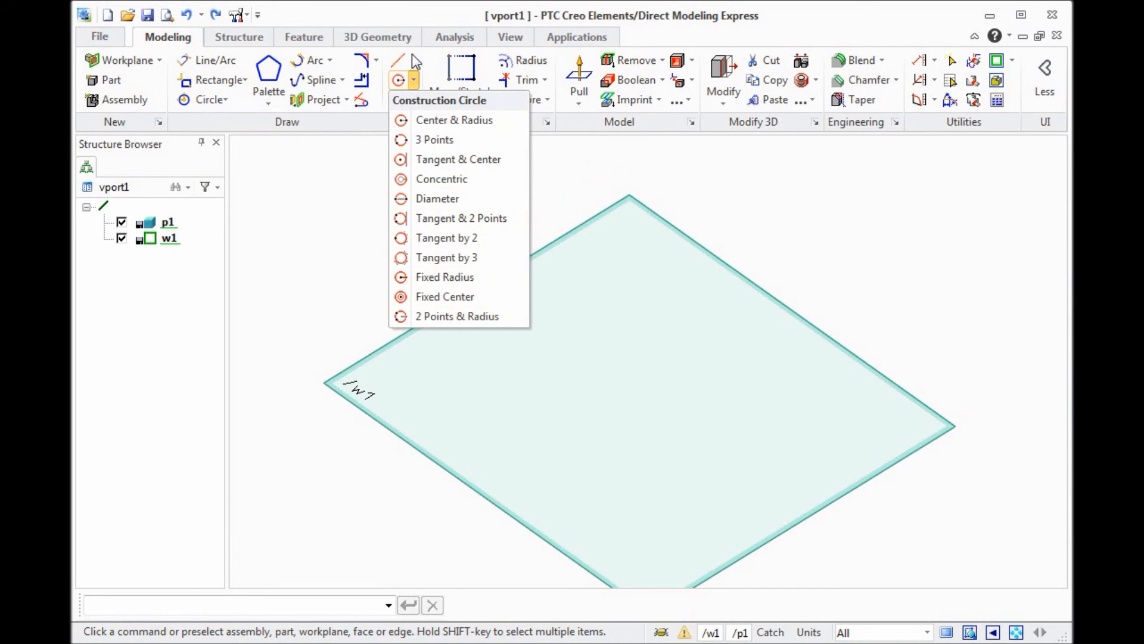
{"action": "left_click", "coordinate": [400, 60]}
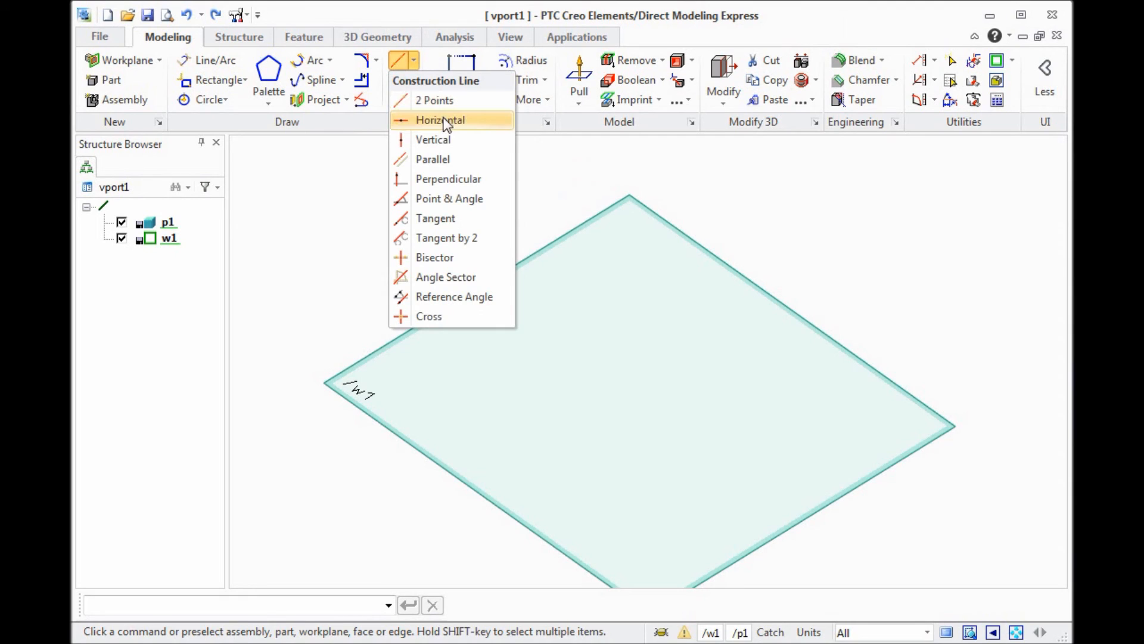
Step: Add a horizontal construction line and a parallel one 42 away
{"action": "left_click", "coordinate": [440, 119]}
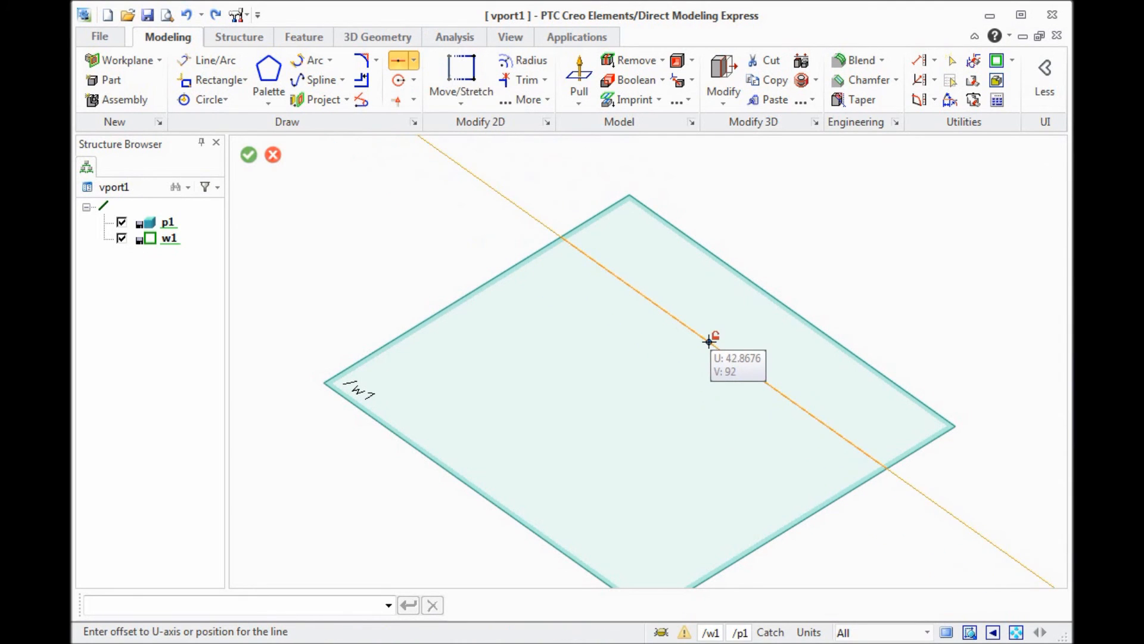
{"action": "left_click", "coordinate": [414, 60]}
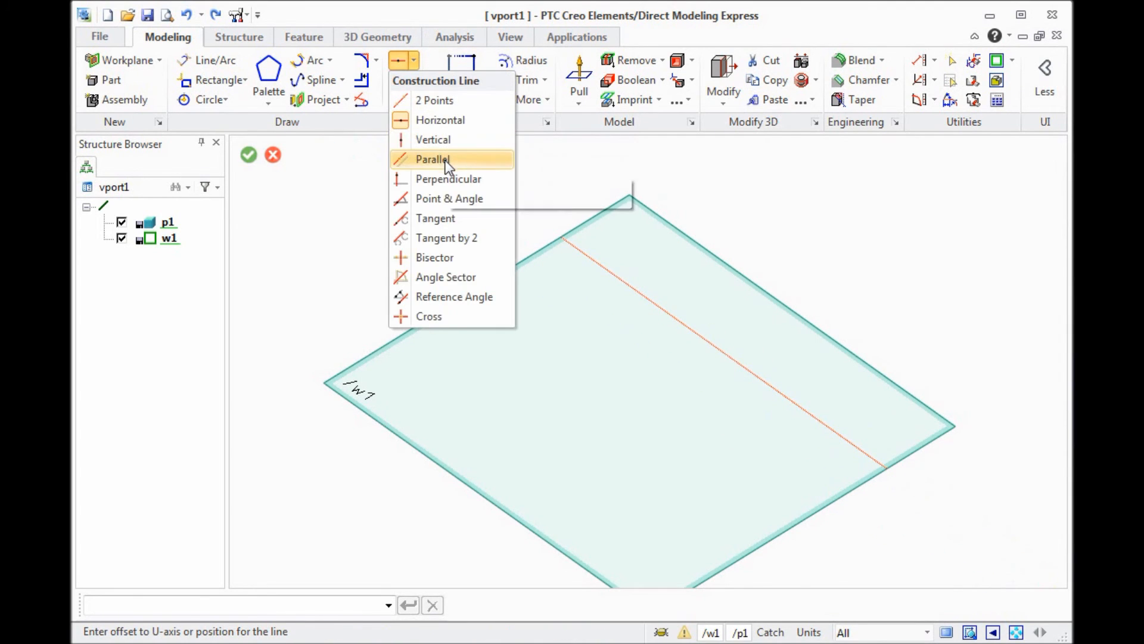
{"action": "left_click", "coordinate": [432, 159]}
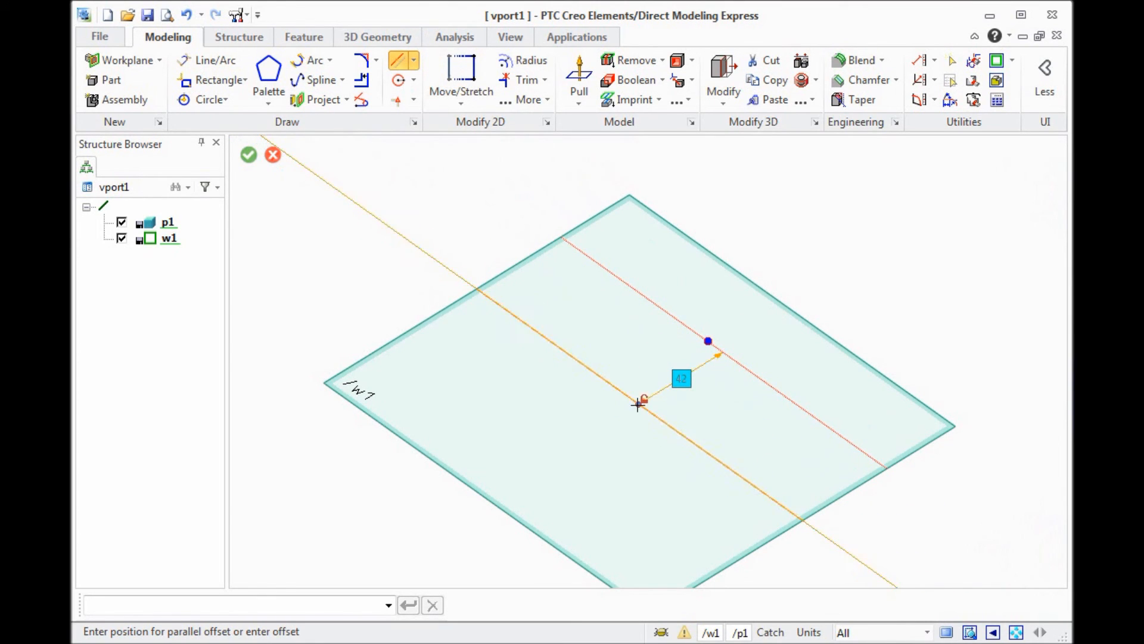
{"action": "left_click", "coordinate": [413, 59]}
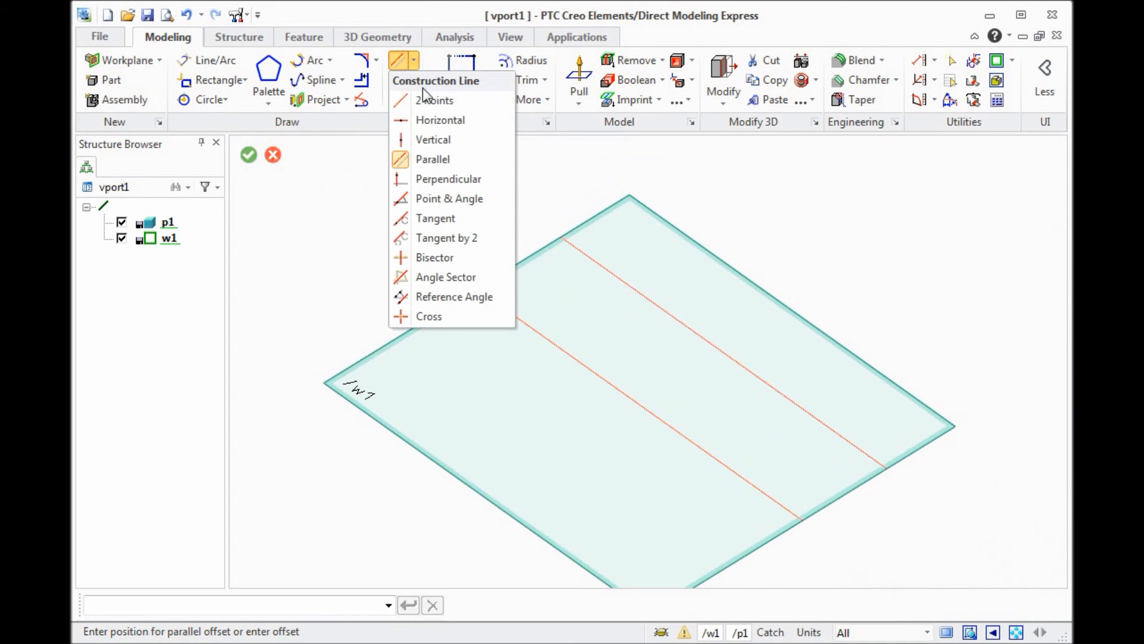
Step: Add a crossing construction line and a parallel one 42 away
{"action": "left_click", "coordinate": [432, 159]}
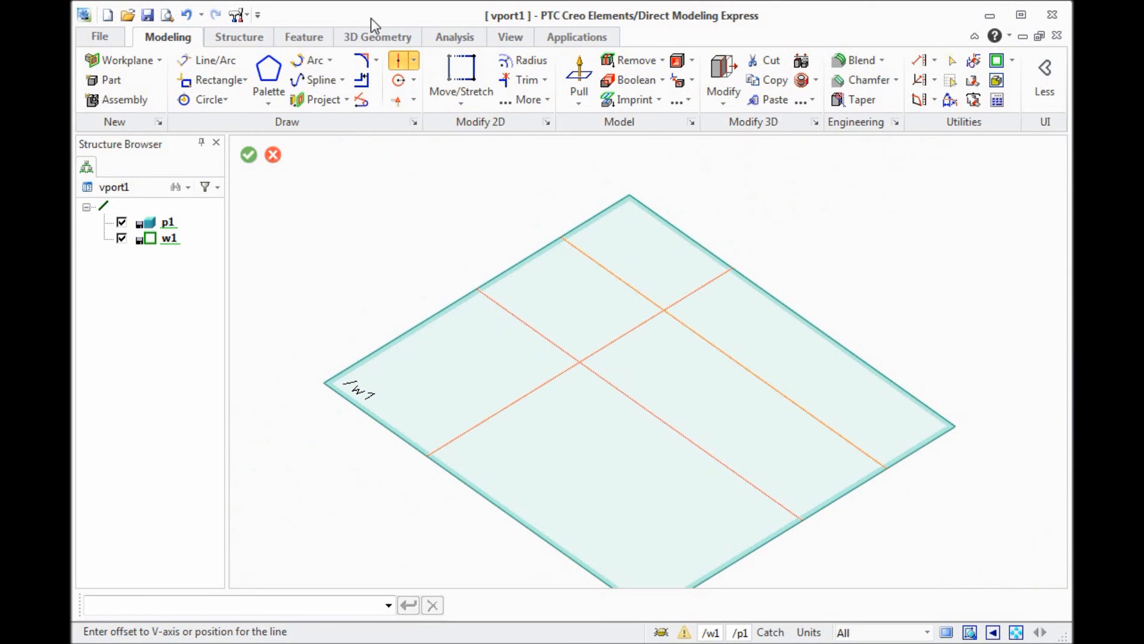
{"action": "left_click", "coordinate": [399, 60]}
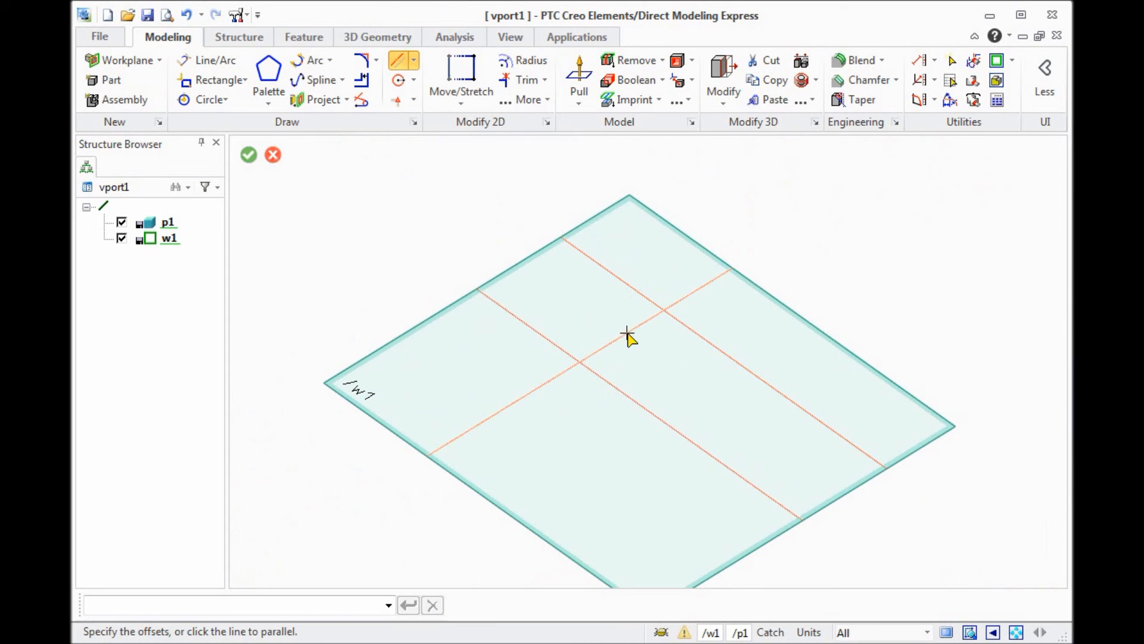
{"action": "left_click", "coordinate": [629, 337]}
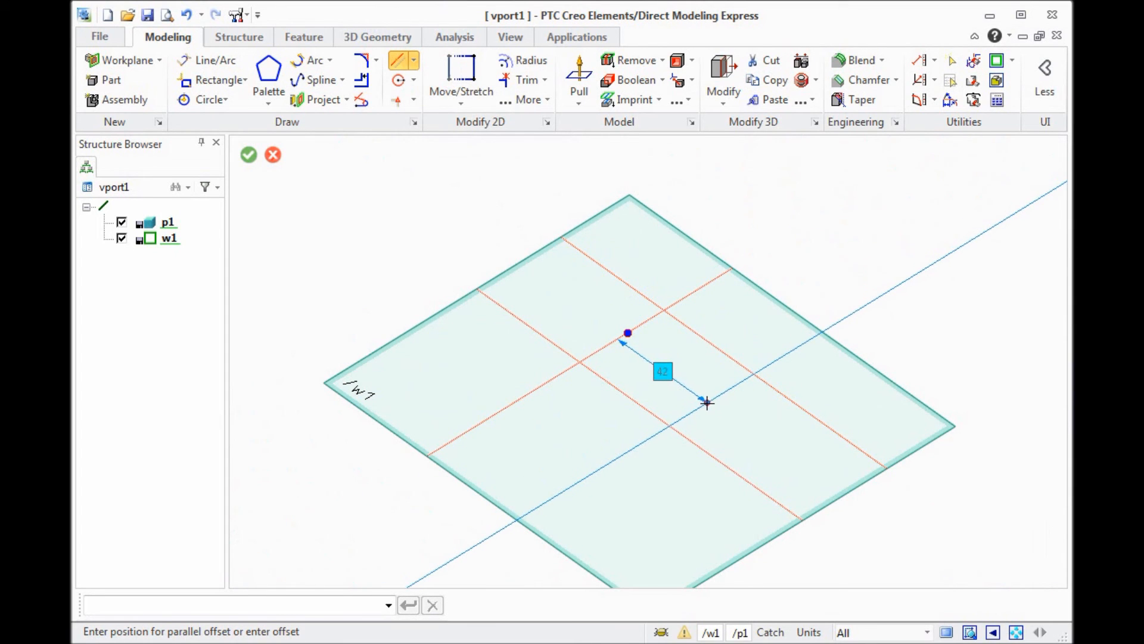
{"action": "left_click", "coordinate": [248, 155]}
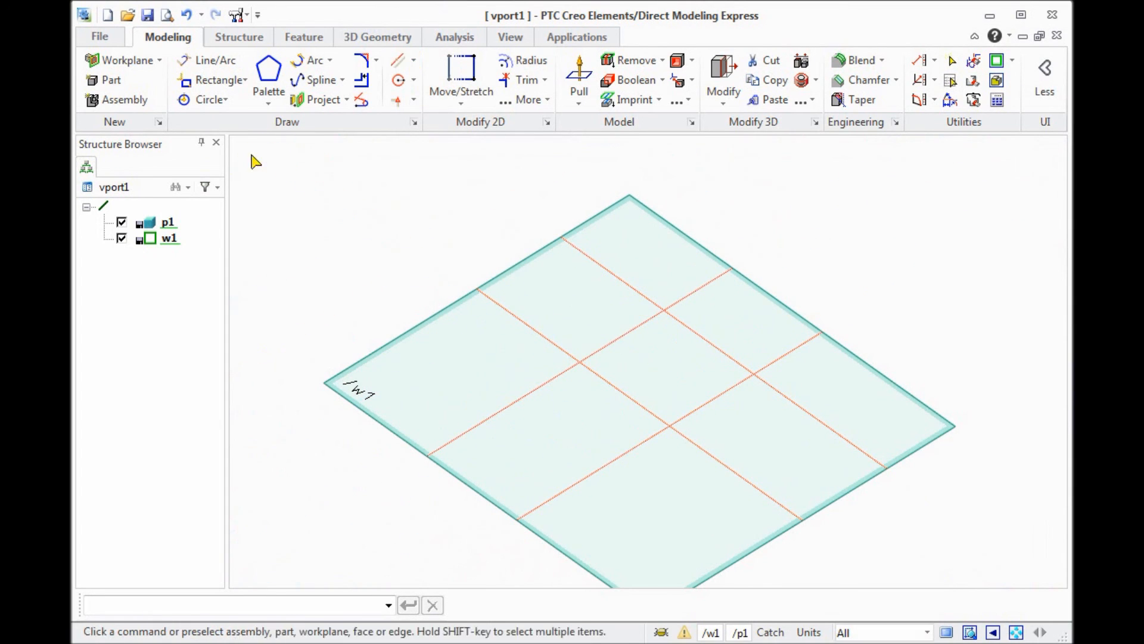
Step: Offset a parallel construction line 42/2 (21) from the first centre line
{"action": "left_click", "coordinate": [400, 59]}
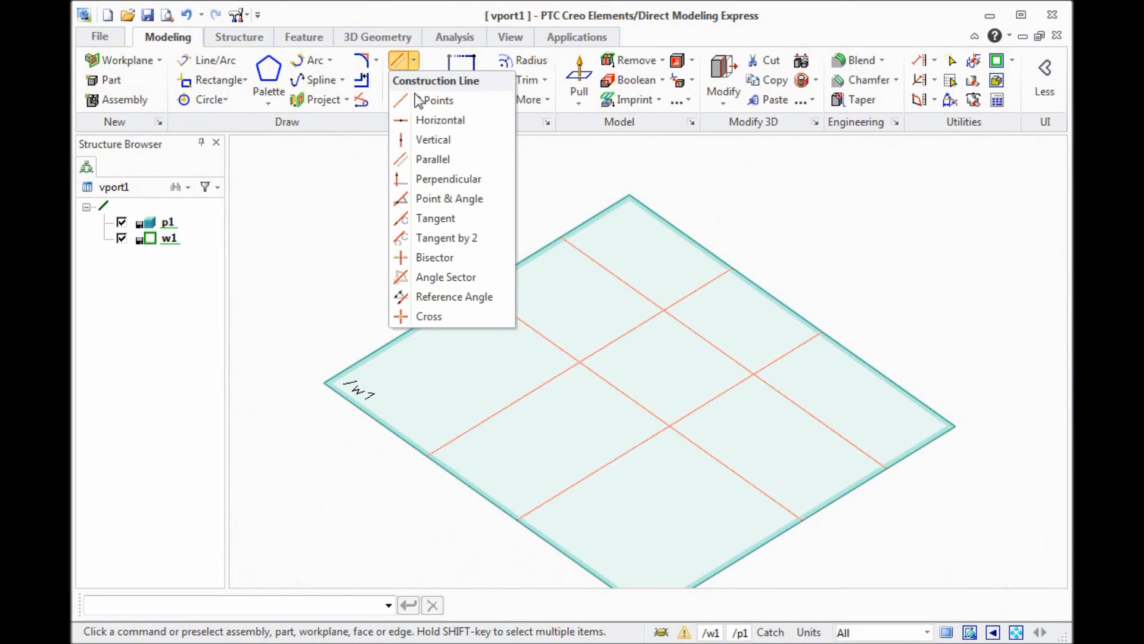
{"action": "mouse_move", "coordinate": [432, 159]}
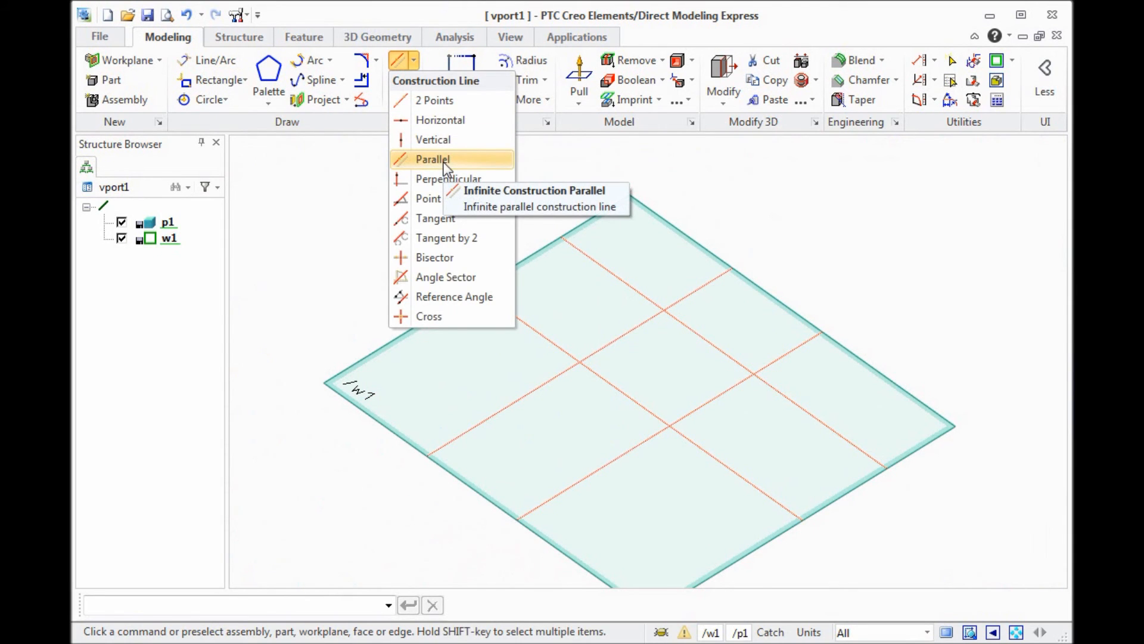
{"action": "mouse_move", "coordinate": [433, 139]}
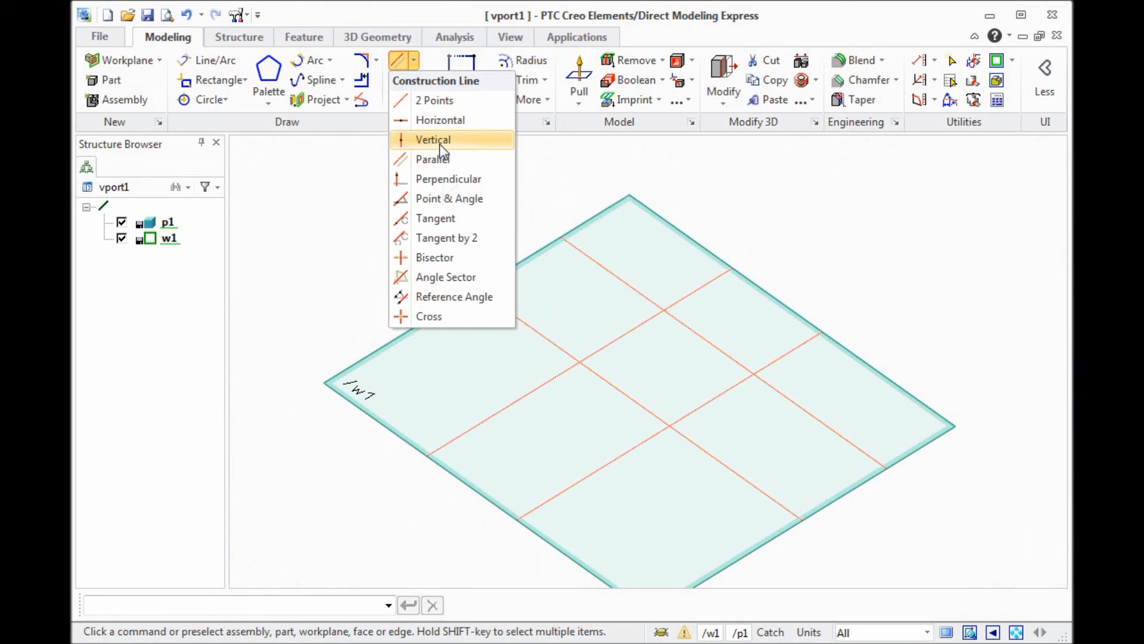
{"action": "mouse_move", "coordinate": [433, 139]}
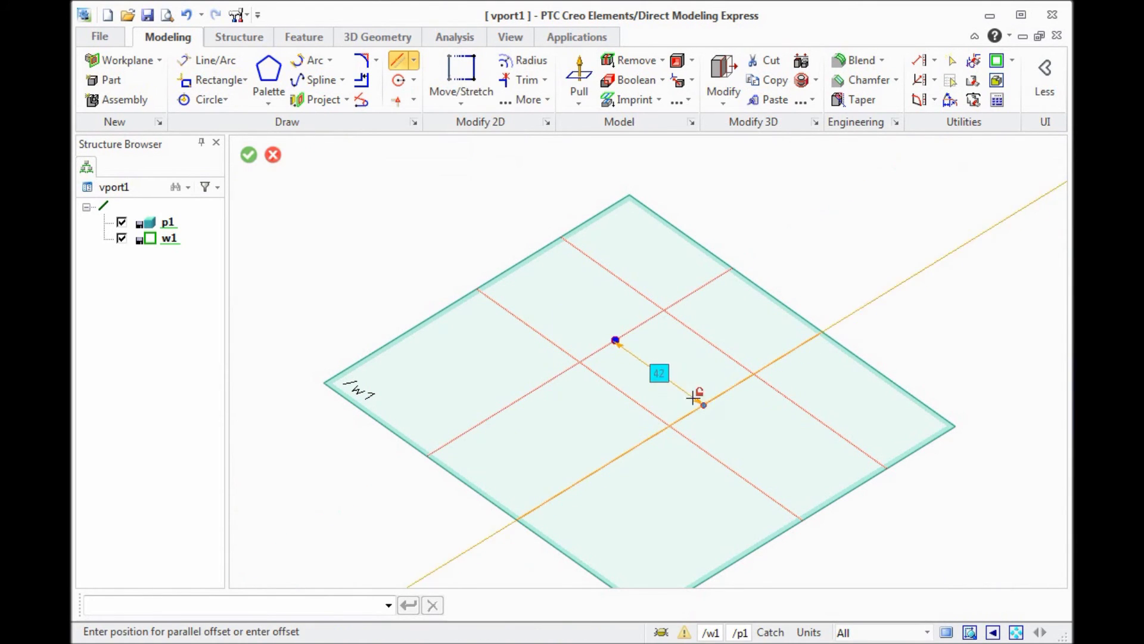
{"action": "mouse_move", "coordinate": [670, 376]}
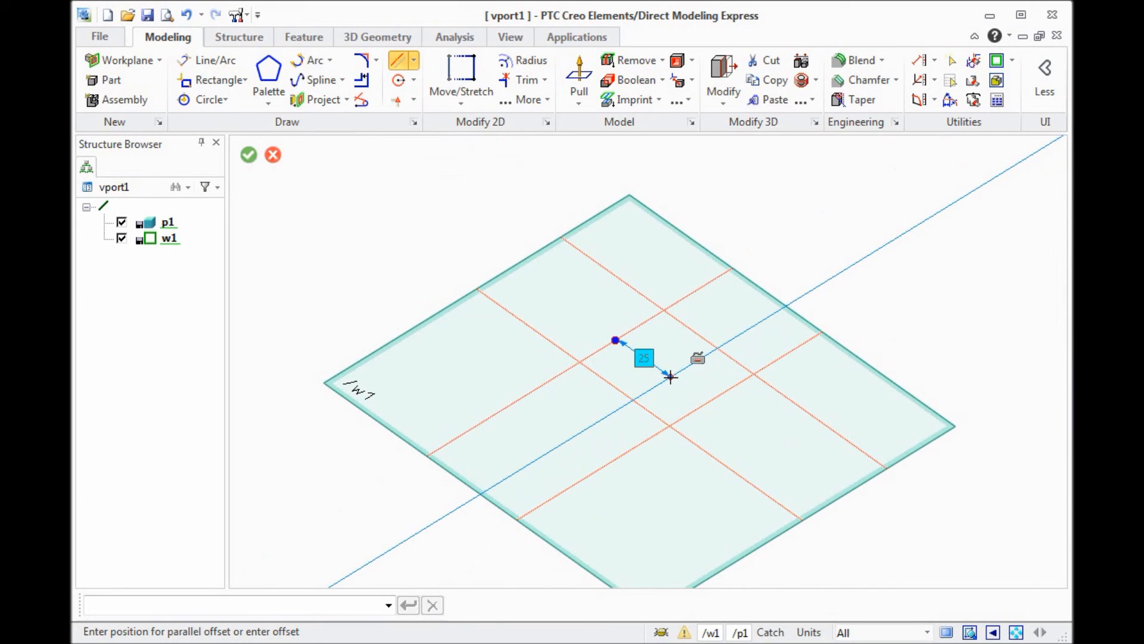
{"action": "type", "text": "21"}
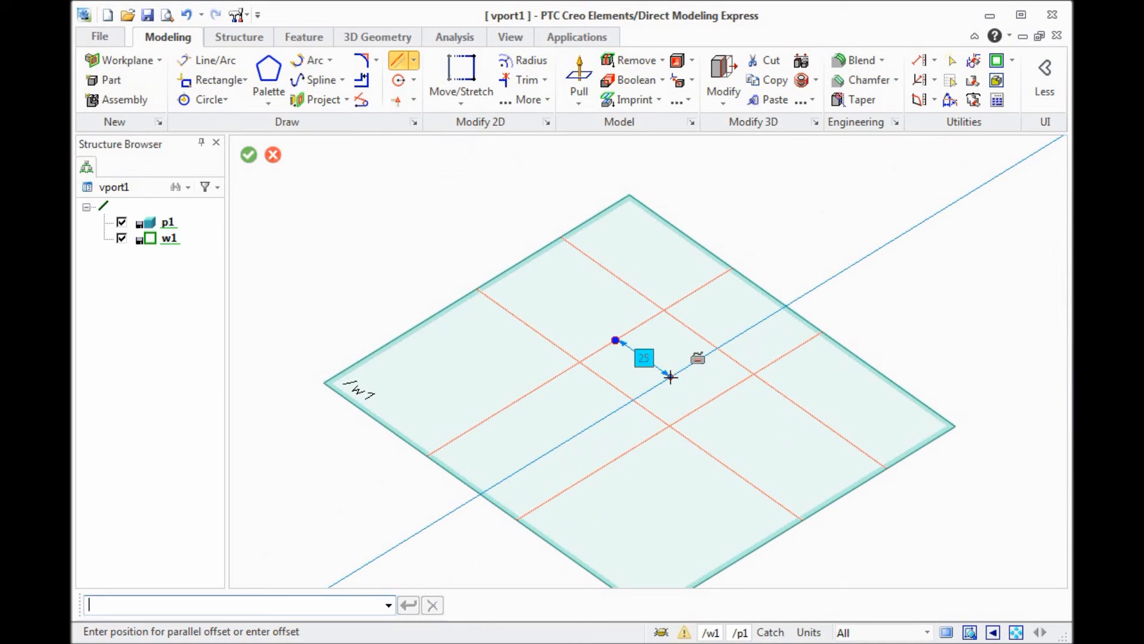
{"action": "type", "text": "42"}
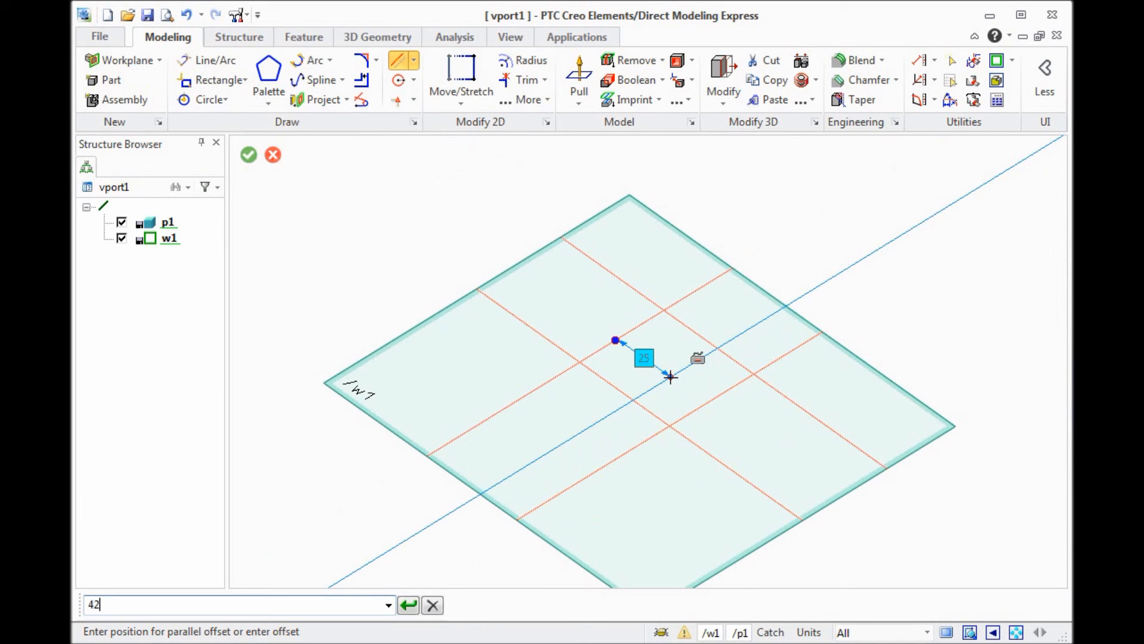
{"action": "type", "text": "/2"}
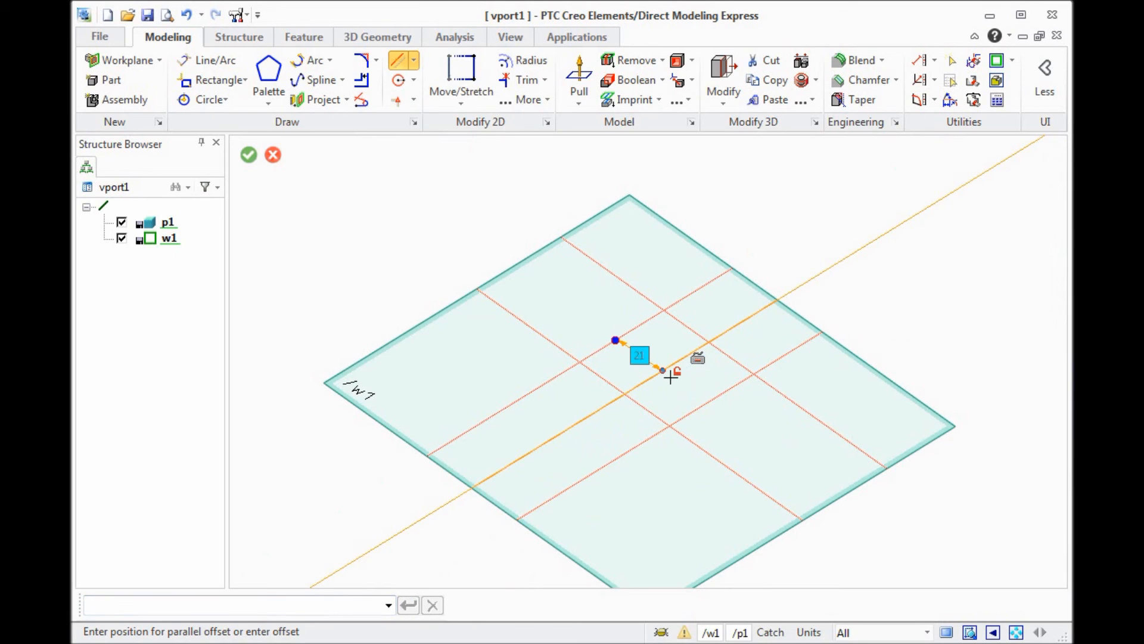
{"action": "left_click", "coordinate": [247, 154]}
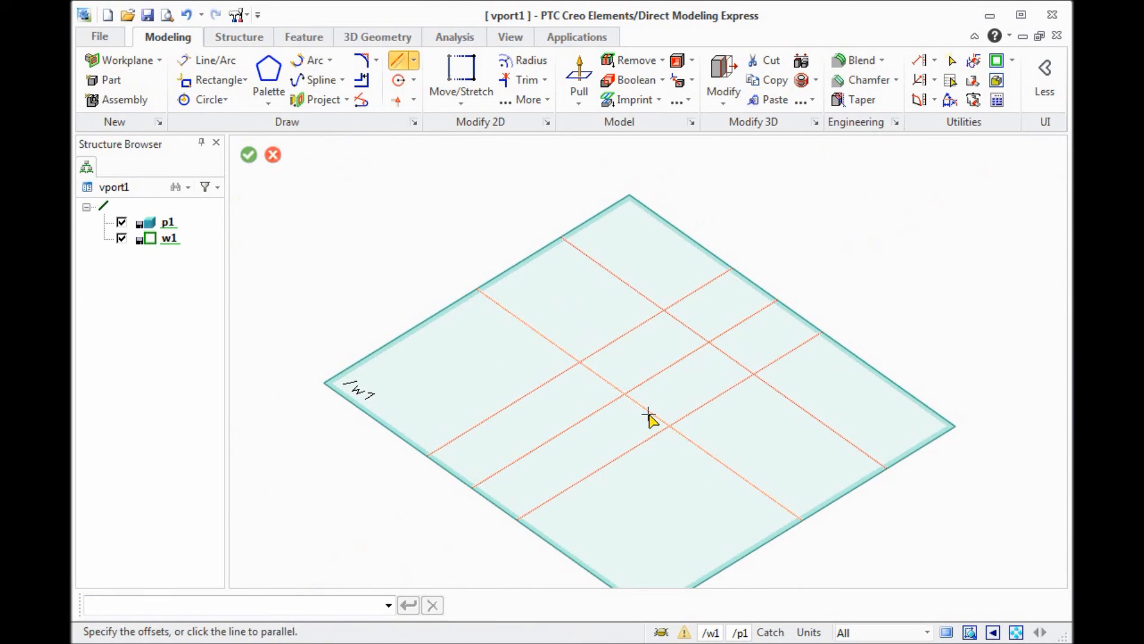
Step: Offset the other centre line by 42/2, then return from the webcam view
{"action": "left_click", "coordinate": [648, 411]}
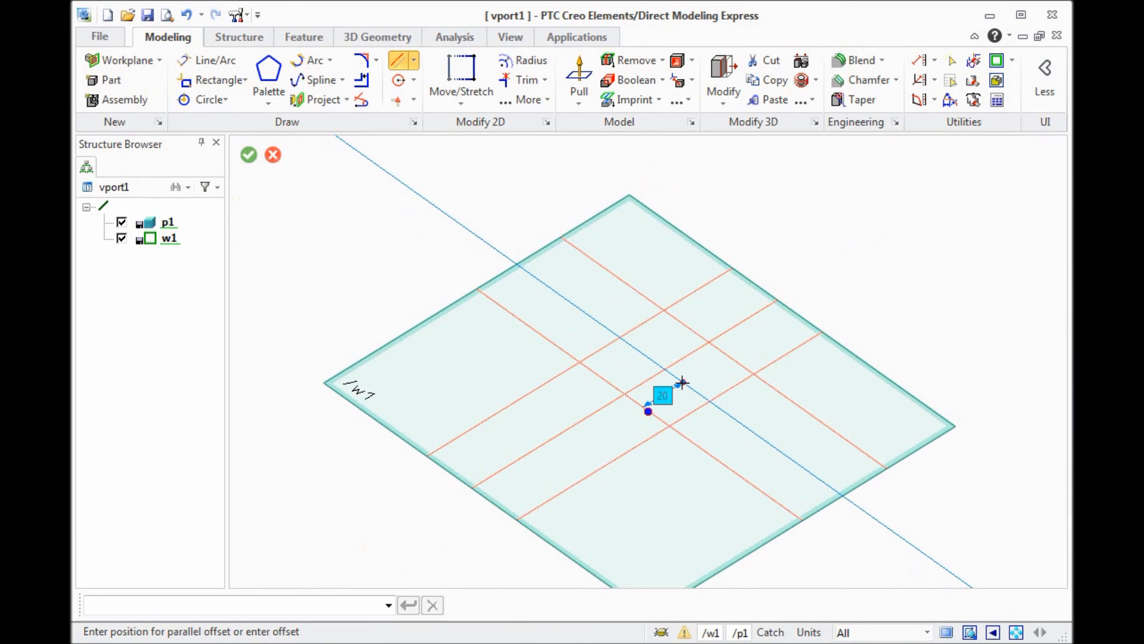
{"action": "type", "text": "42/"}
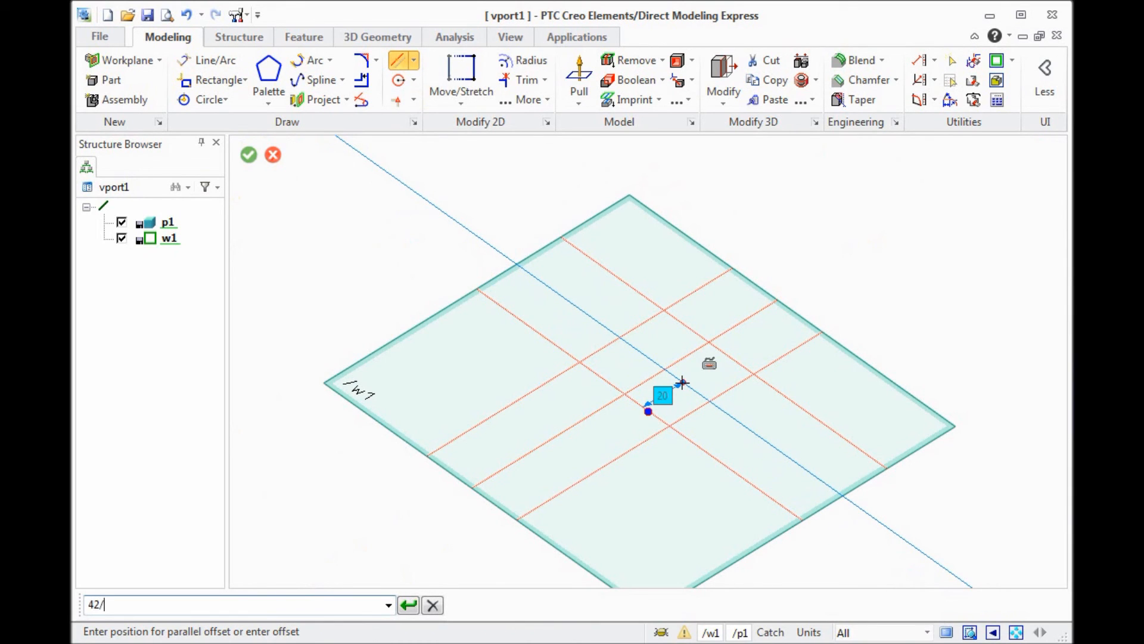
{"action": "left_click", "coordinate": [248, 155]}
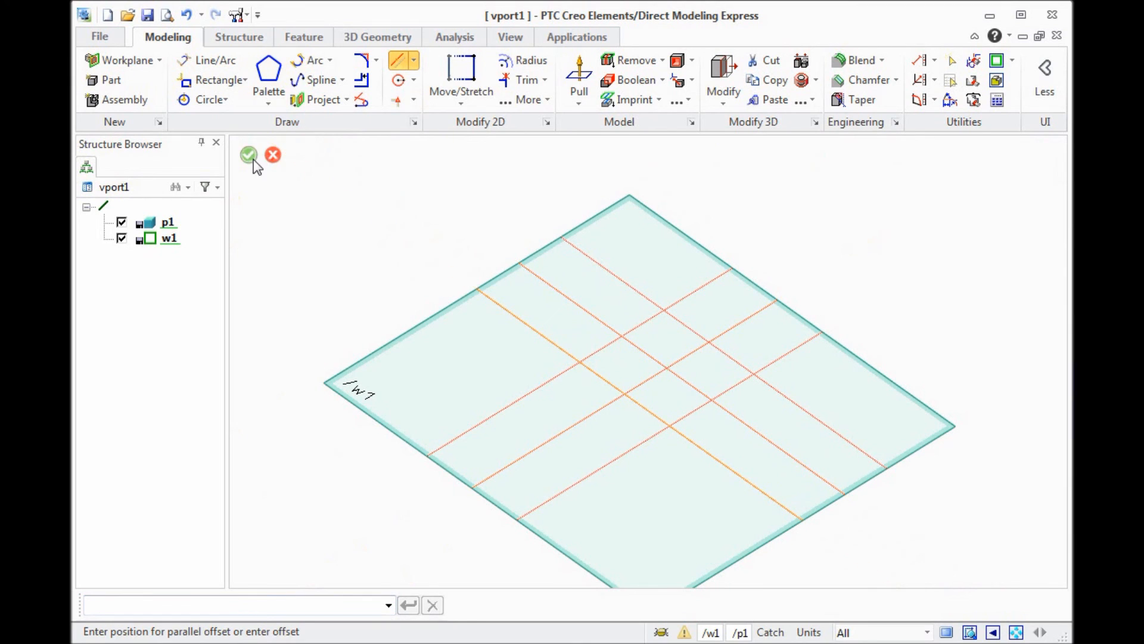
{"action": "left_click", "coordinate": [249, 155]}
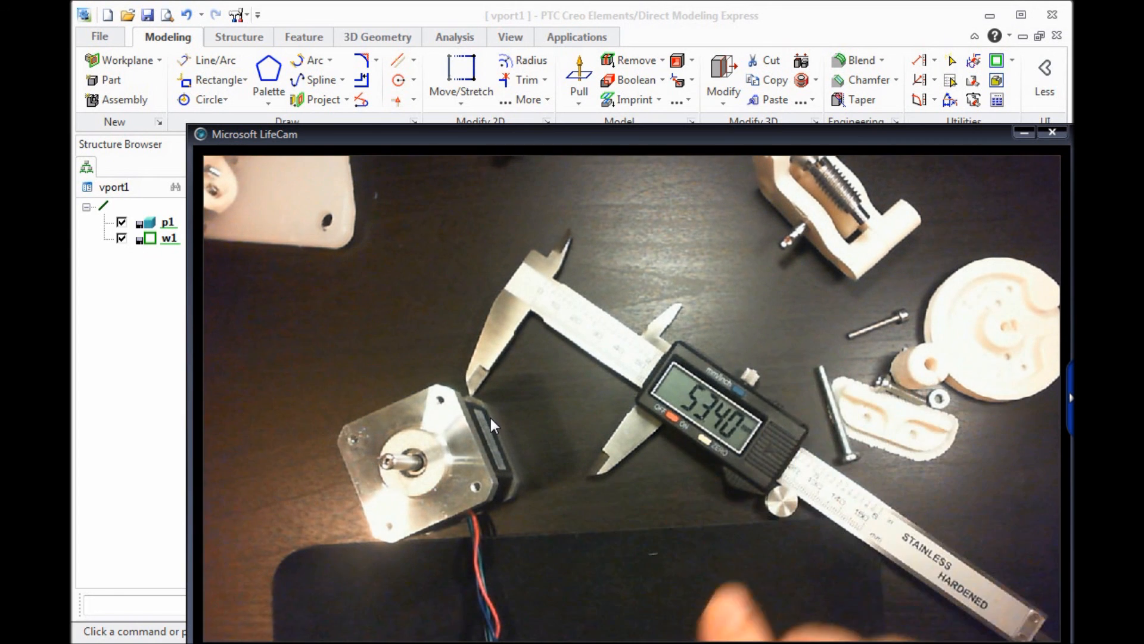
{"action": "left_click", "coordinate": [1053, 132]}
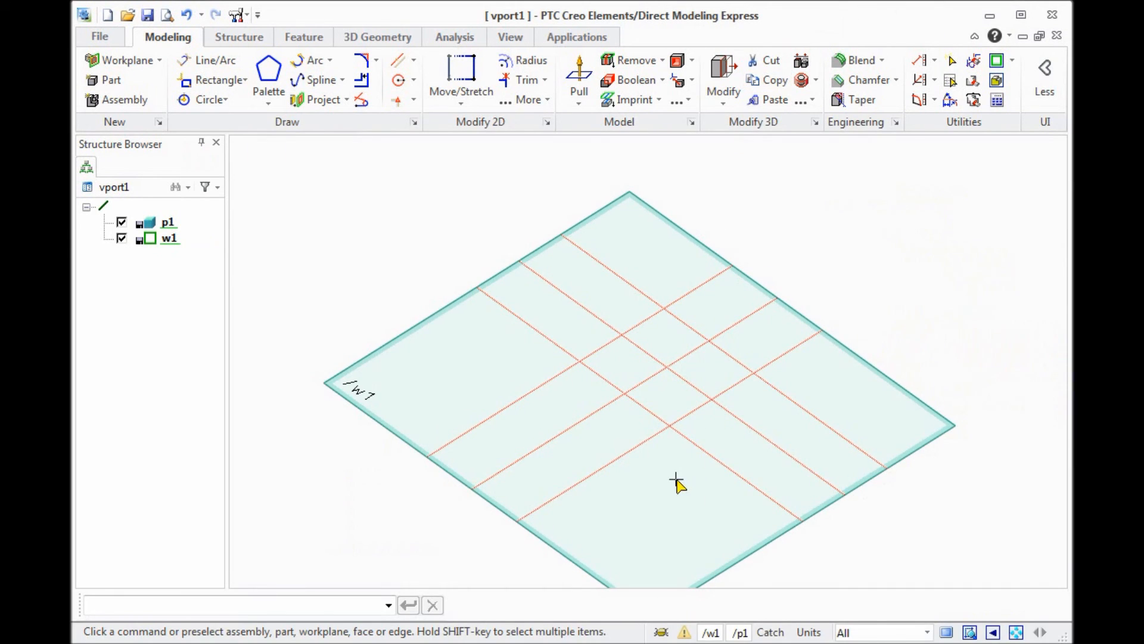
{"action": "right_click", "coordinate": [676, 483]}
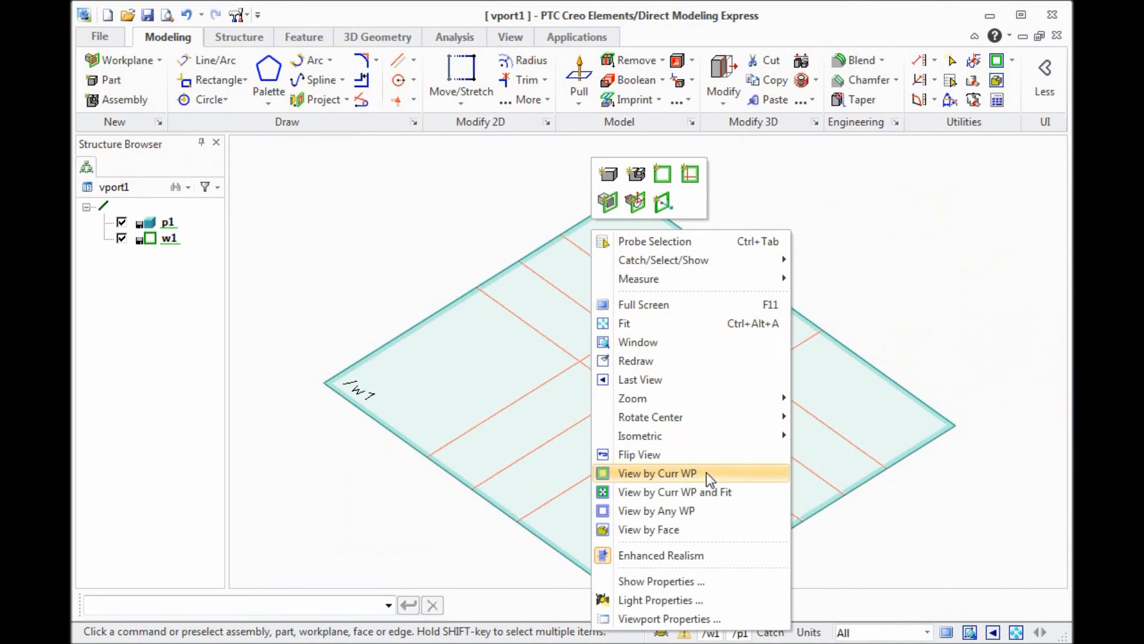
{"action": "mouse_move", "coordinate": [714, 500]}
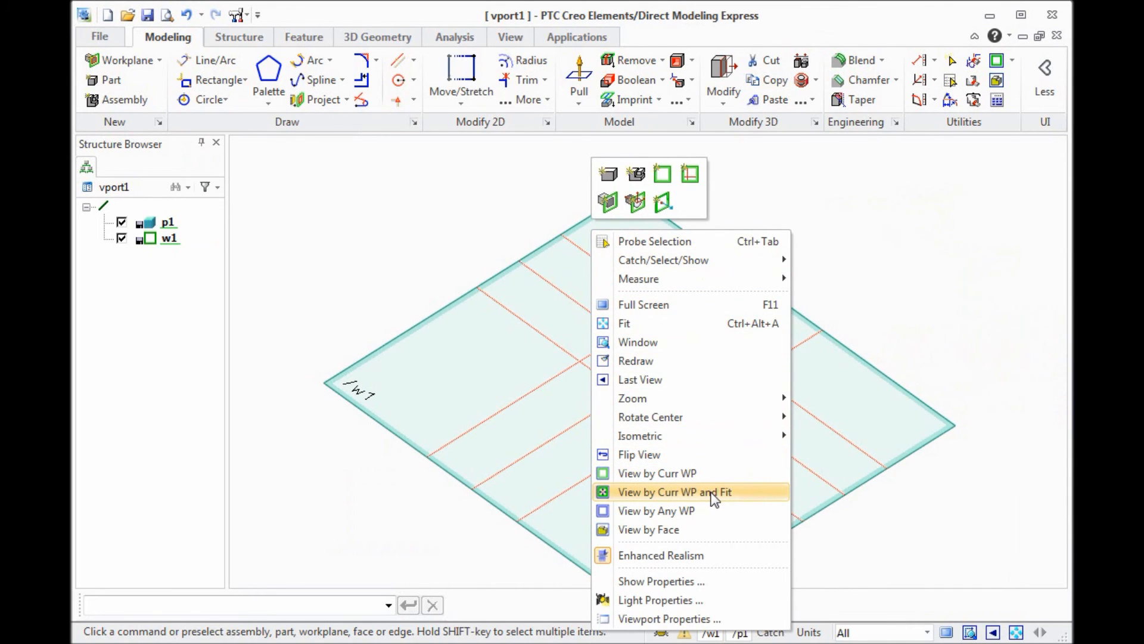
Step: View the workplane face-on and add a 45° construction line through the centre
{"action": "left_click", "coordinate": [673, 491]}
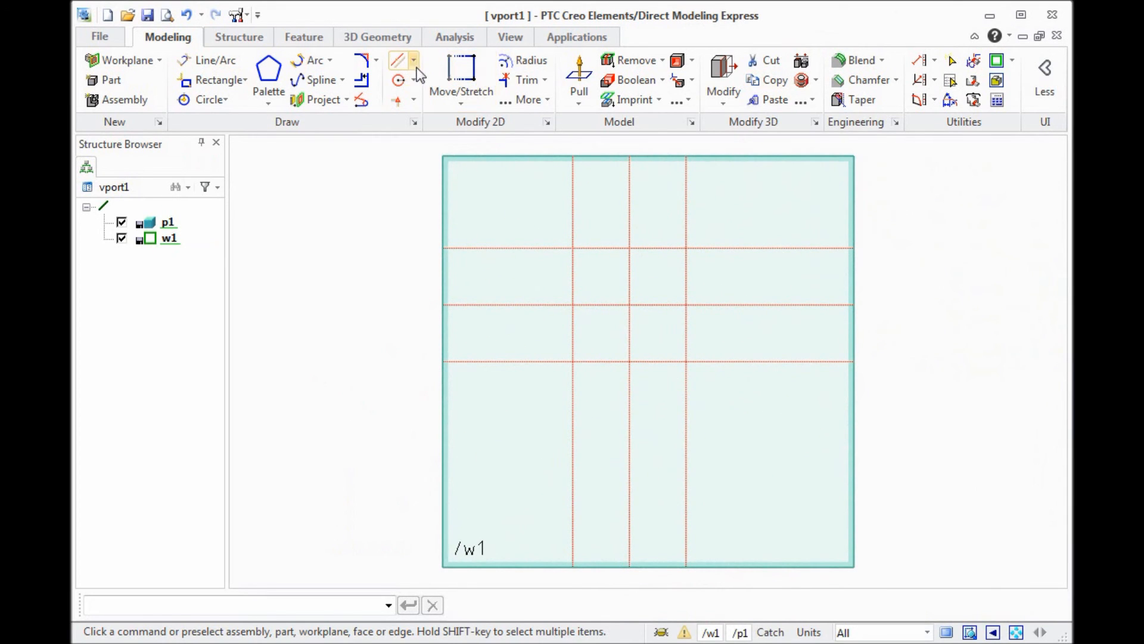
{"action": "left_click", "coordinate": [413, 59]}
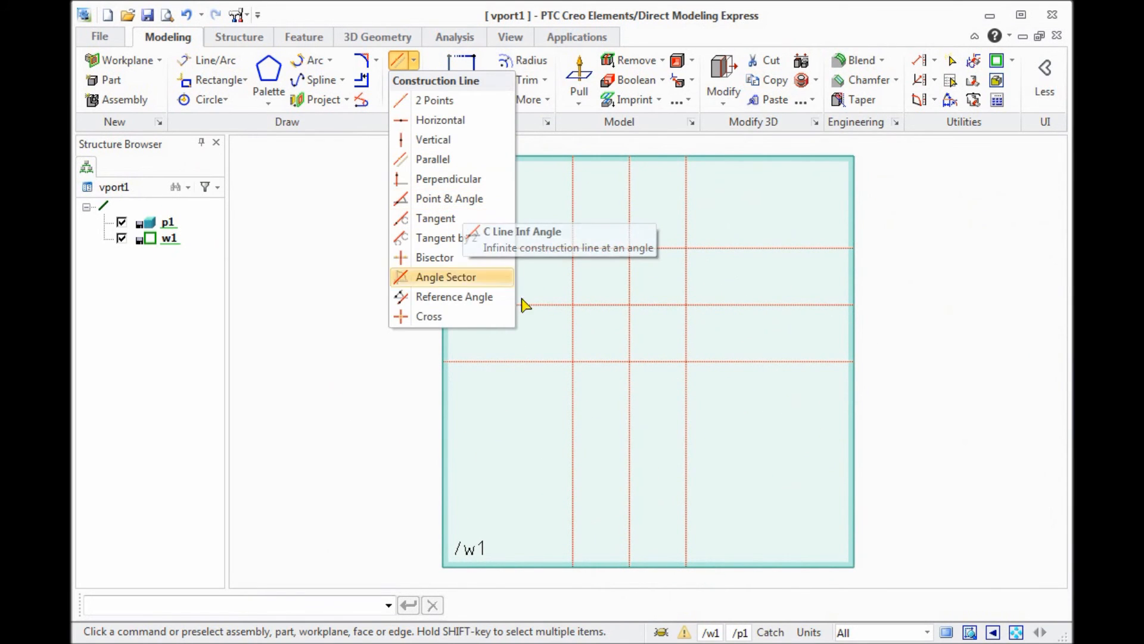
{"action": "mouse_move", "coordinate": [806, 425]}
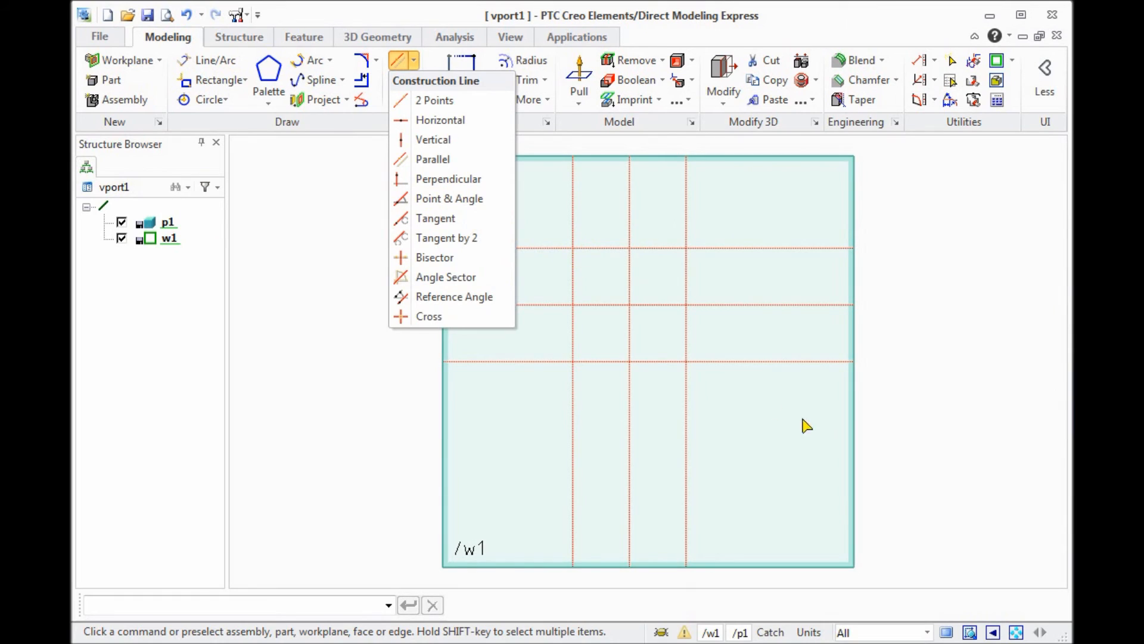
{"action": "mouse_move", "coordinate": [662, 388]}
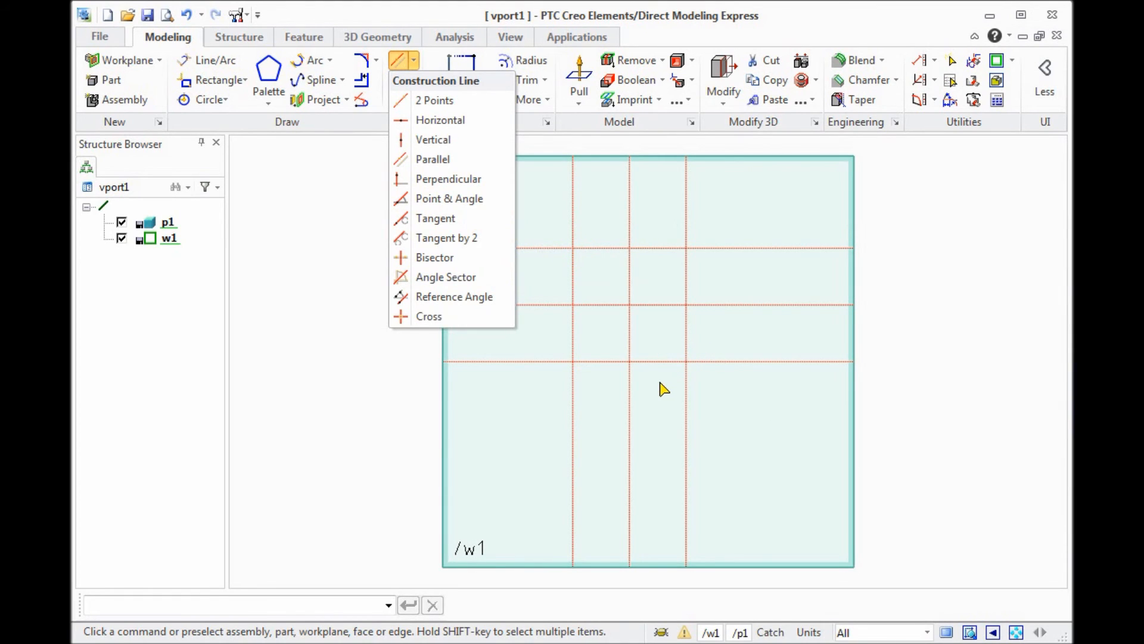
{"action": "mouse_move", "coordinate": [605, 266]}
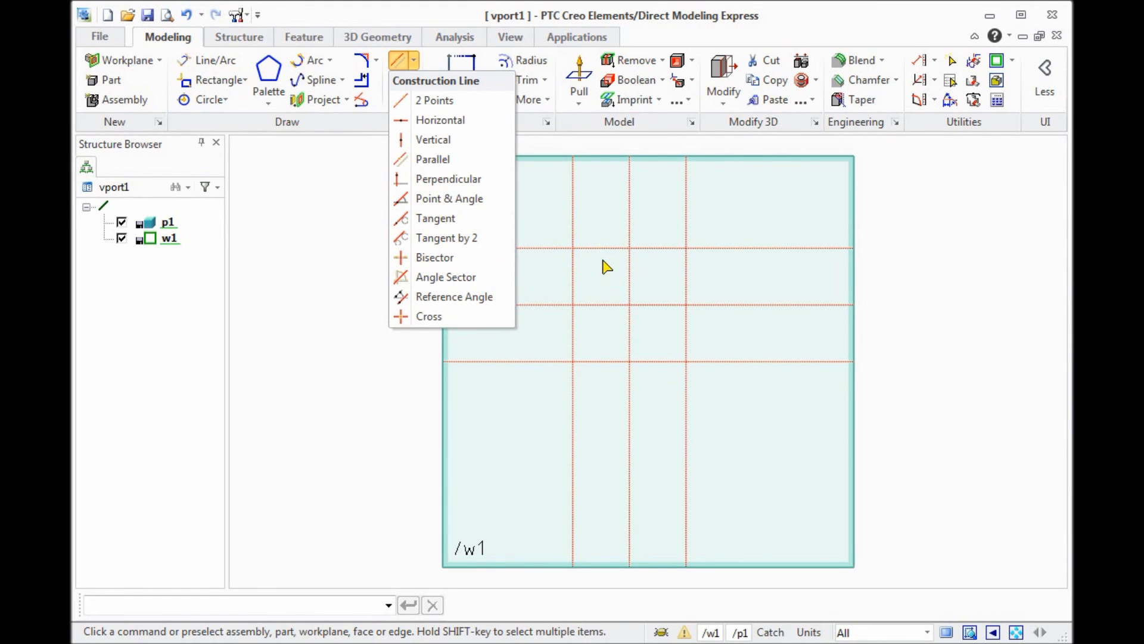
{"action": "mouse_move", "coordinate": [456, 237]}
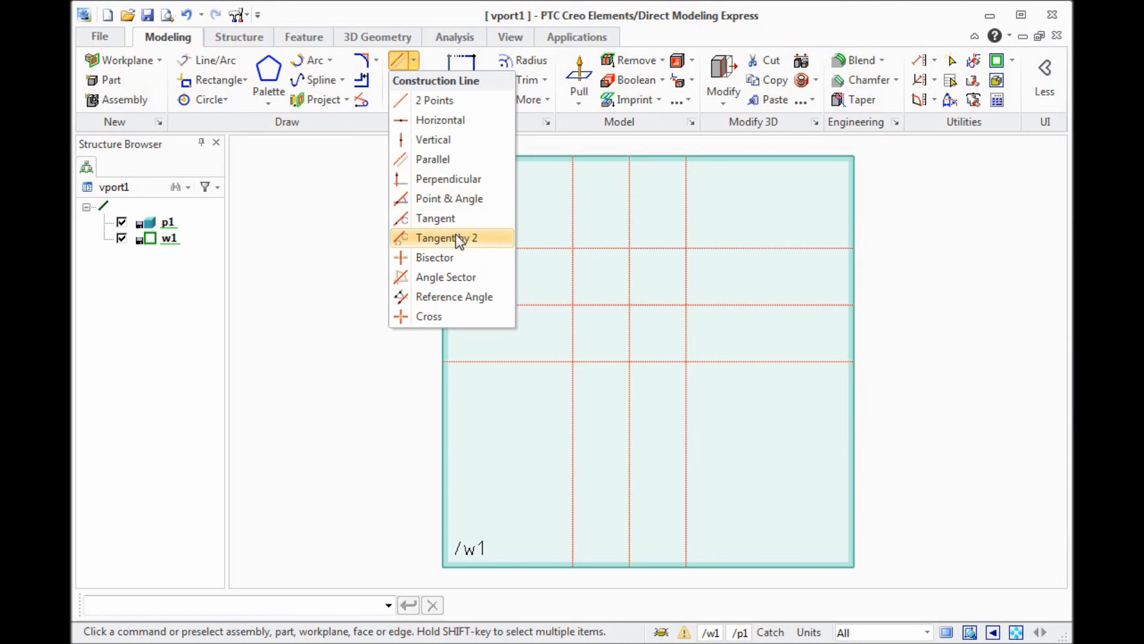
{"action": "left_click", "coordinate": [446, 237]}
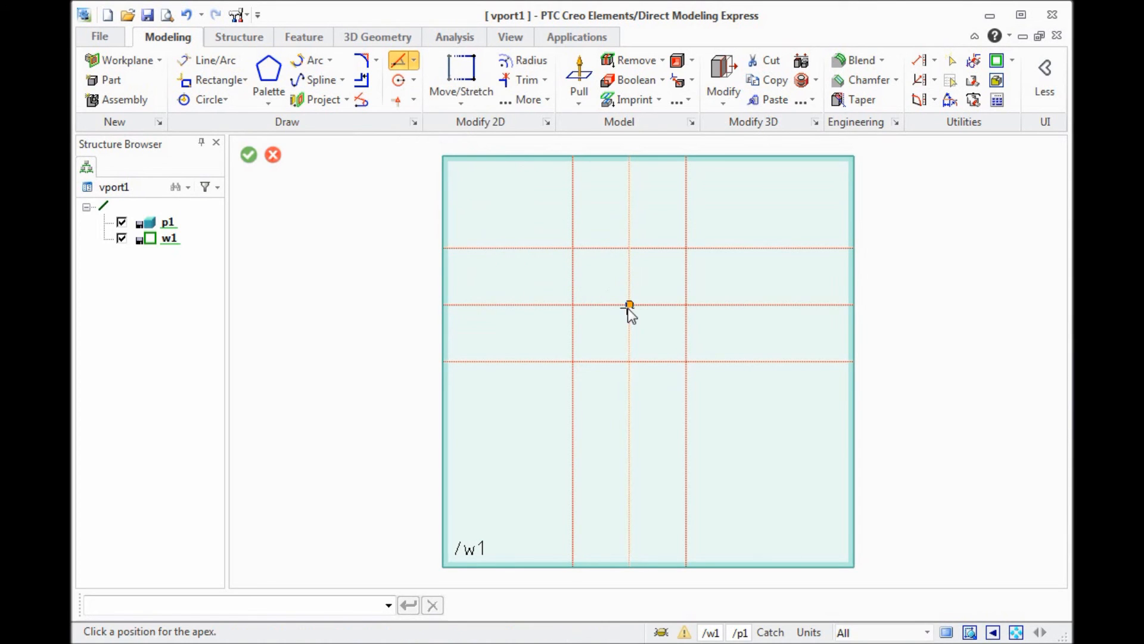
{"action": "left_click", "coordinate": [630, 305]}
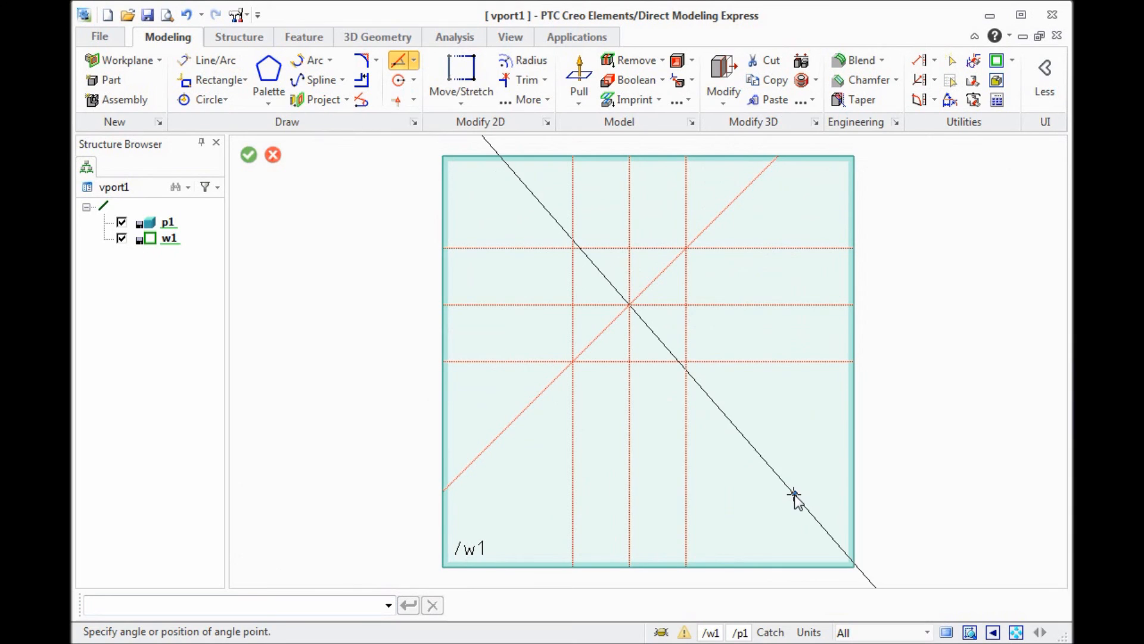
{"action": "left_click", "coordinate": [248, 155]}
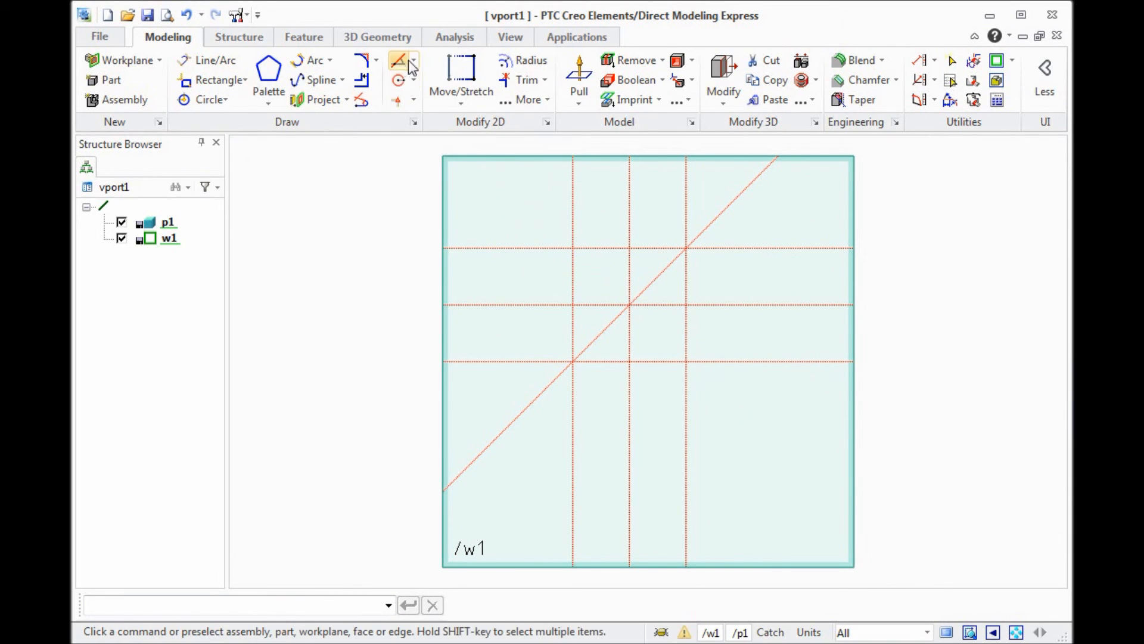
Step: Draw a two-point construction line from upper-left to lower-right offset intersections
{"action": "left_click", "coordinate": [399, 59]}
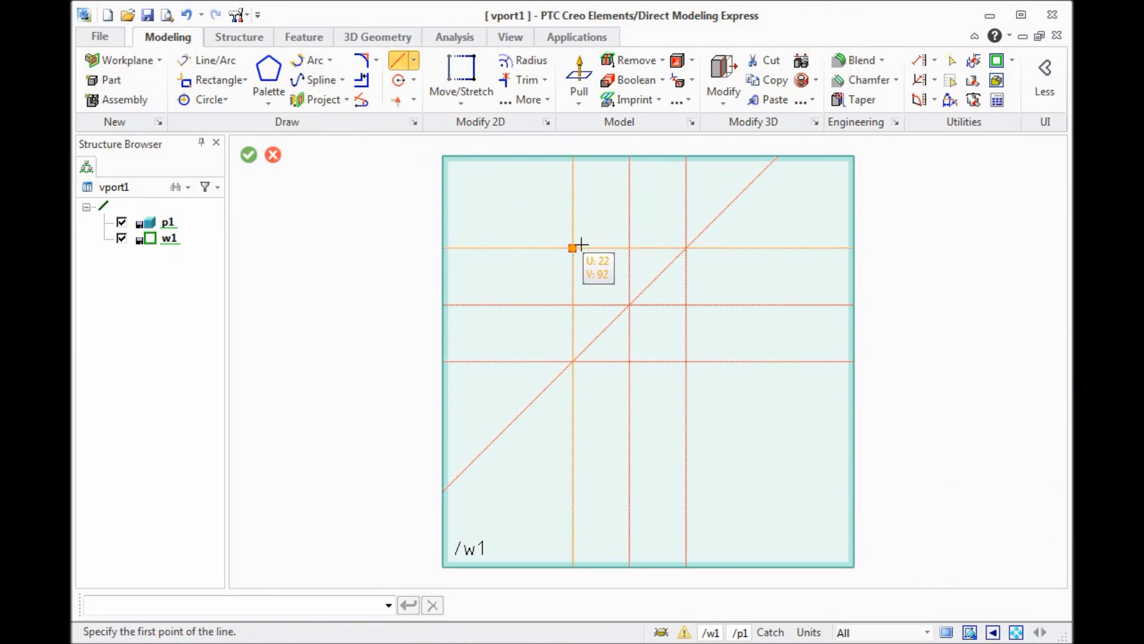
{"action": "left_click", "coordinate": [572, 248]}
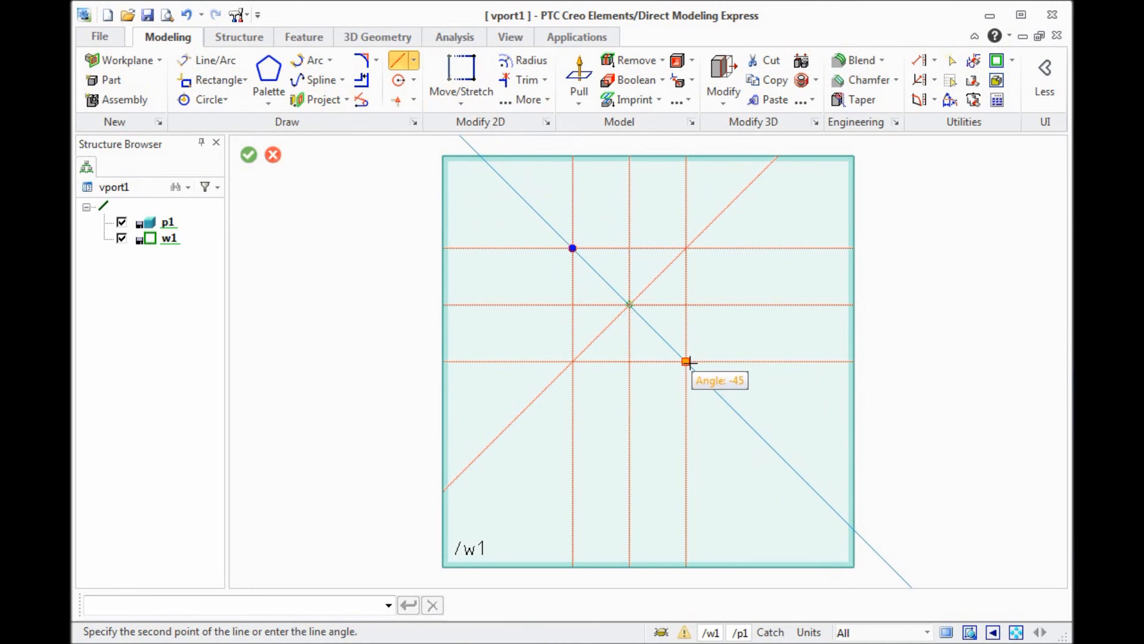
{"action": "left_click", "coordinate": [248, 155]}
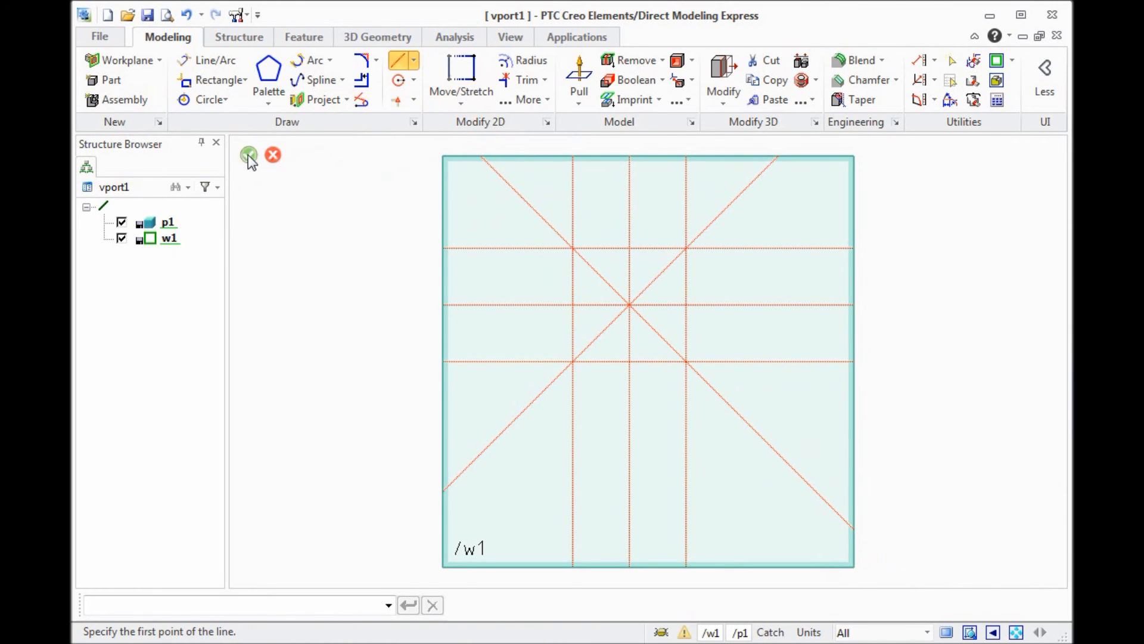
{"action": "left_click", "coordinate": [248, 155]}
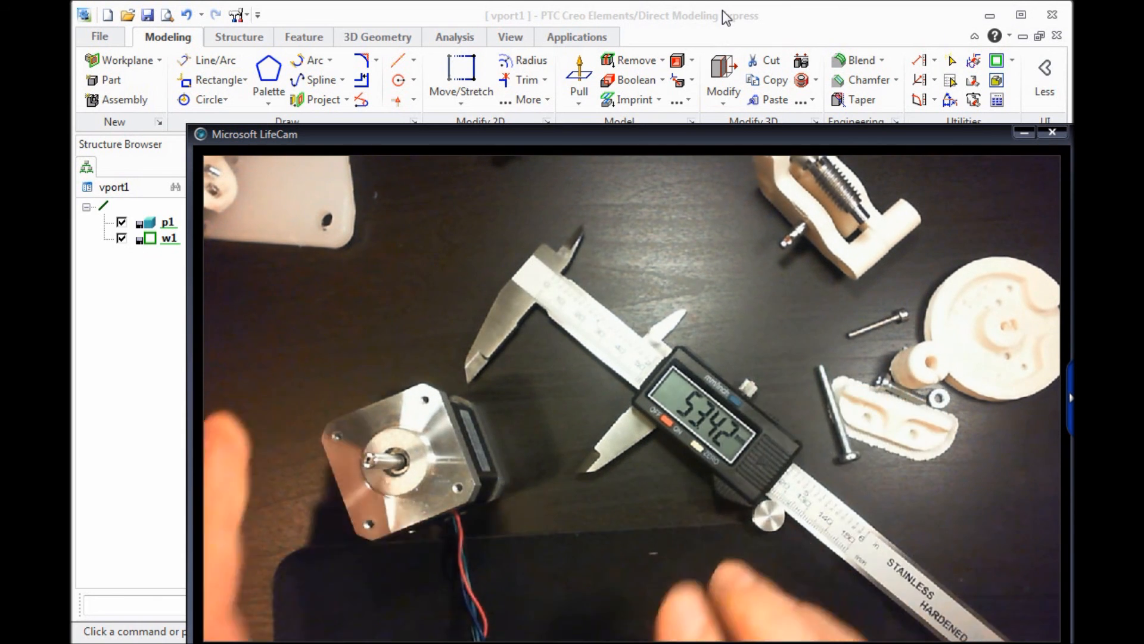
Step: Close the webcam view and offset the first diagonal by 53.4/2 on both sides
{"action": "left_click", "coordinate": [1051, 132]}
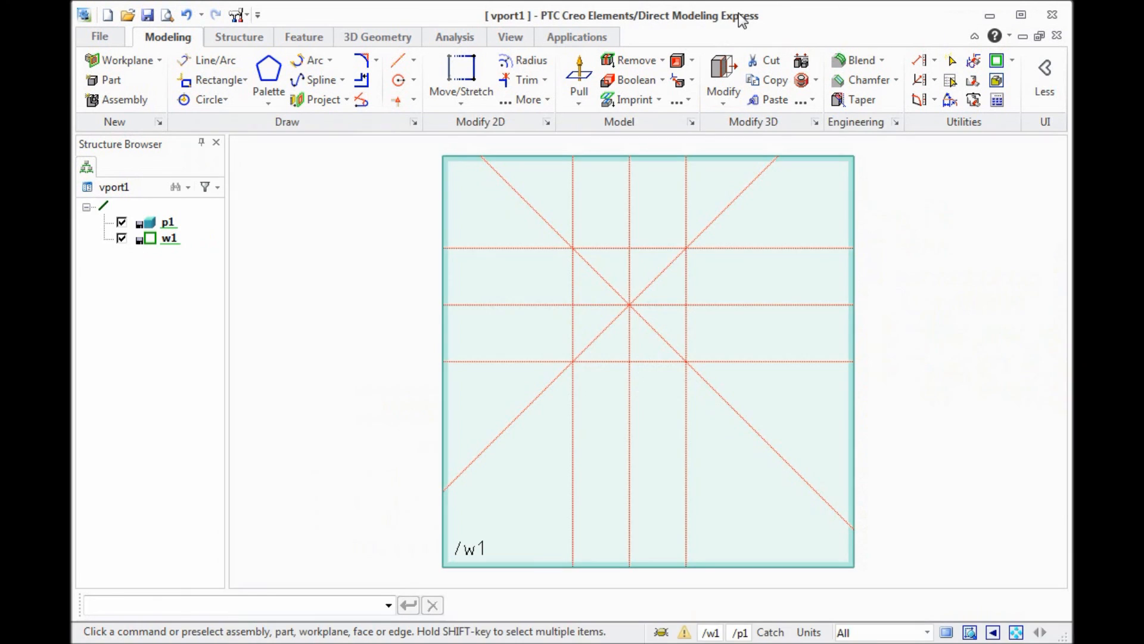
{"action": "left_click", "coordinate": [399, 60]}
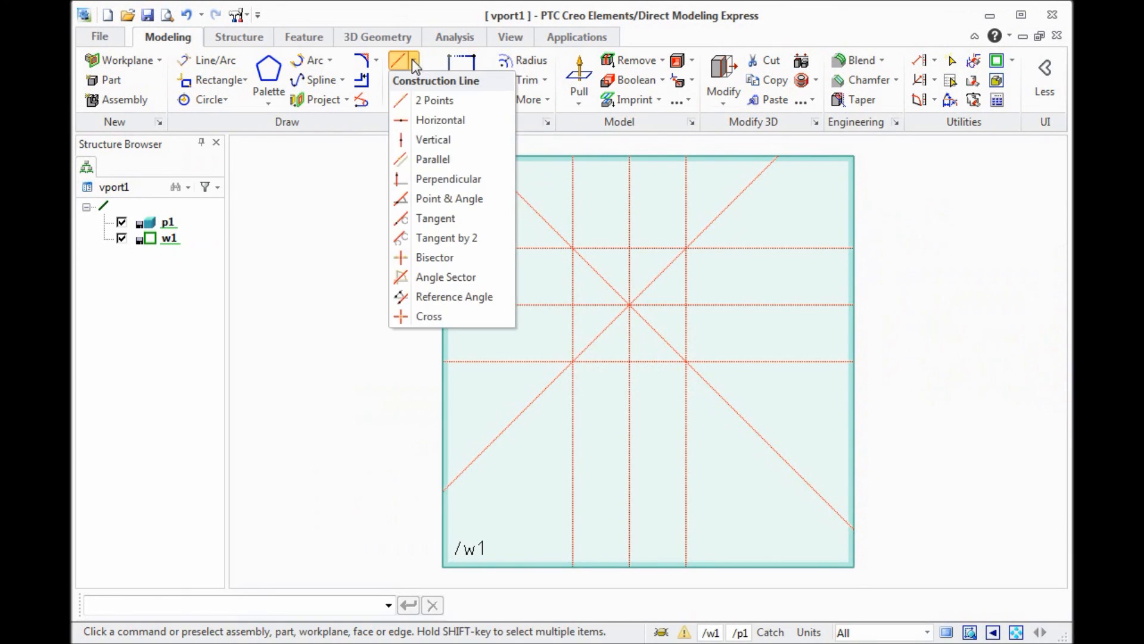
{"action": "left_click", "coordinate": [432, 158]}
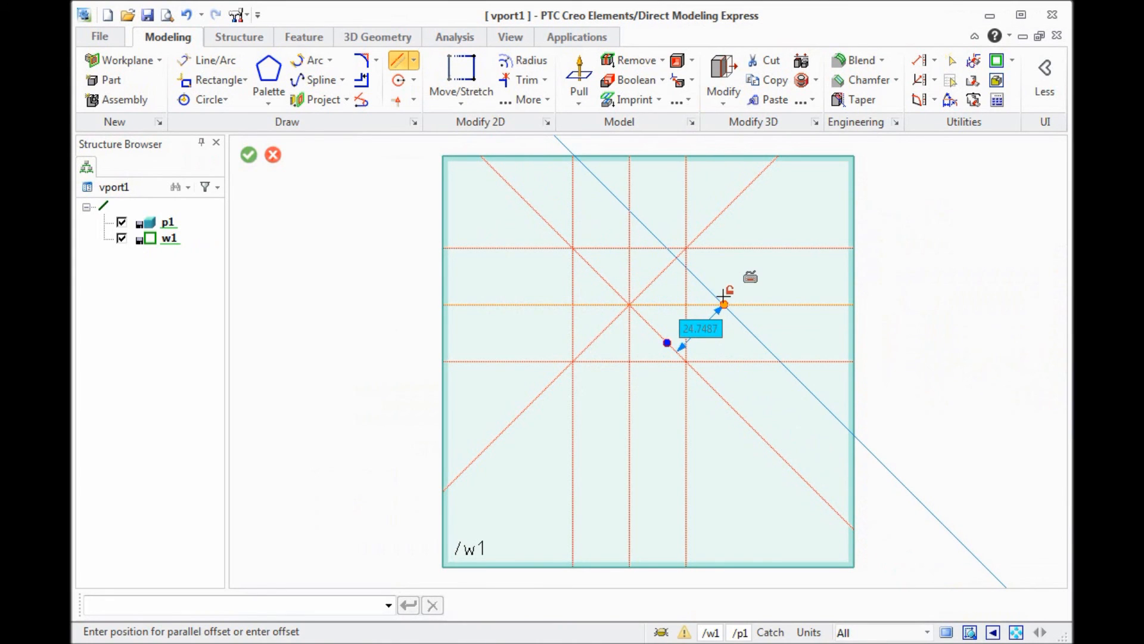
{"action": "type", "text": "53.4"}
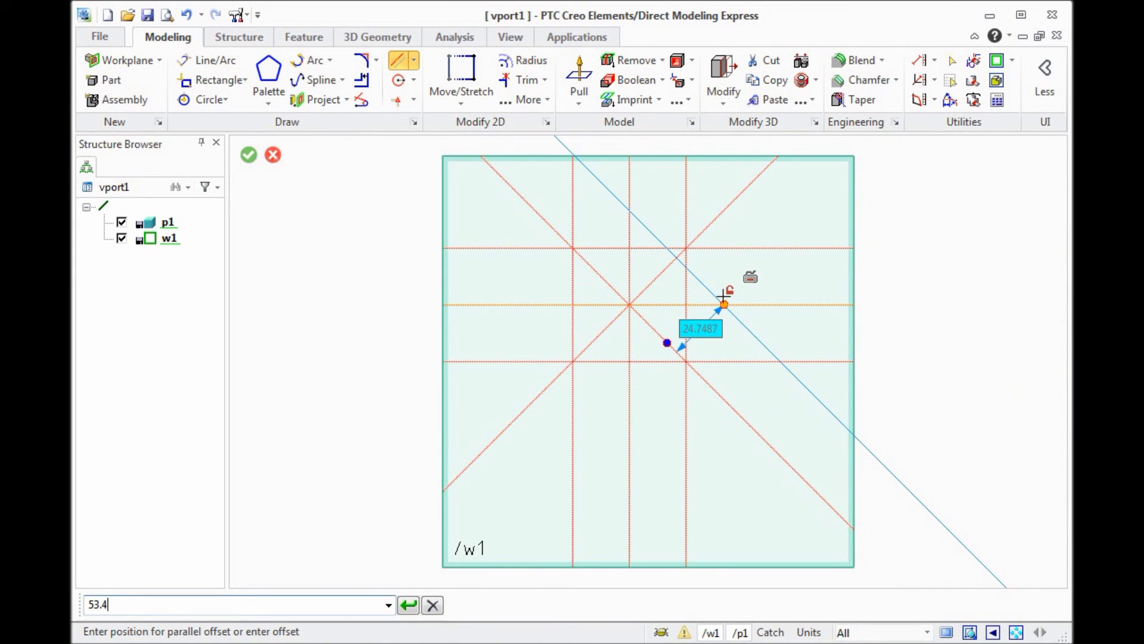
{"action": "type", "text": "/2"}
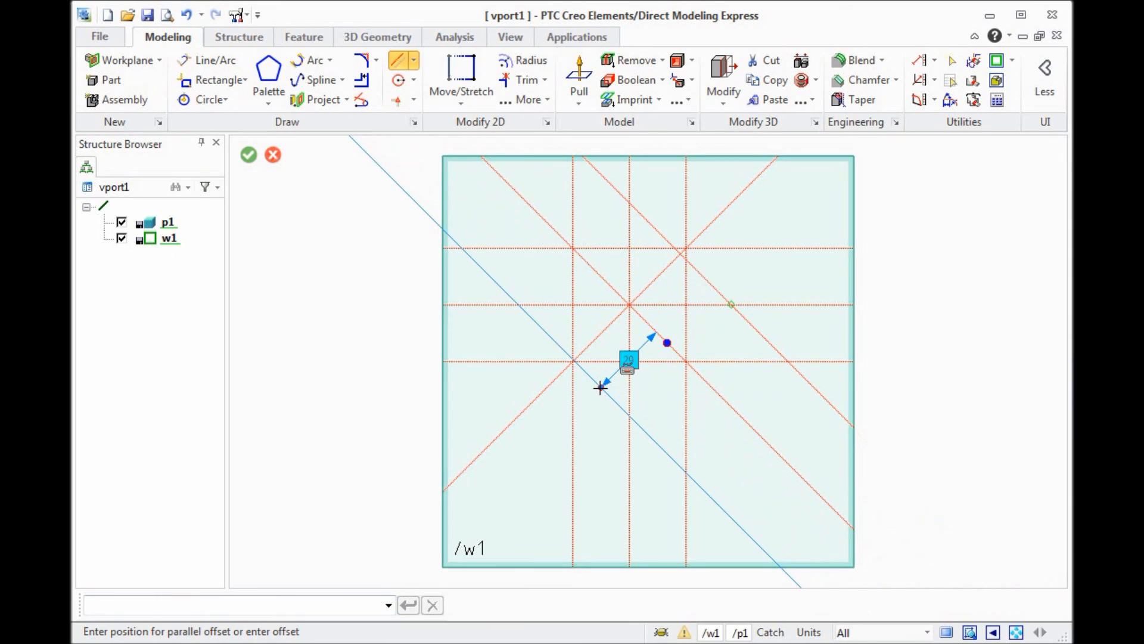
{"action": "type", "text": "53."}
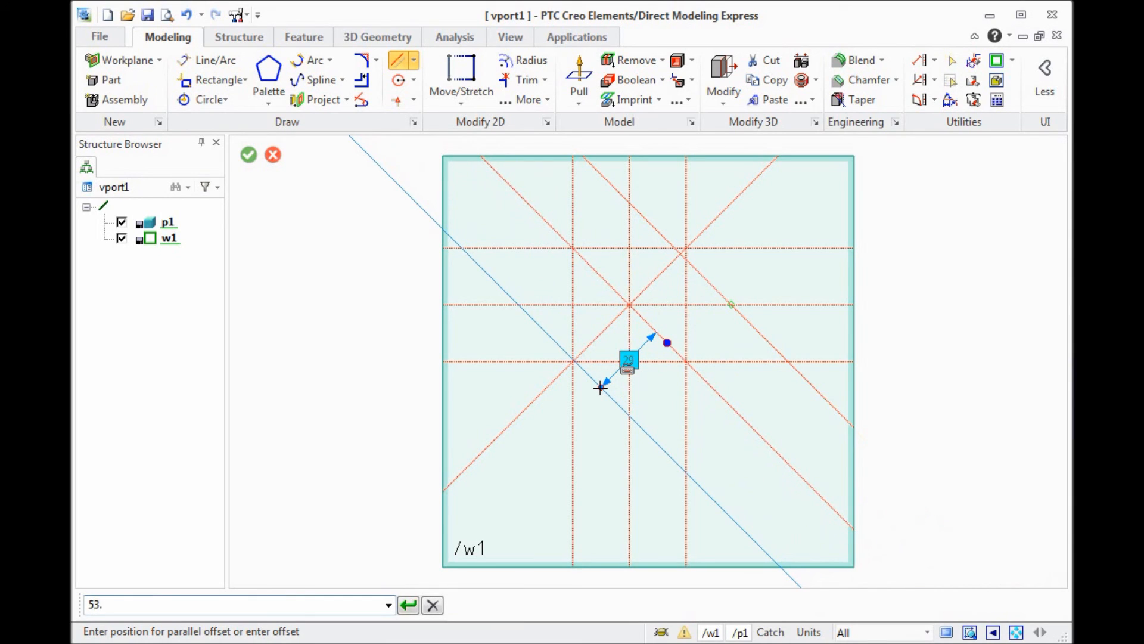
{"action": "type", "text": "4/2"}
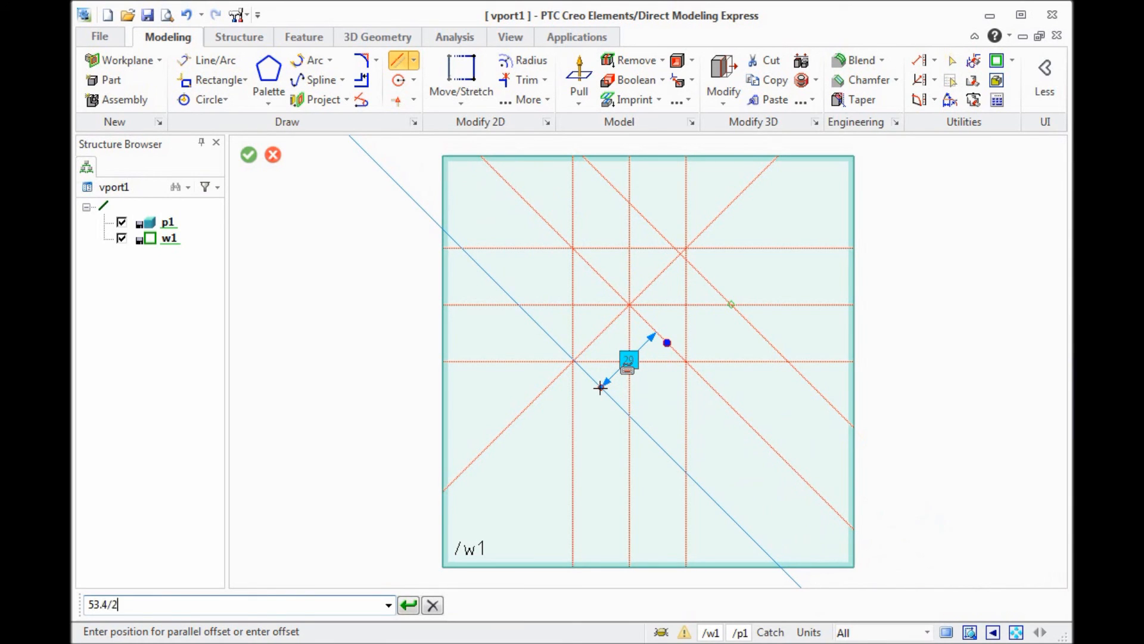
{"action": "left_click", "coordinate": [248, 155]}
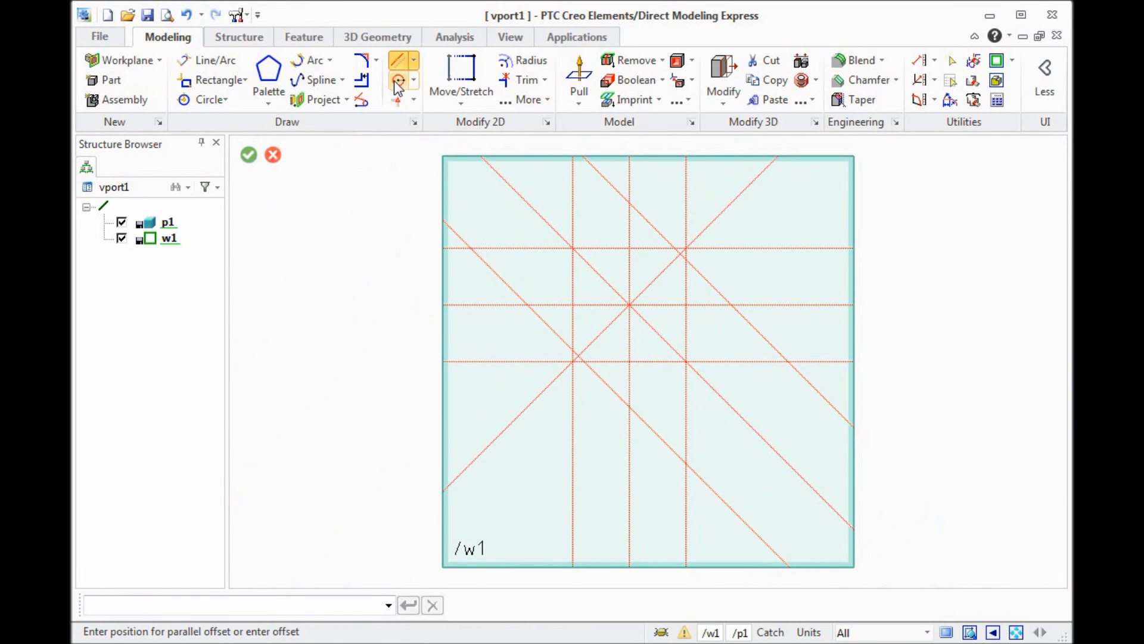
{"action": "mouse_move", "coordinate": [397, 60]}
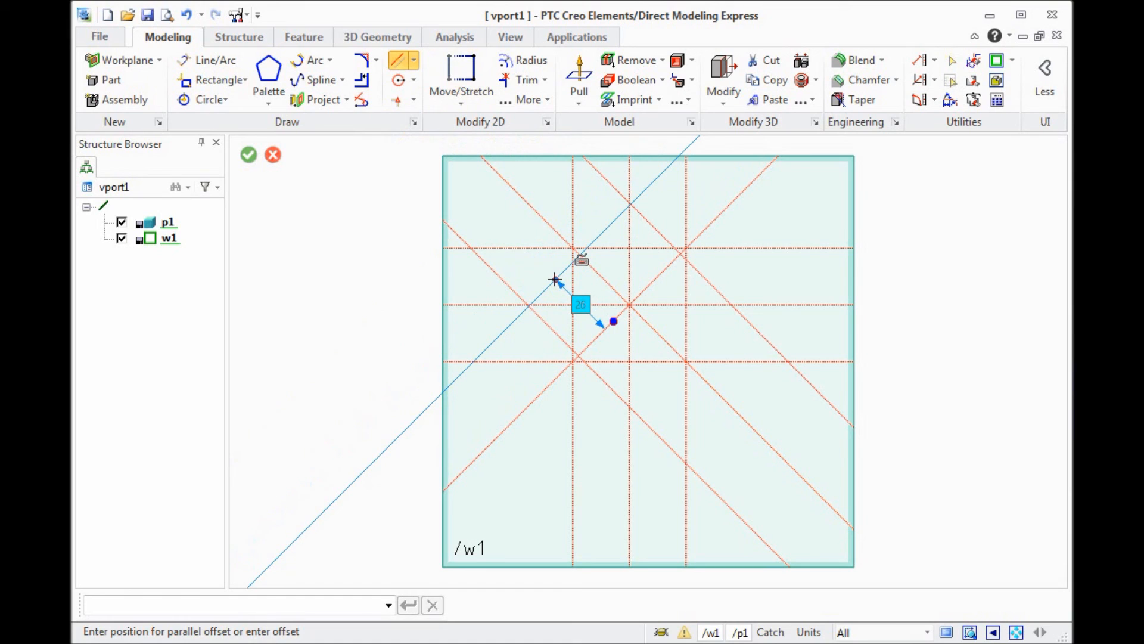
{"action": "type", "text": "53.2/2"}
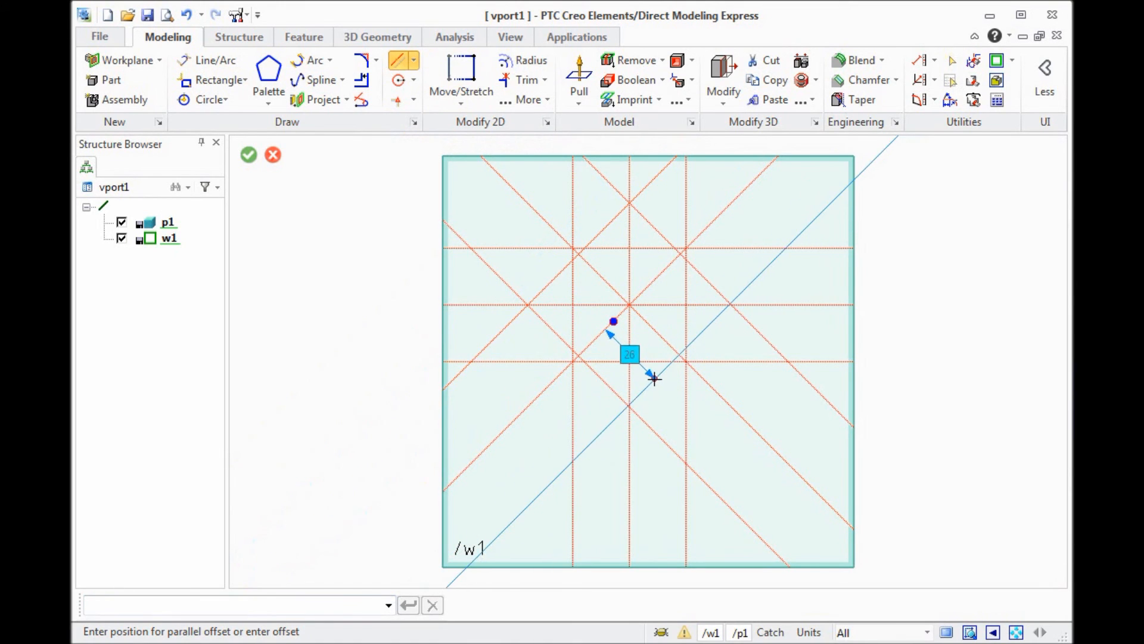
{"action": "type", "text": "5"}
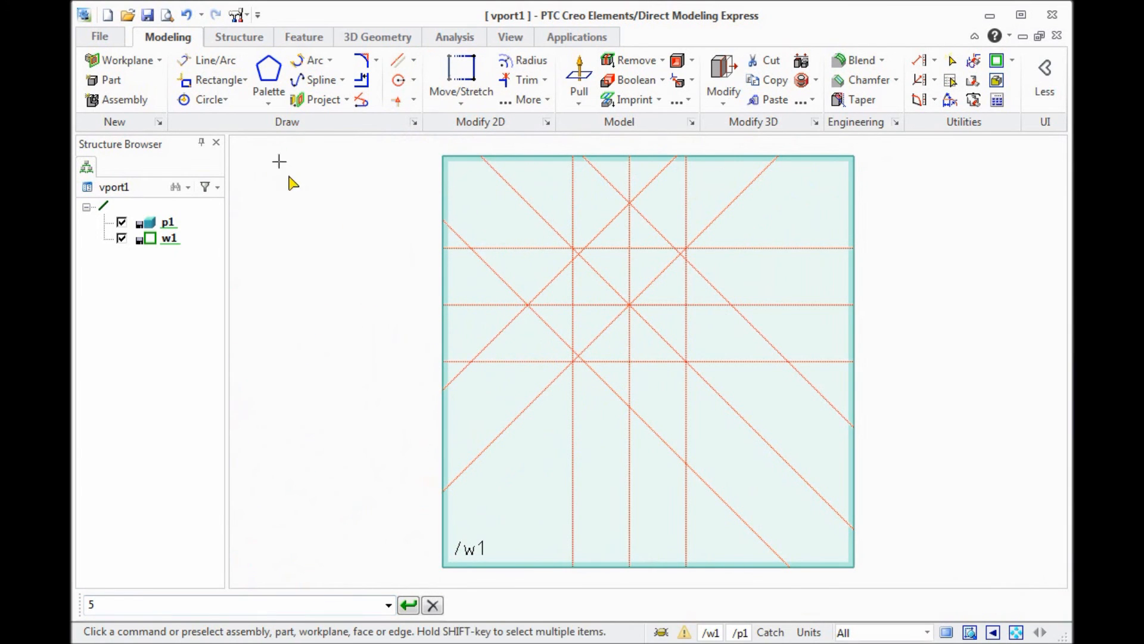
Step: Offset the other diagonal by 53.4/2 on both sides to mark chamfered corners
{"action": "left_click", "coordinate": [396, 59]}
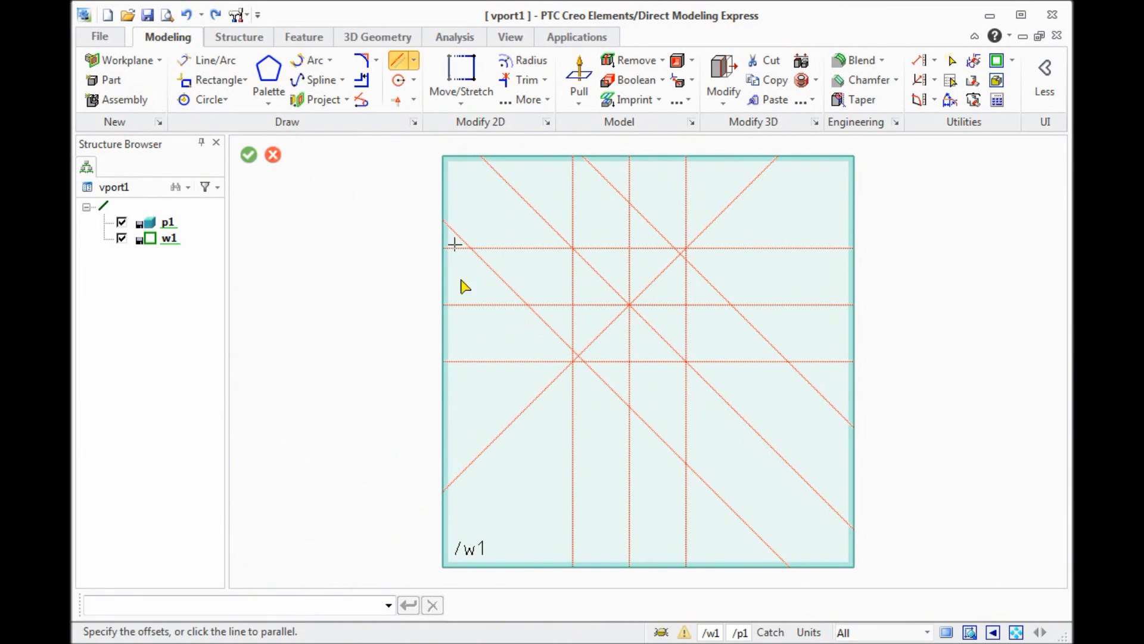
{"action": "left_click", "coordinate": [544, 276]}
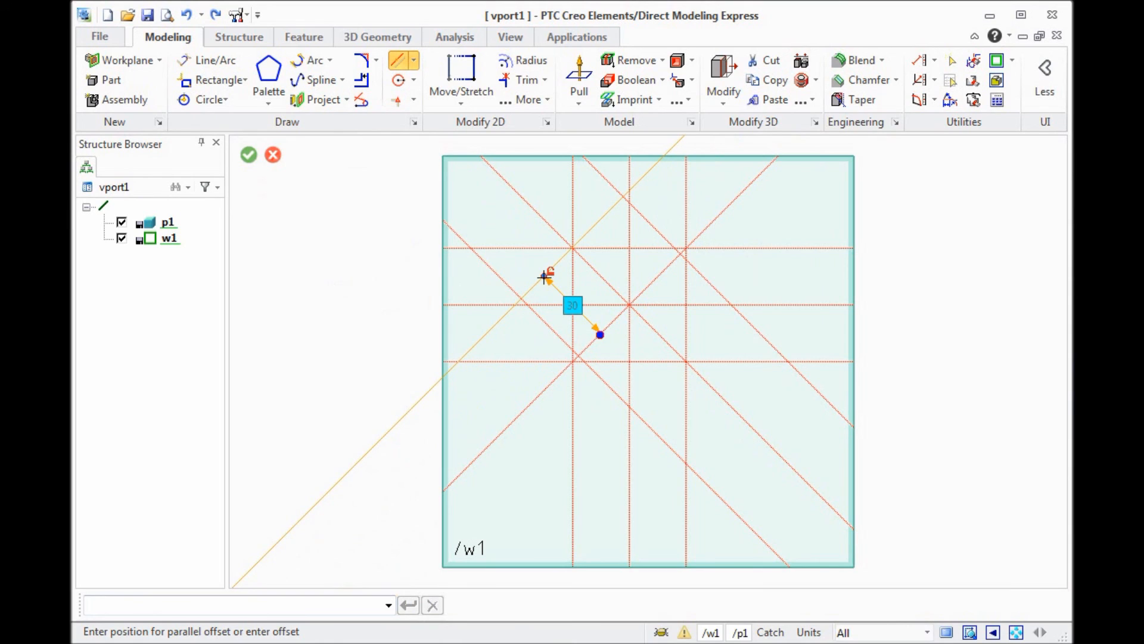
{"action": "type", "text": "53."}
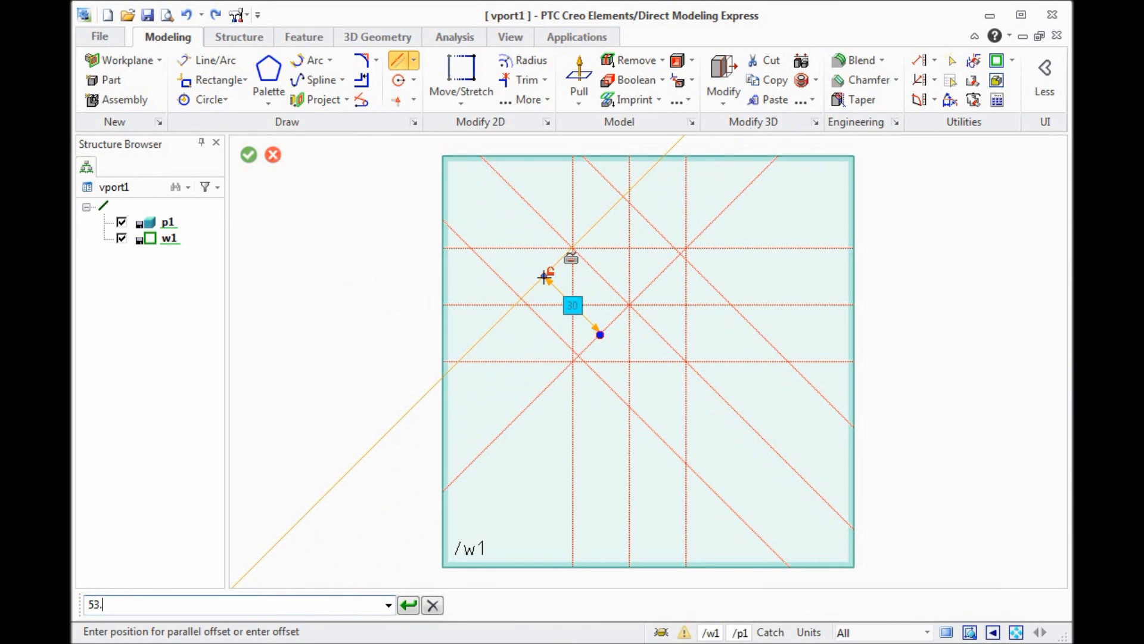
{"action": "type", "text": "4/"}
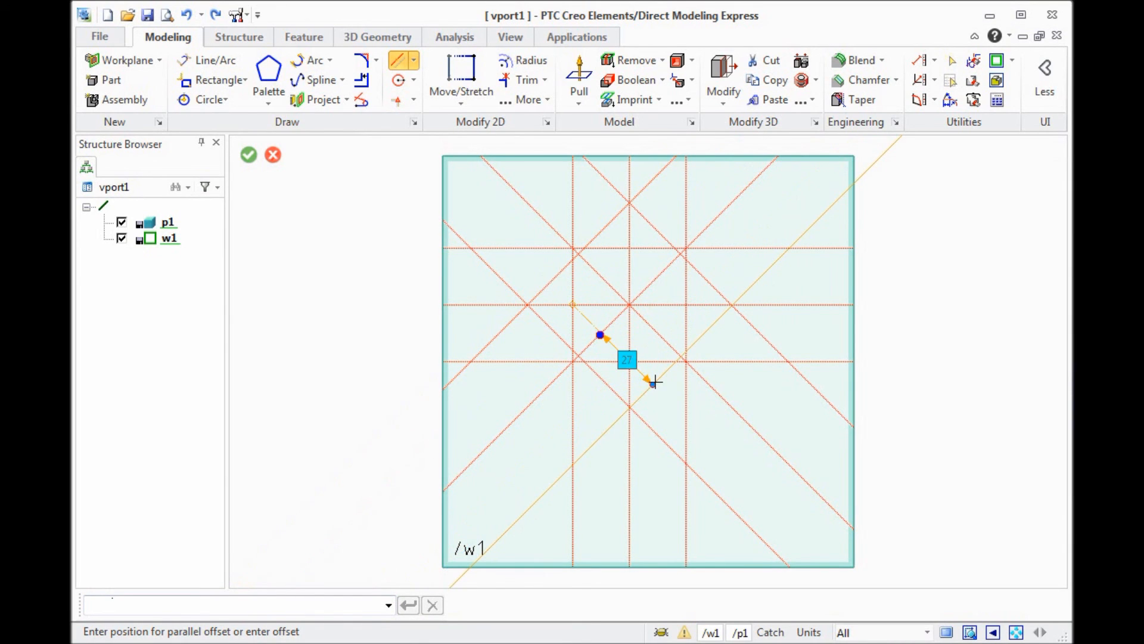
{"action": "type", "text": "53.2"}
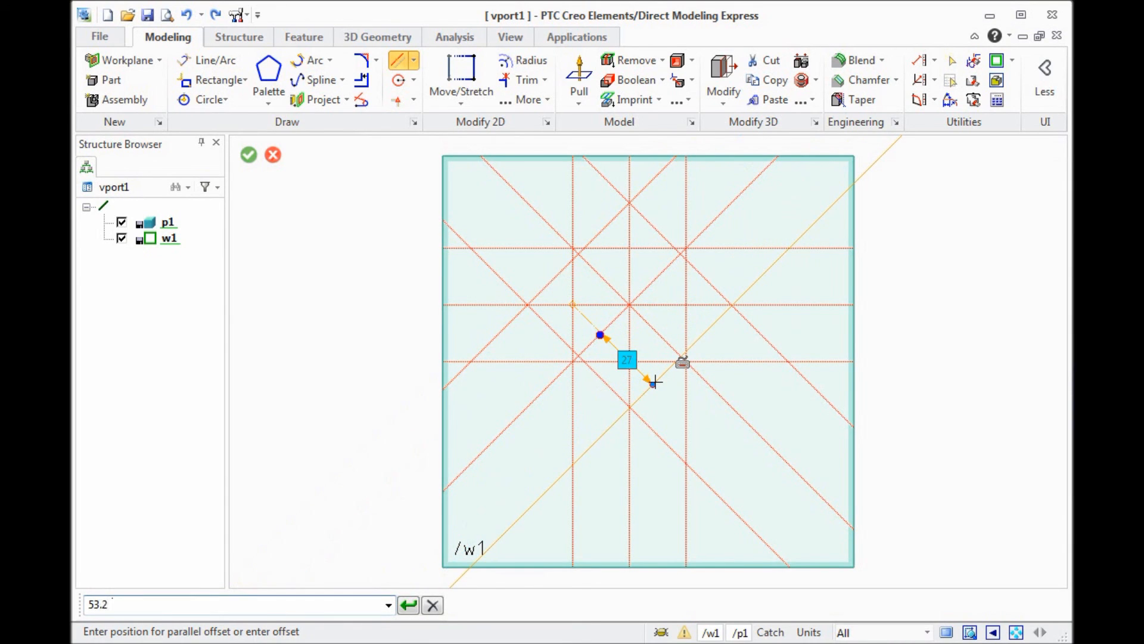
{"action": "type", "text": "53.4/2"}
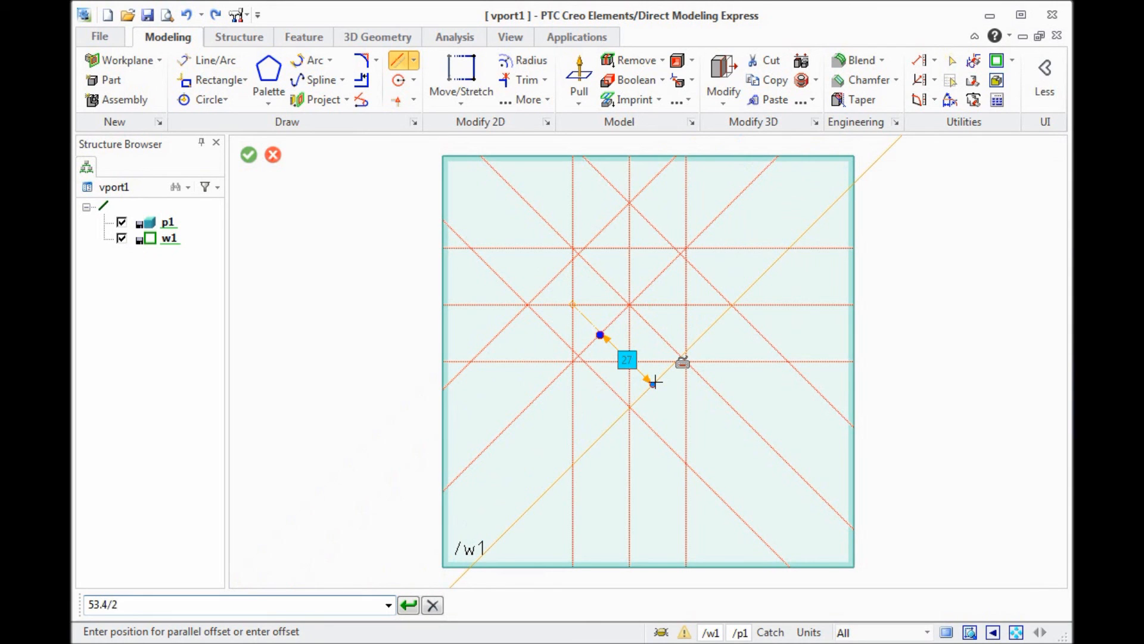
{"action": "left_click", "coordinate": [248, 155]}
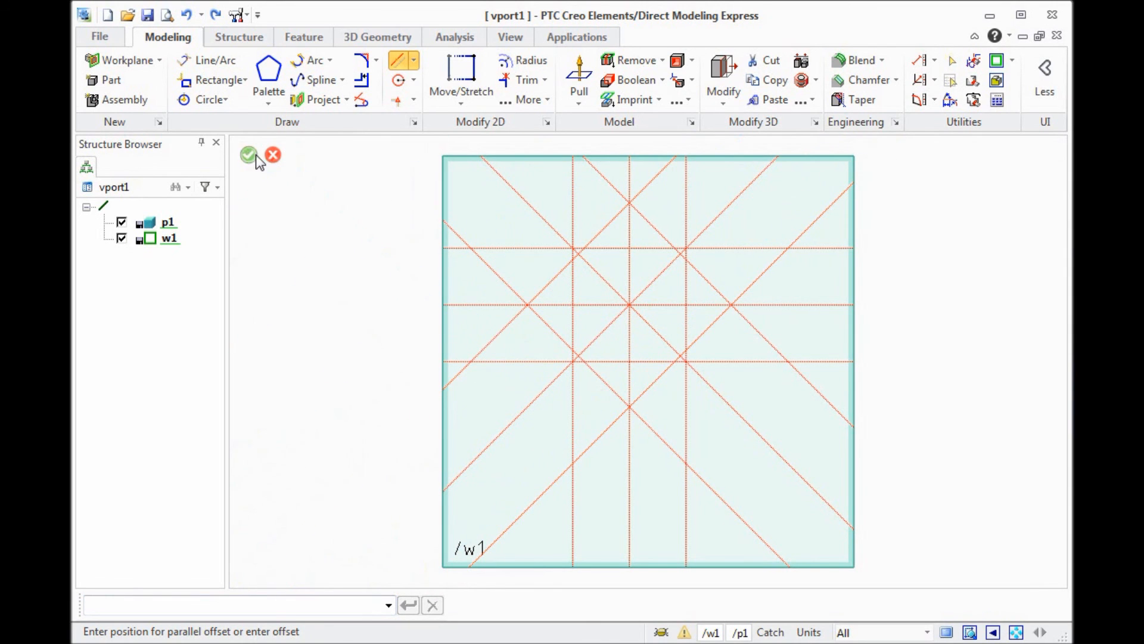
{"action": "left_click", "coordinate": [248, 155]}
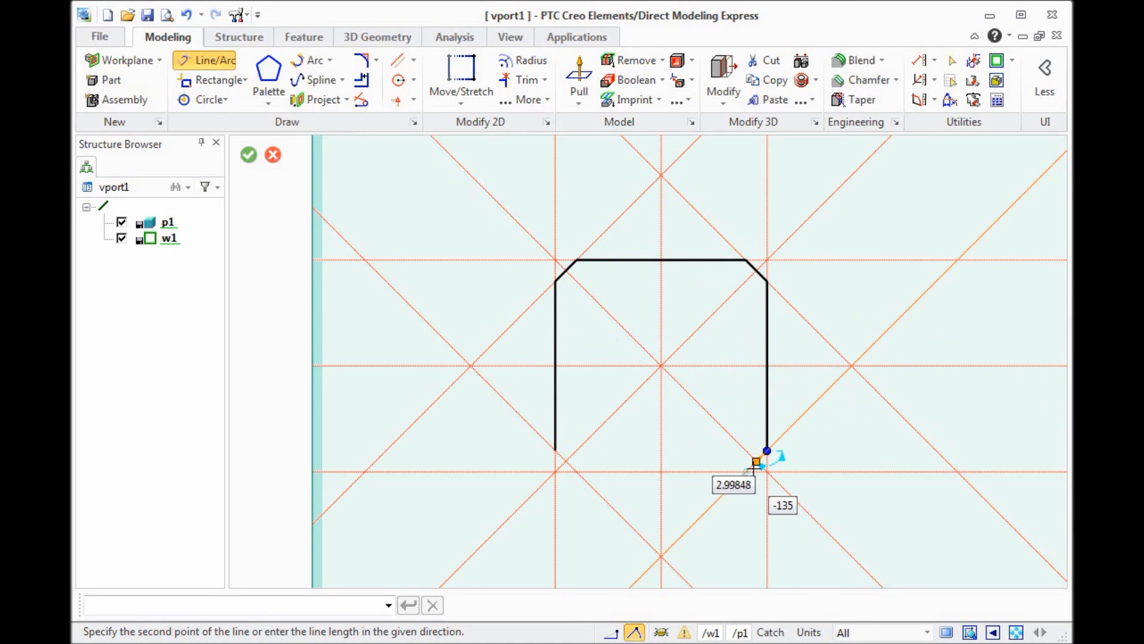
{"action": "mouse_move", "coordinate": [576, 471]}
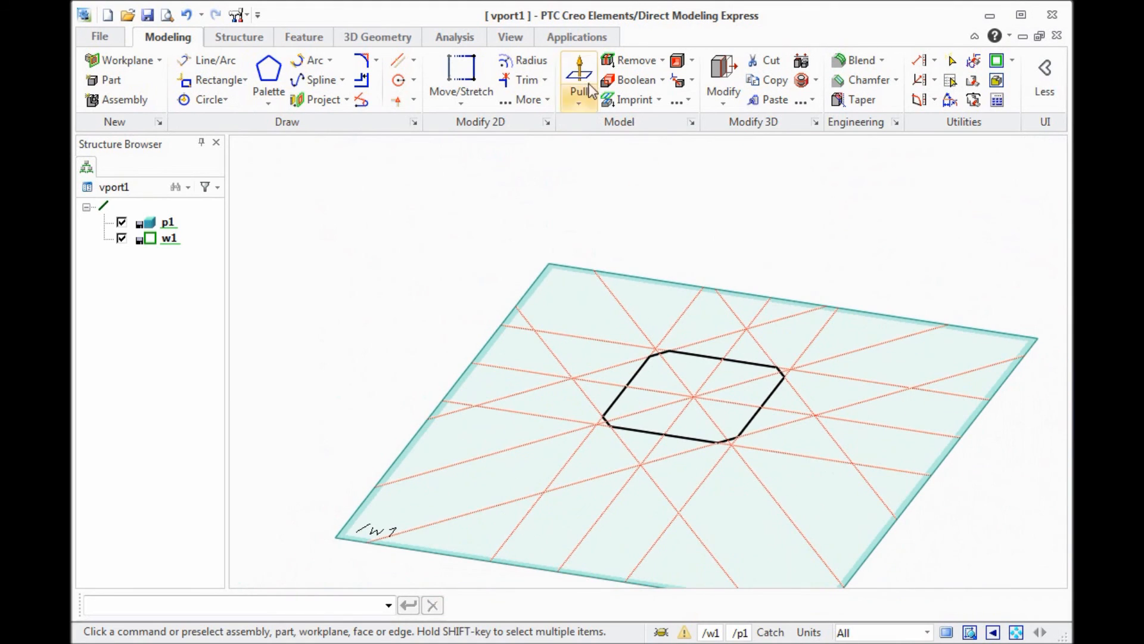
Step: Pull the chamfered-square profile to a distance of -41 to form the solid octagonal body
{"action": "left_click", "coordinate": [578, 80]}
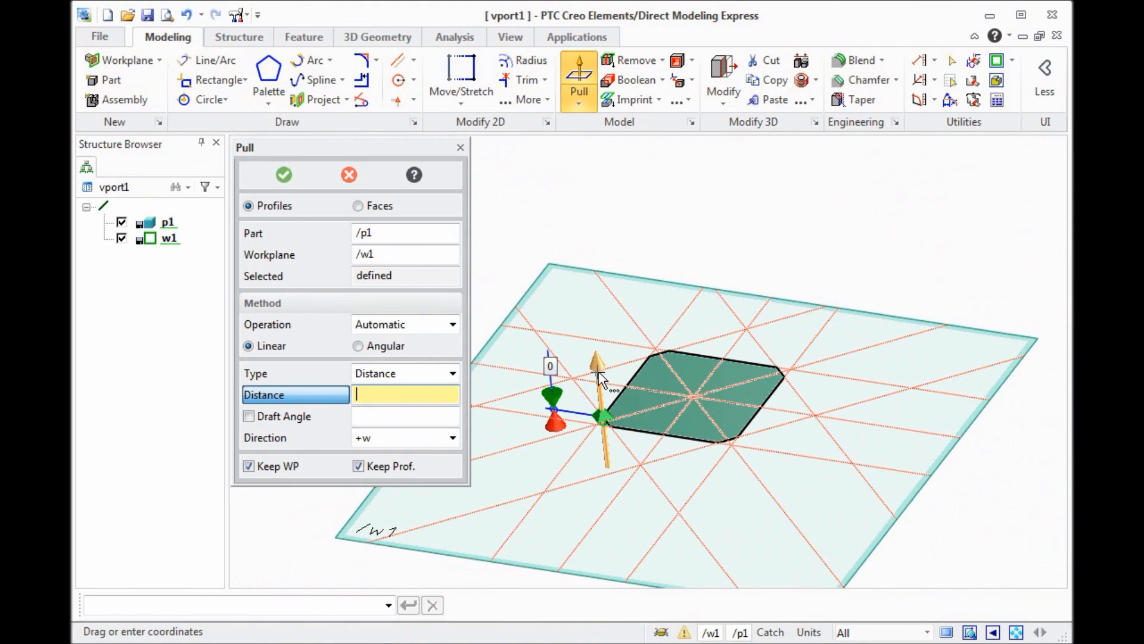
{"action": "mouse_move", "coordinate": [621, 429]}
{"action": "type", "text": "-41"}
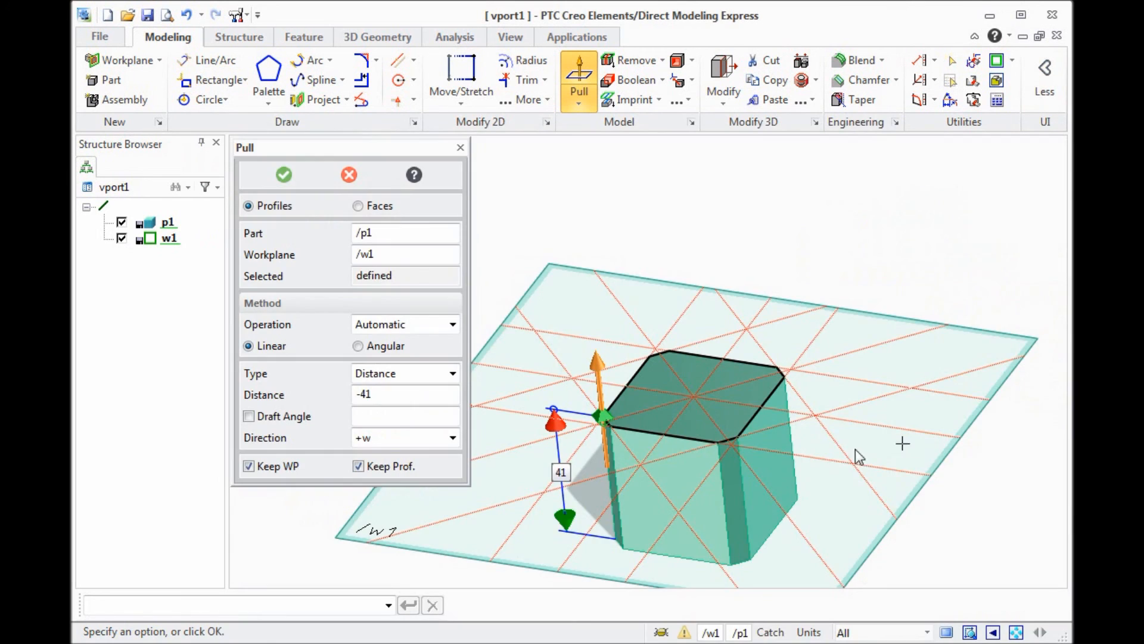
{"action": "double_click", "coordinate": [561, 472]}
{"action": "type", "text": "47"}
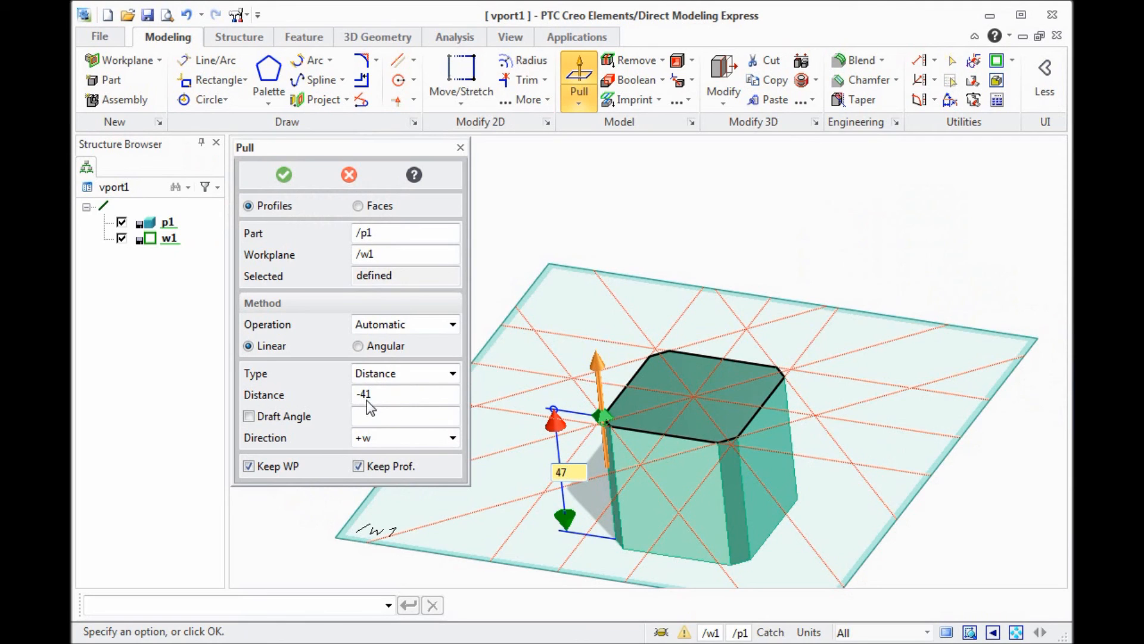
{"action": "mouse_move", "coordinate": [579, 425]}
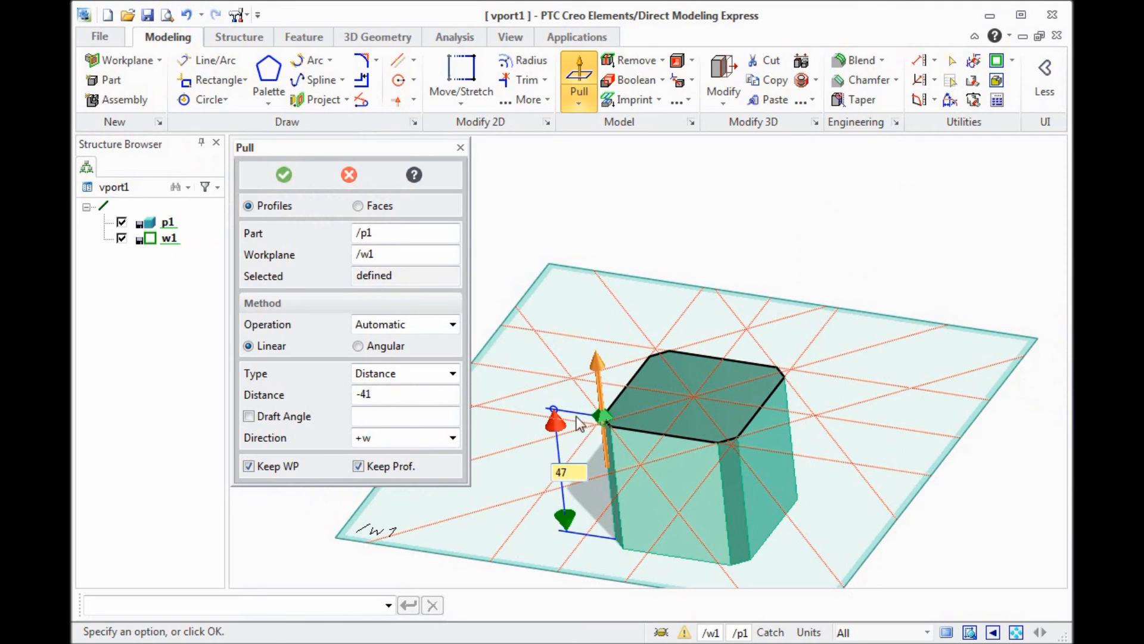
{"action": "mouse_move", "coordinate": [580, 500]}
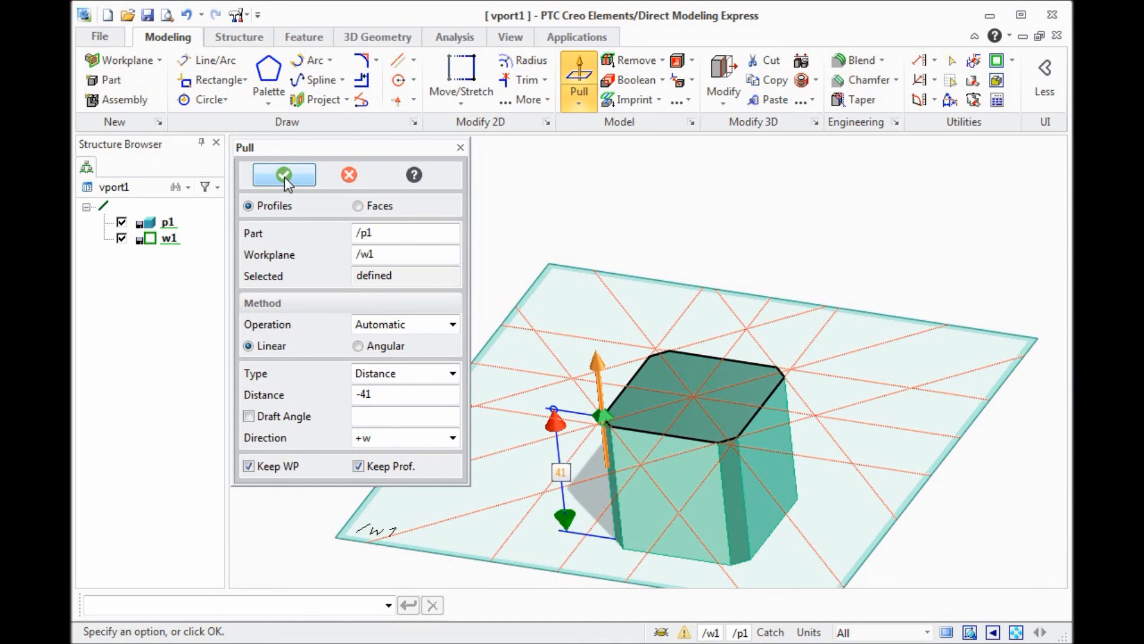
{"action": "left_click", "coordinate": [283, 175]}
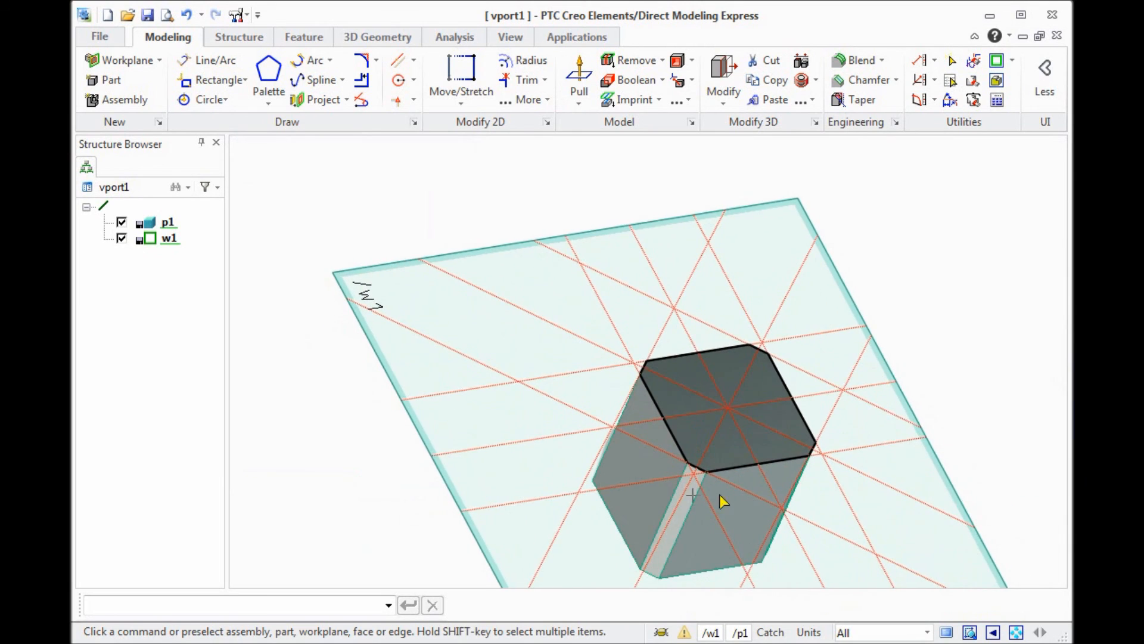
{"action": "mouse_move", "coordinate": [976, 62]}
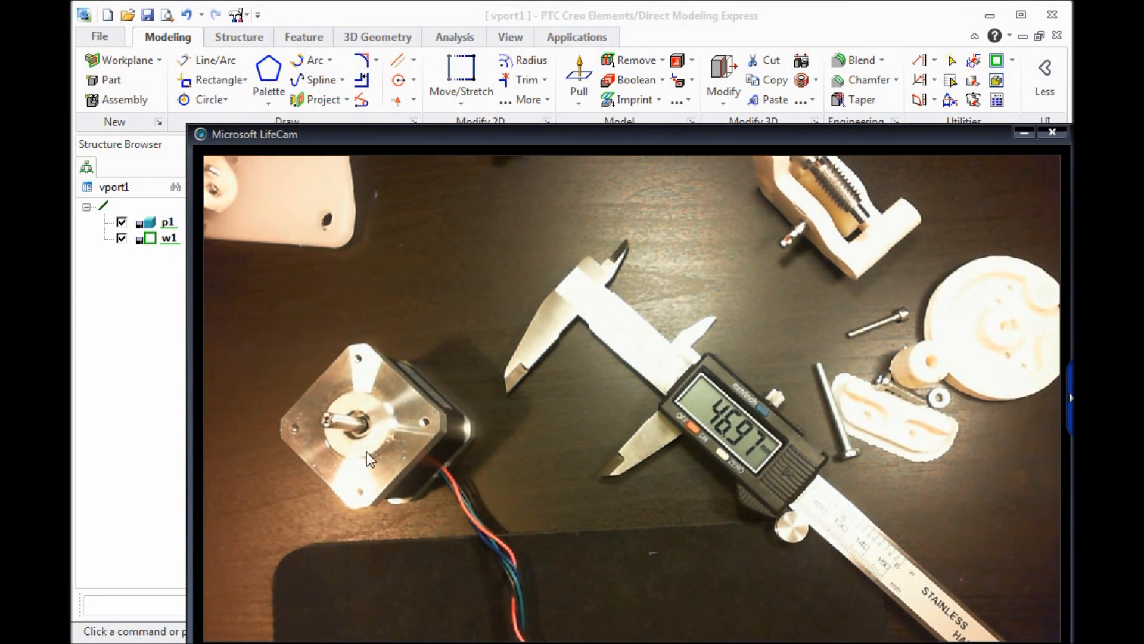
{"action": "left_click", "coordinate": [1051, 132]}
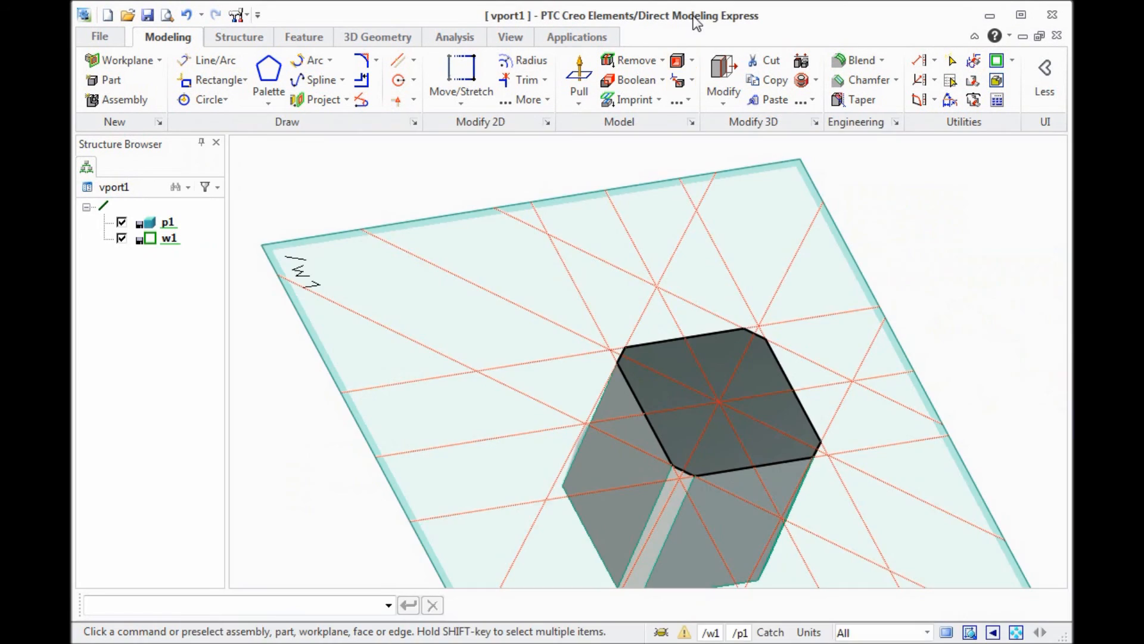
{"action": "left_click", "coordinate": [974, 59]}
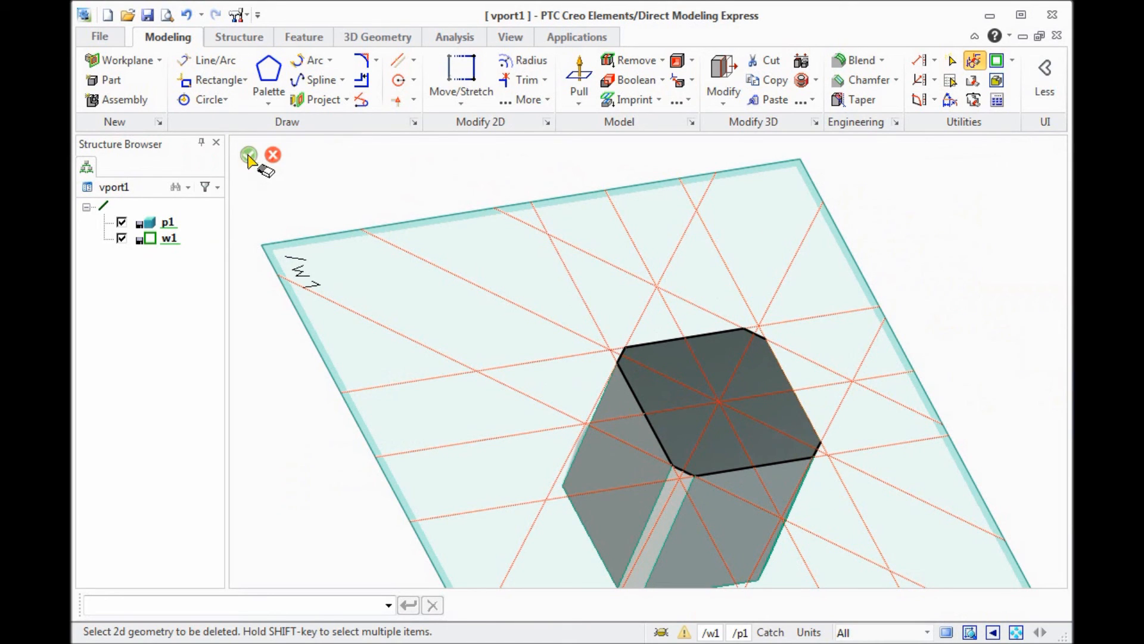
{"action": "left_click", "coordinate": [578, 73]}
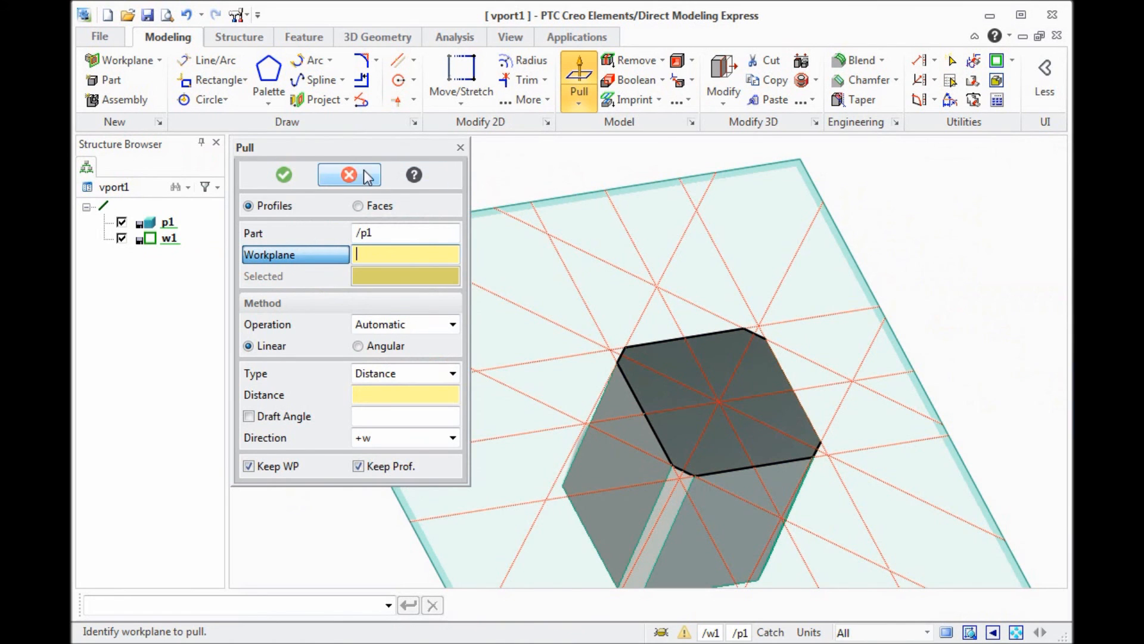
{"action": "left_click", "coordinate": [348, 174]}
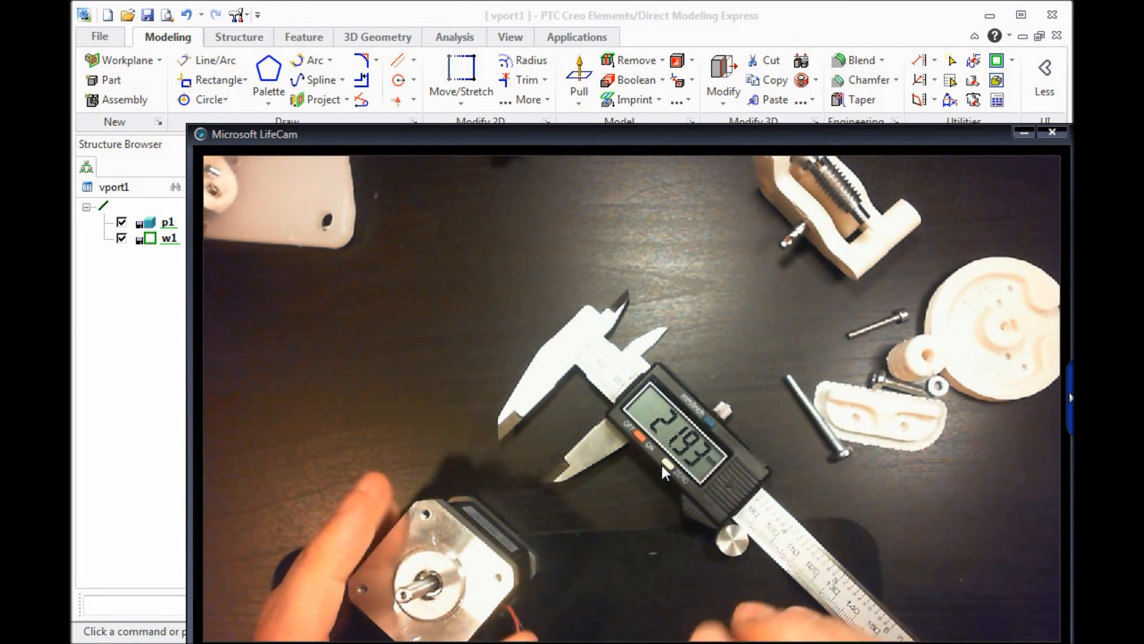
{"action": "left_click", "coordinate": [1051, 132]}
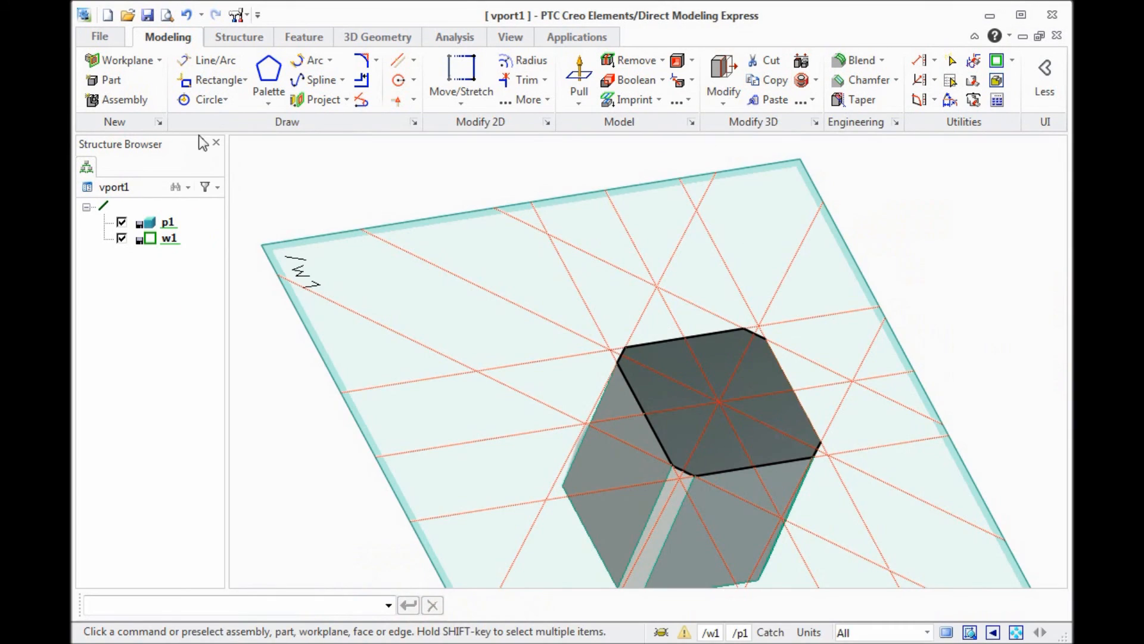
Step: Draw a circle of radius 21.9/2 centred at the top face's construction-line intersection
{"action": "left_click", "coordinate": [209, 100]}
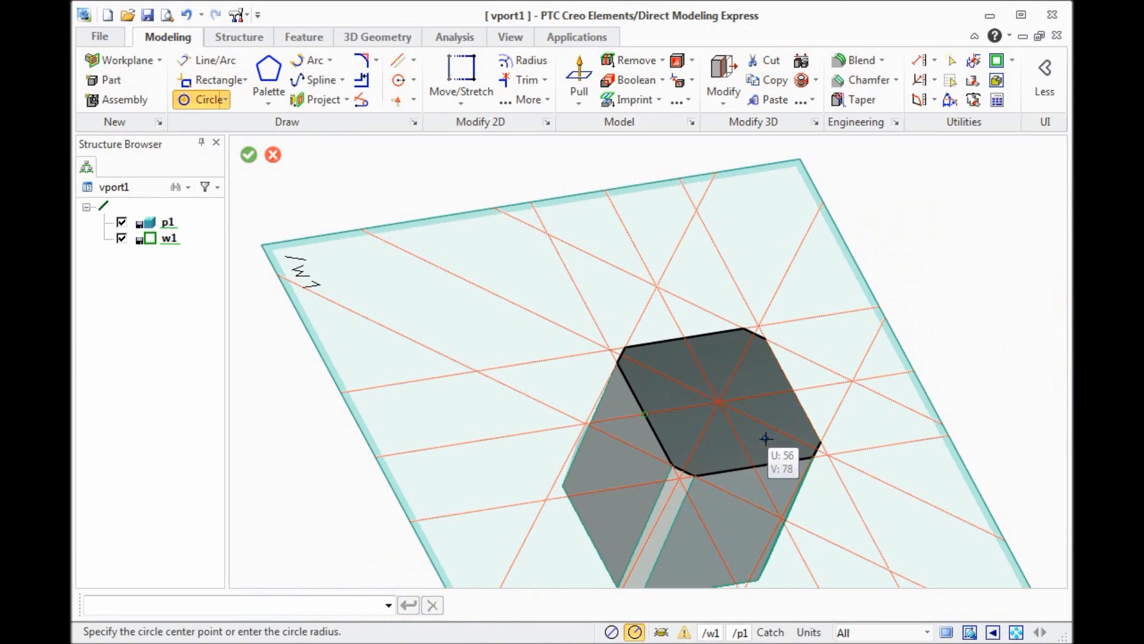
{"action": "left_click", "coordinate": [721, 402]}
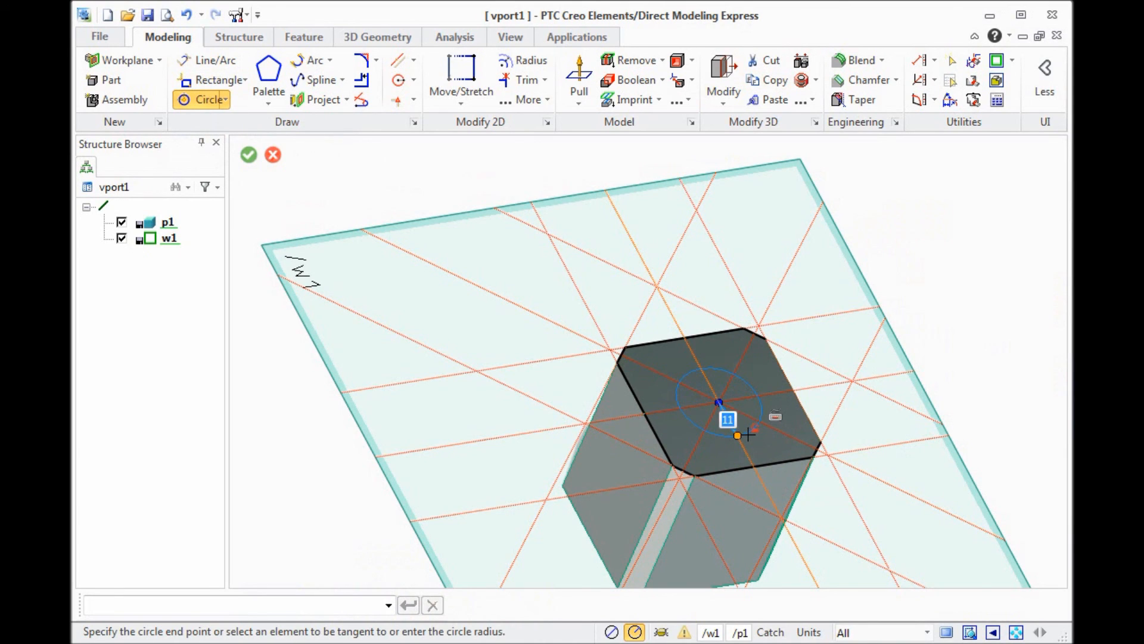
{"action": "type", "text": "21.9"}
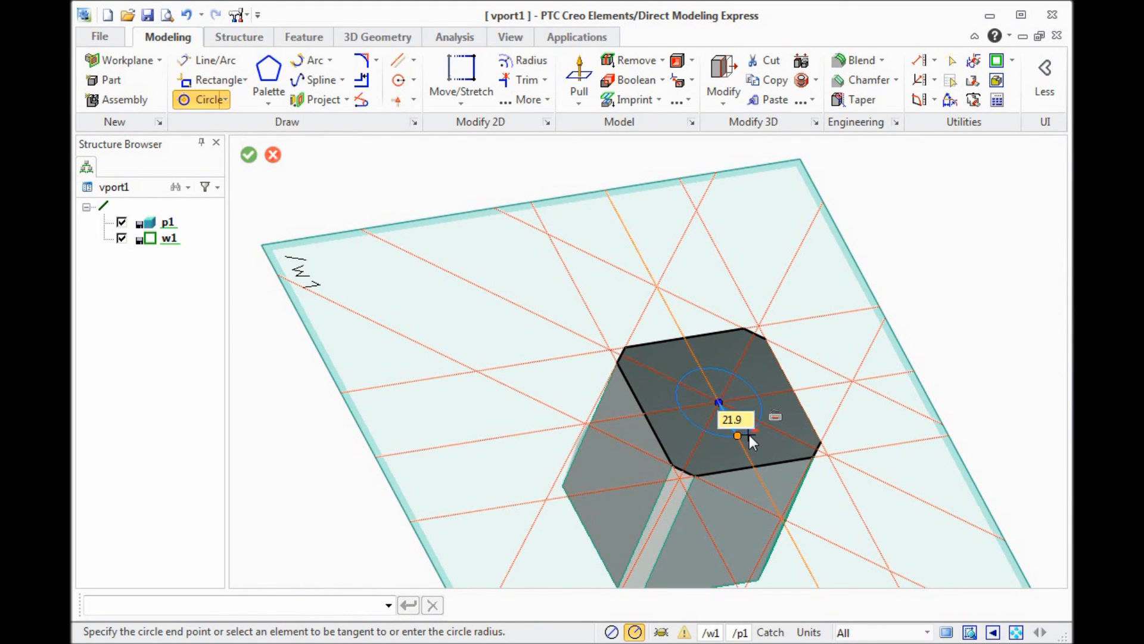
{"action": "type", "text": "/2"}
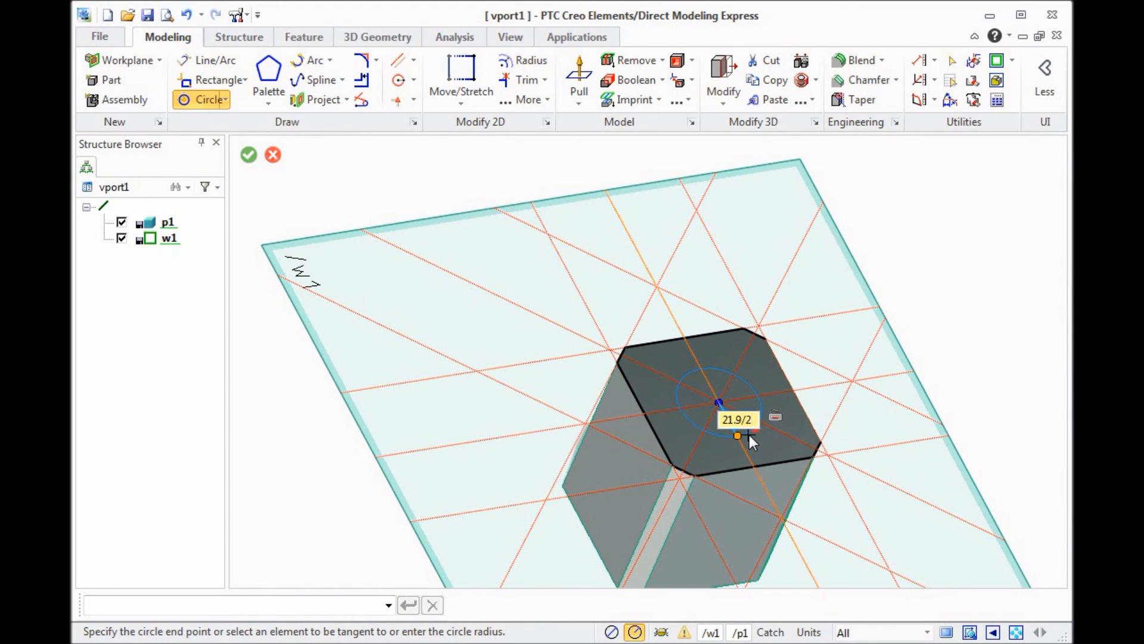
{"action": "left_click", "coordinate": [750, 442]}
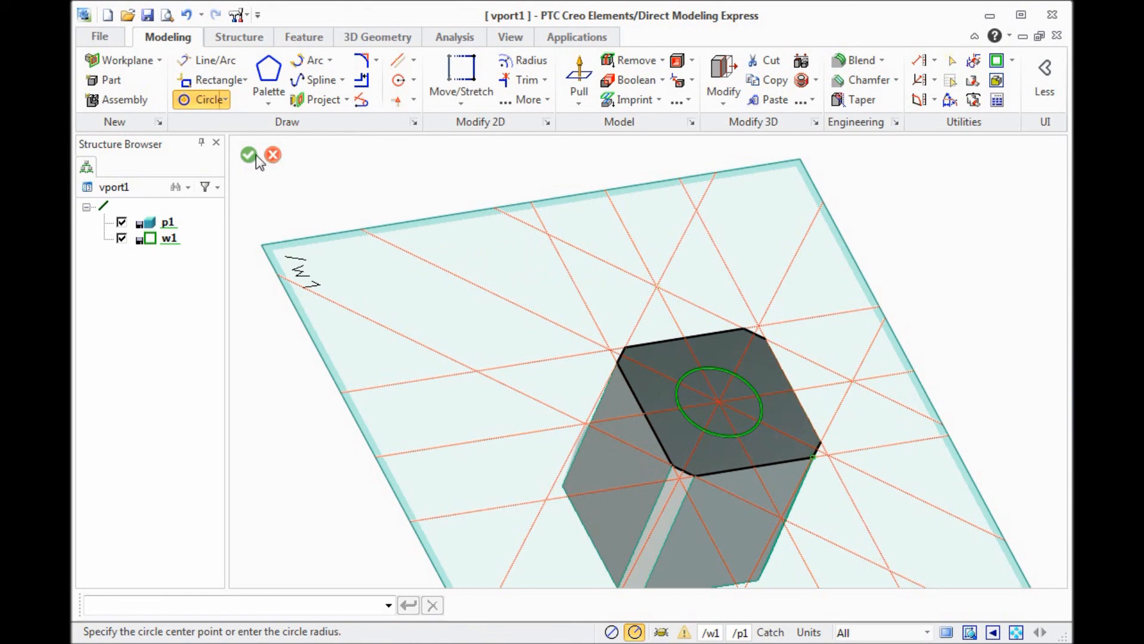
{"action": "left_click", "coordinate": [248, 155]}
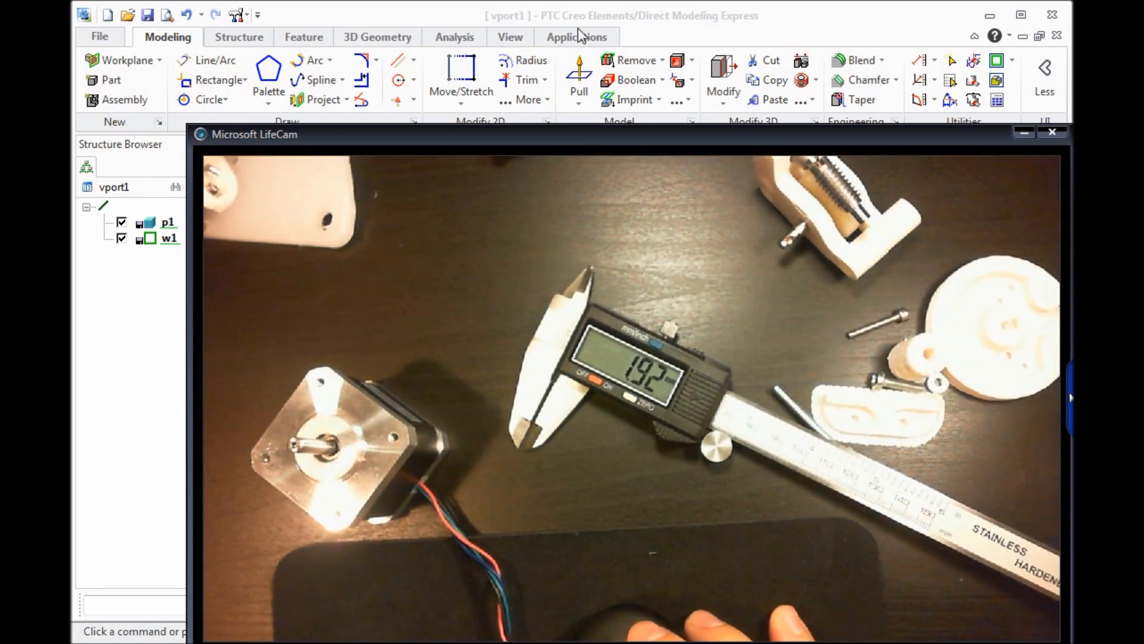
Step: Pull the 21.9 circle up 1.9 units to create the raised boss
{"action": "left_click", "coordinate": [1052, 133]}
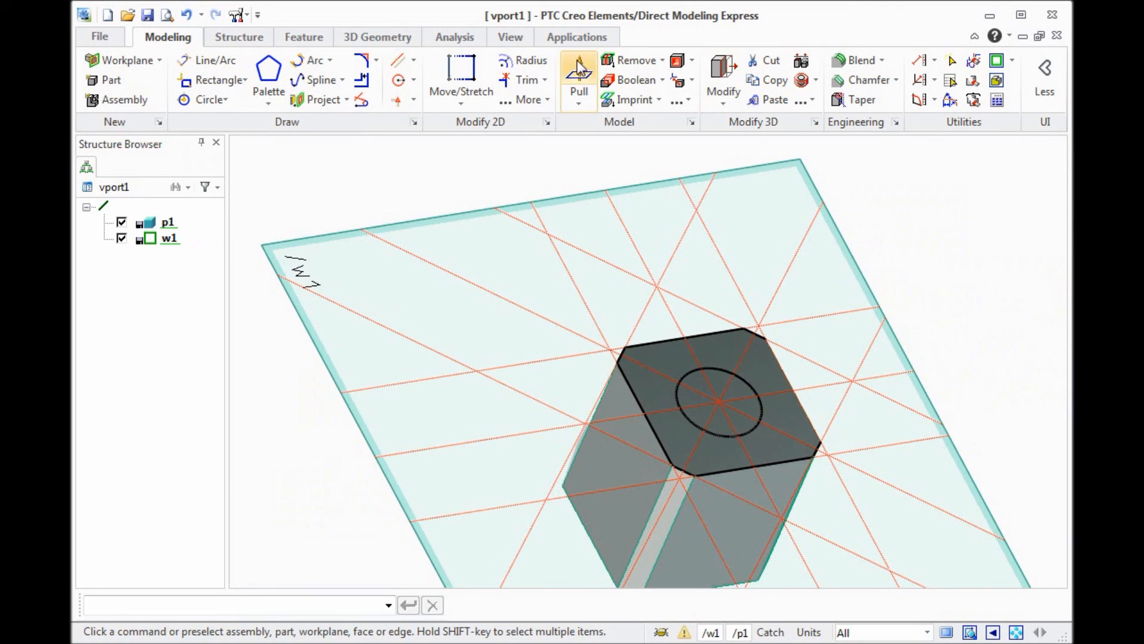
{"action": "left_click", "coordinate": [578, 79]}
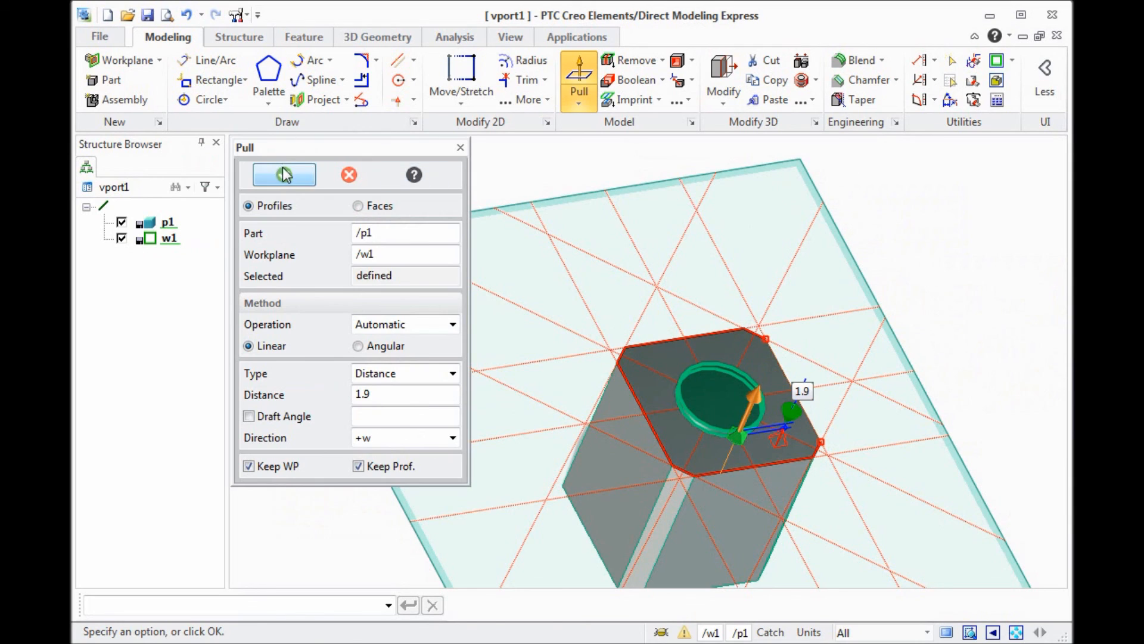
{"action": "left_click", "coordinate": [283, 175]}
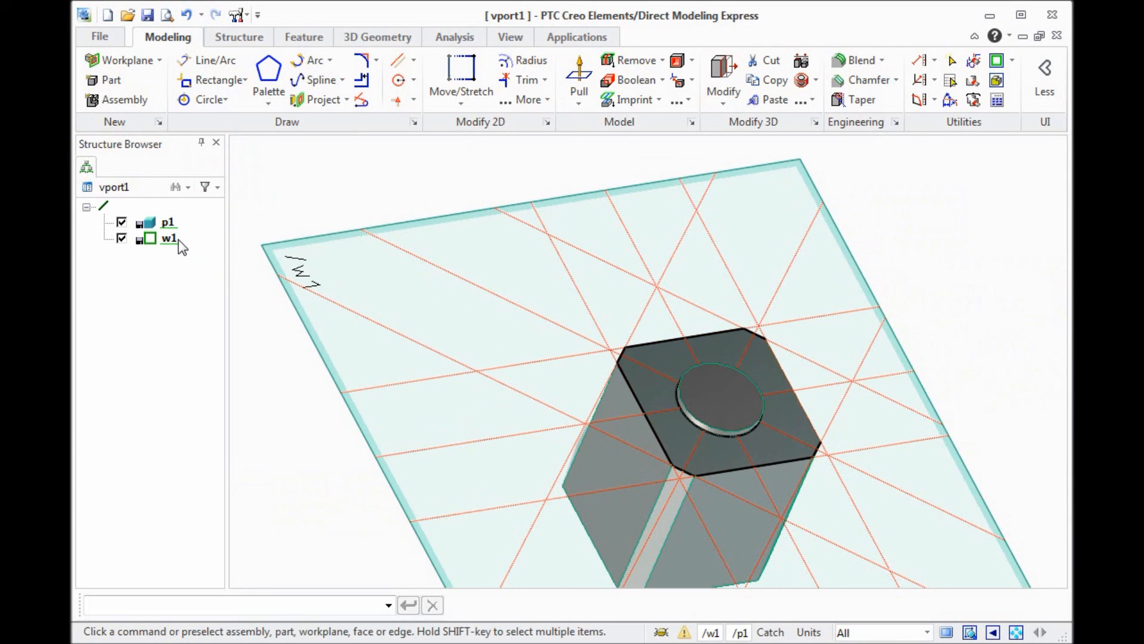
{"action": "mouse_move", "coordinate": [185, 244]}
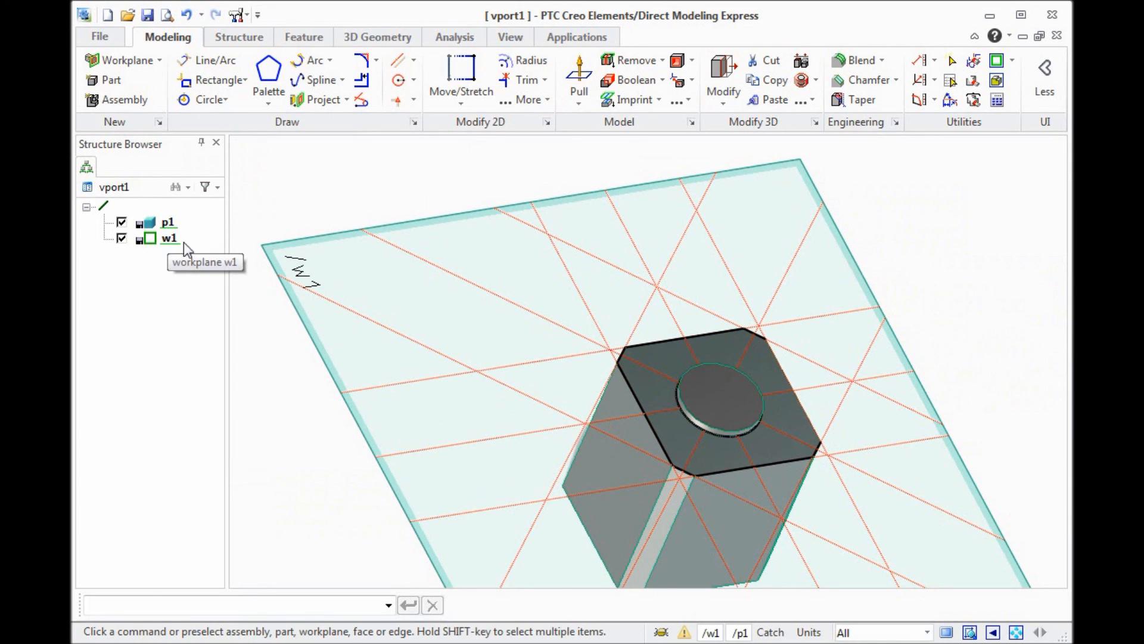
{"action": "mouse_move", "coordinate": [726, 404]}
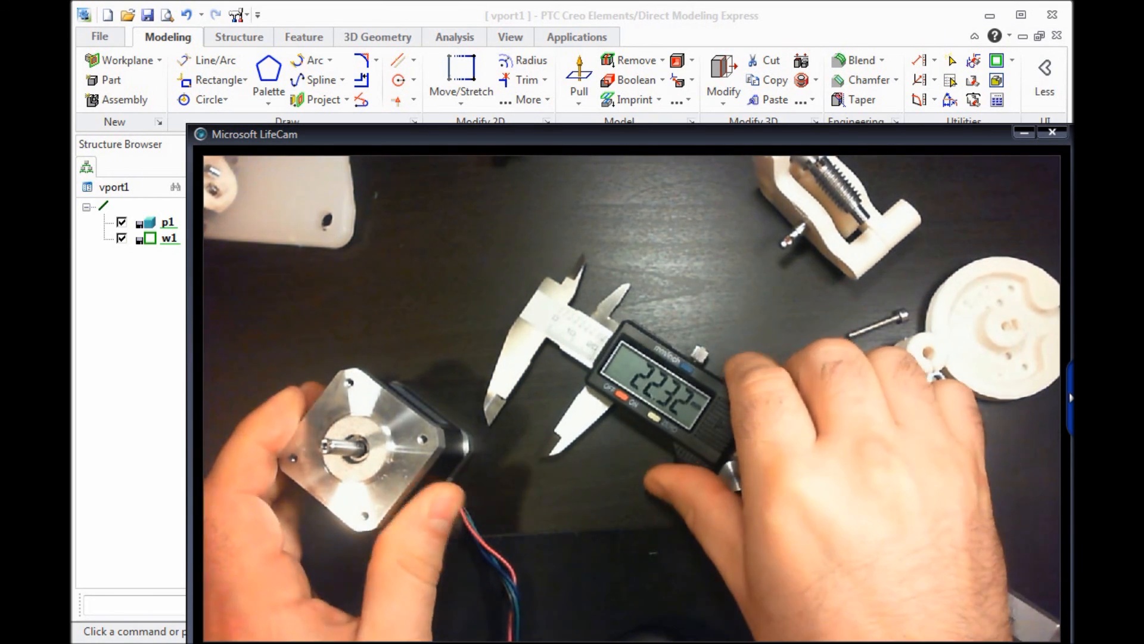
Step: Hide workplane w1 and start a new workplane on the boss face
{"action": "left_click", "coordinate": [1051, 132]}
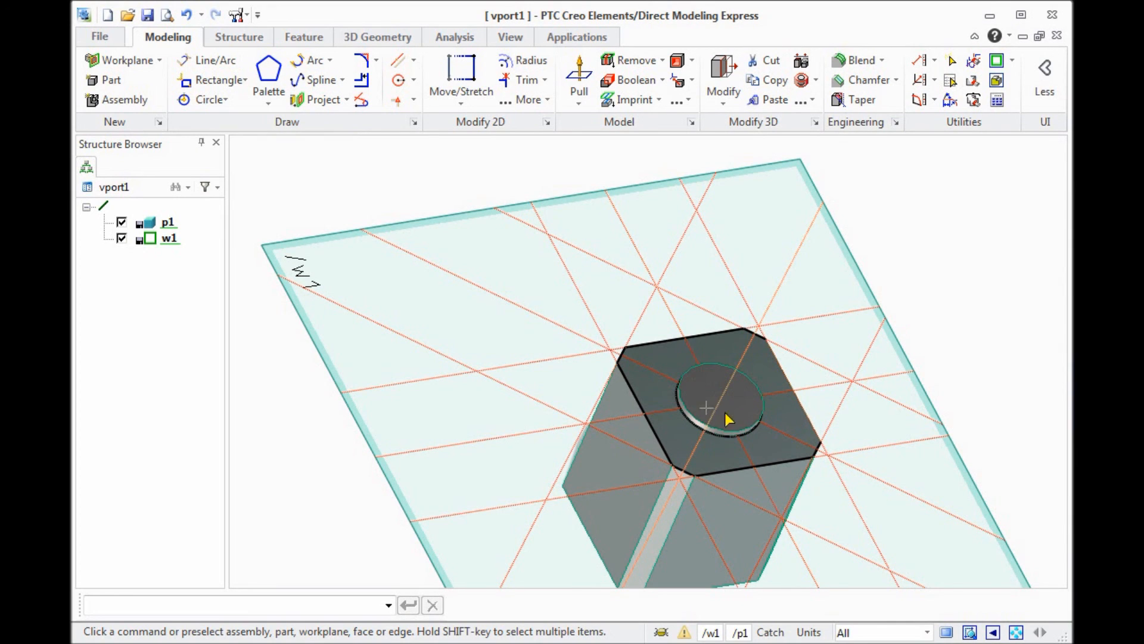
{"action": "mouse_move", "coordinate": [691, 380]}
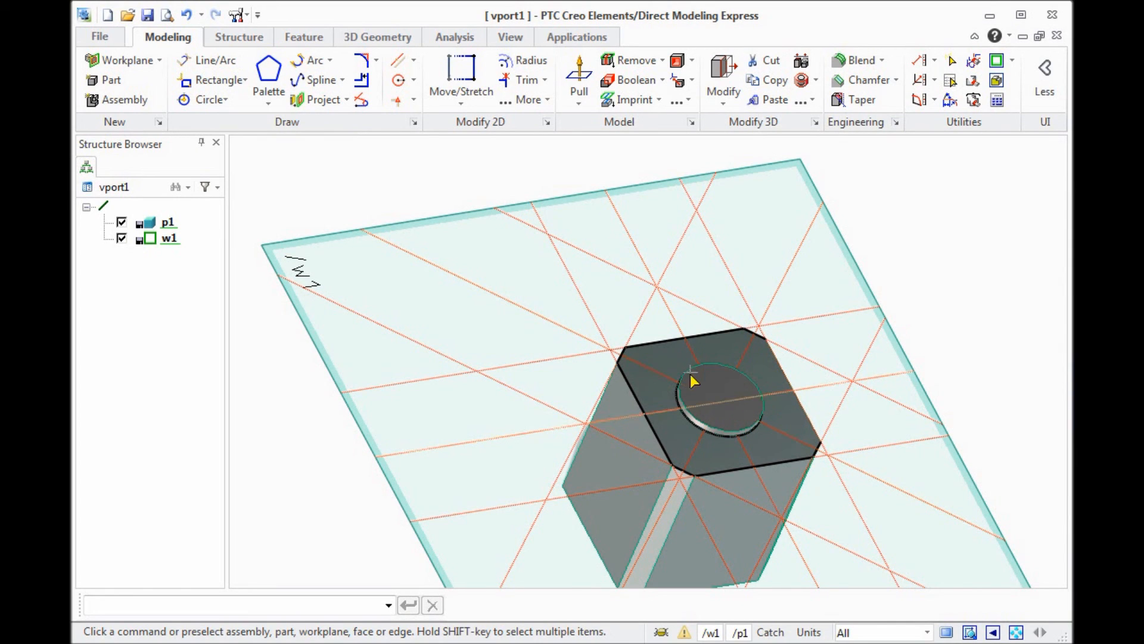
{"action": "mouse_move", "coordinate": [704, 415]}
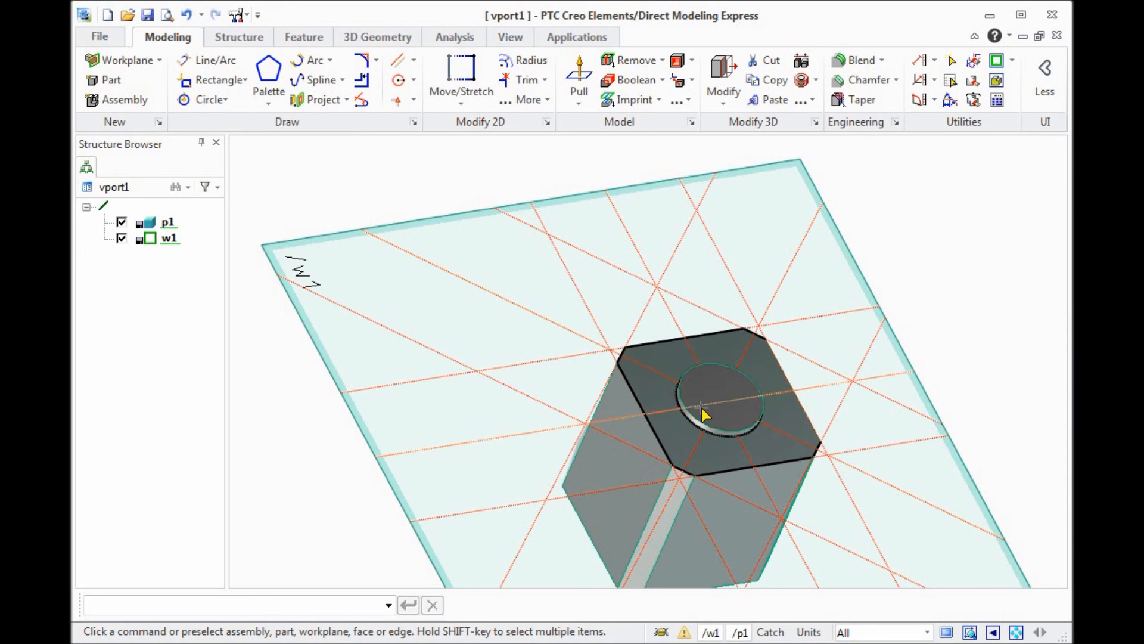
{"action": "mouse_move", "coordinate": [738, 414]}
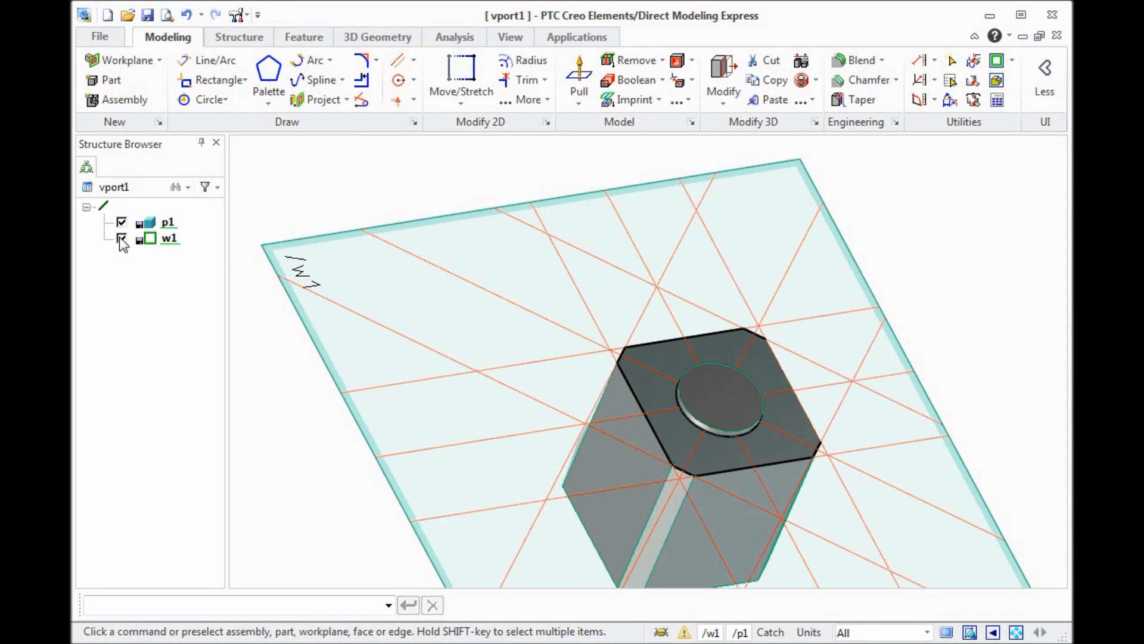
{"action": "left_click", "coordinate": [121, 238]}
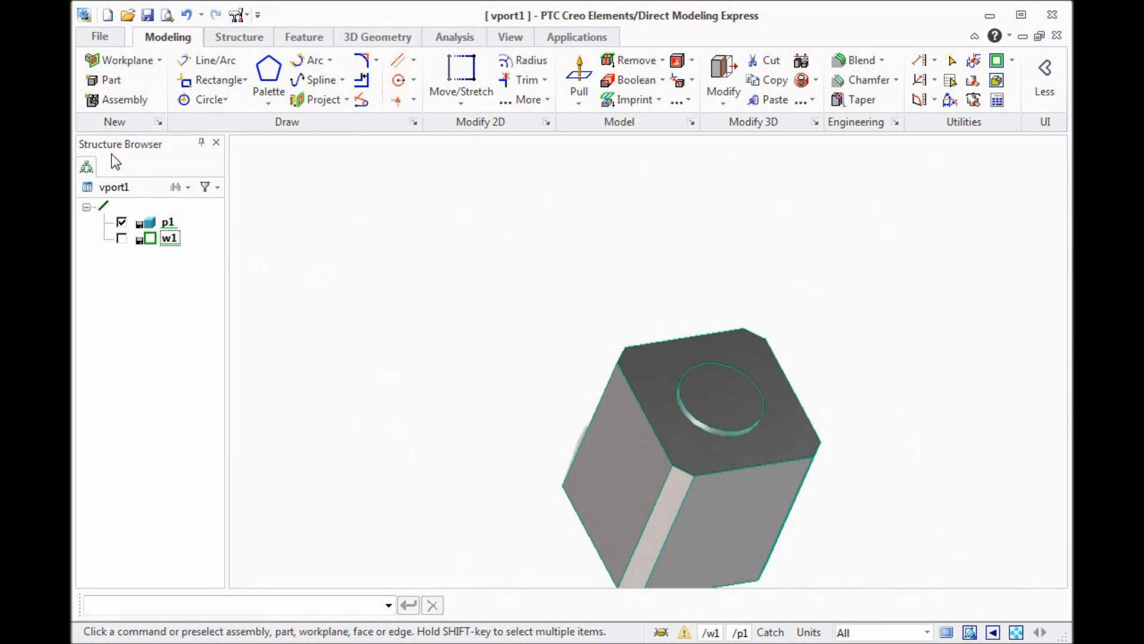
{"action": "left_click", "coordinate": [127, 60]}
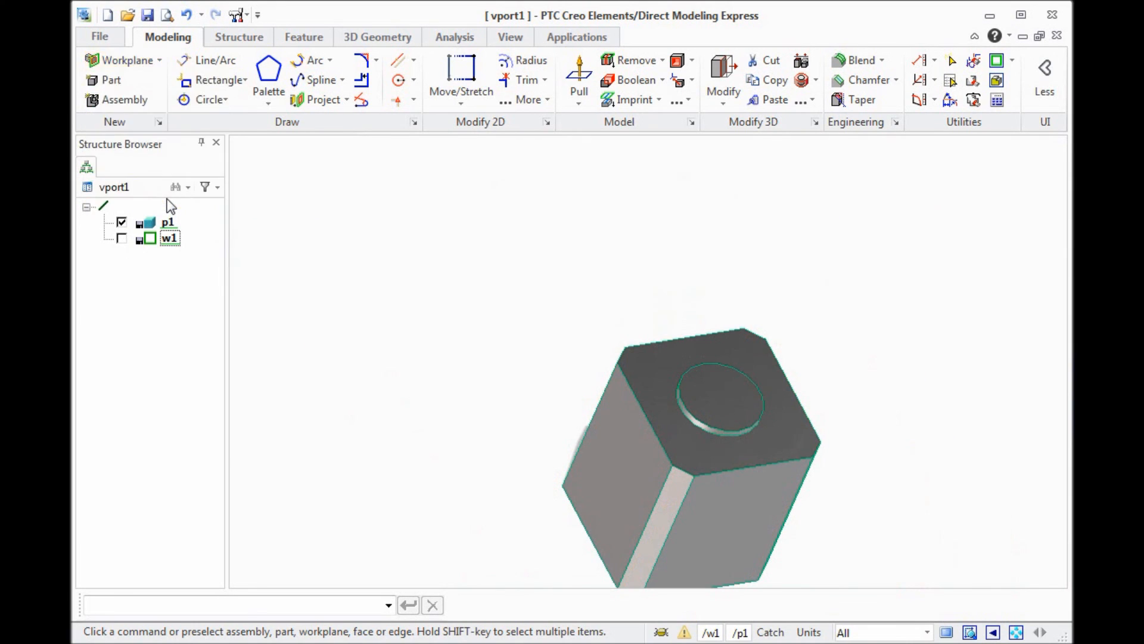
{"action": "left_click", "coordinate": [121, 59]}
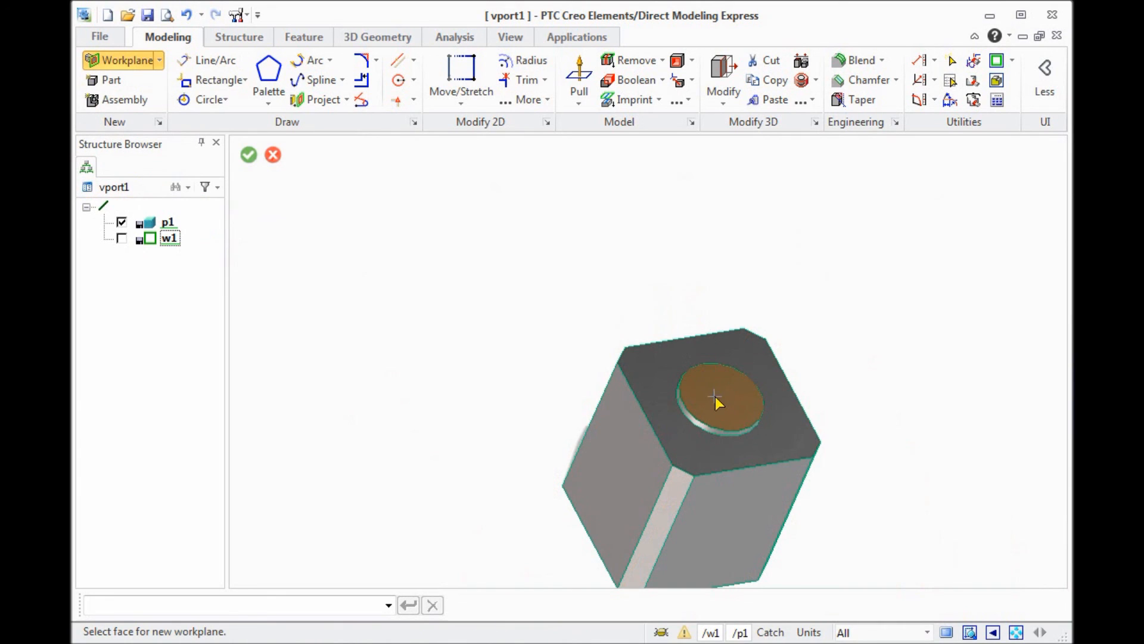
{"action": "left_click", "coordinate": [715, 400]}
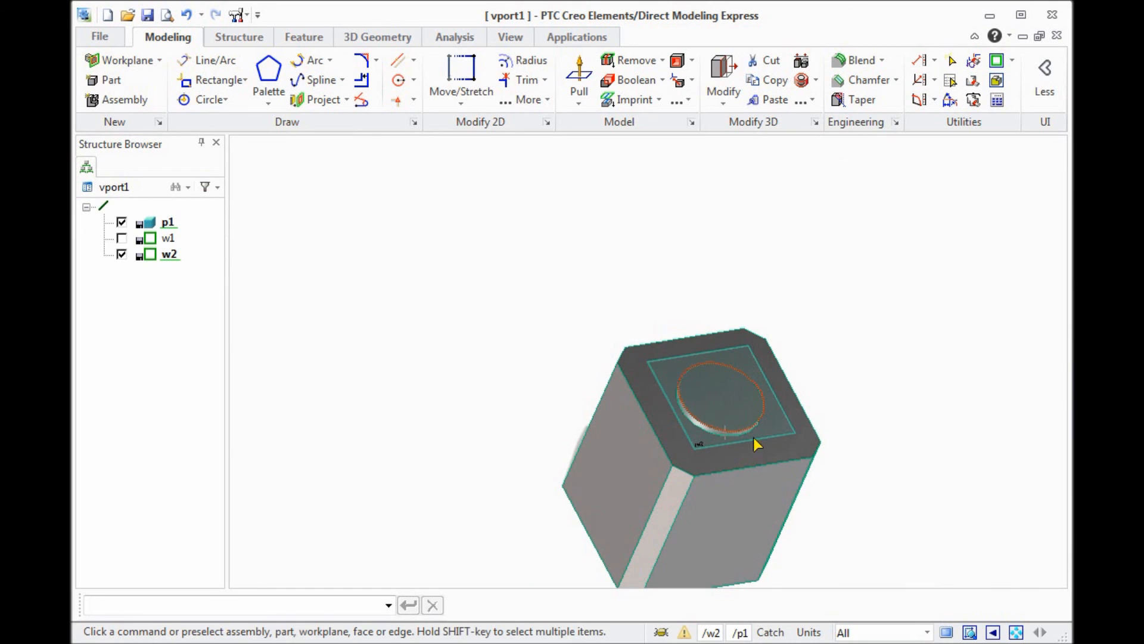
{"action": "mouse_move", "coordinate": [692, 394]}
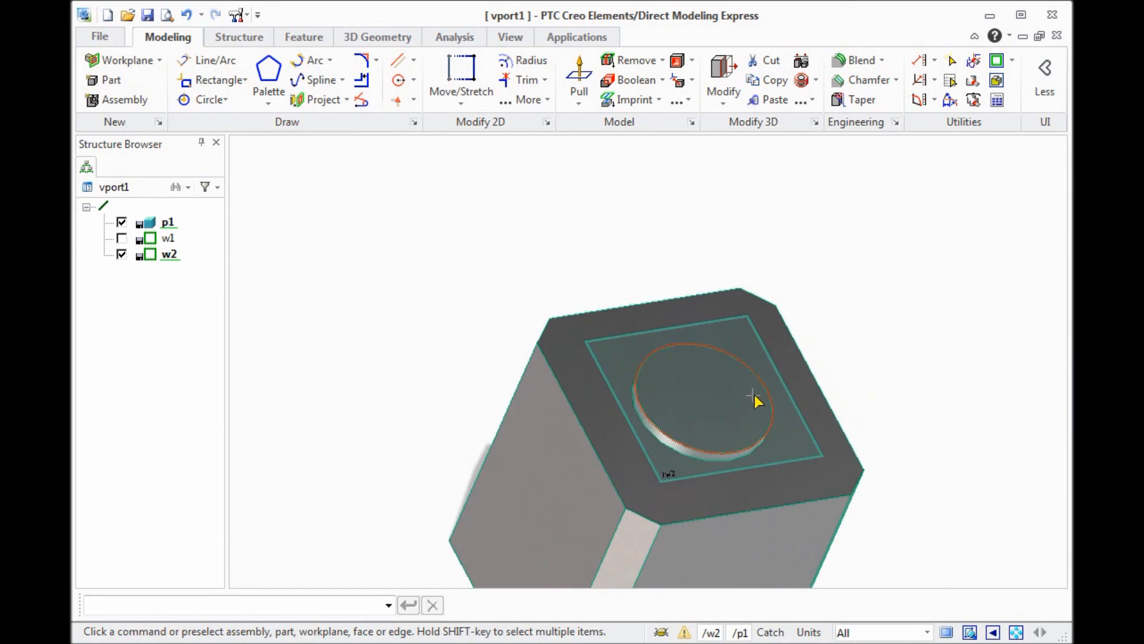
{"action": "left_click", "coordinate": [413, 60]}
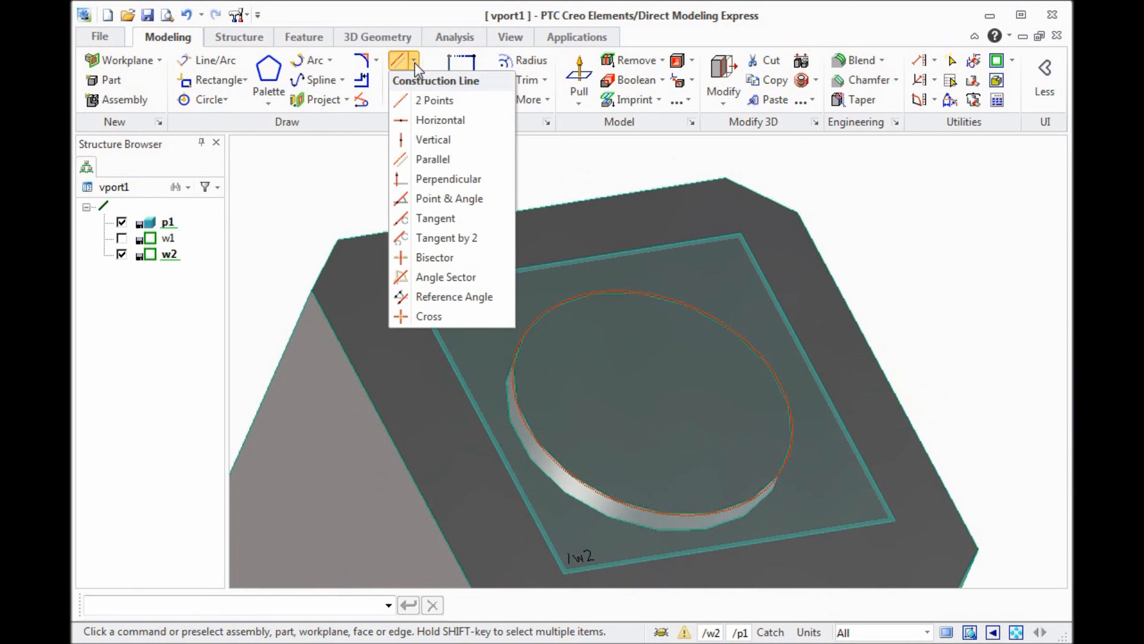
{"action": "mouse_move", "coordinate": [429, 316]}
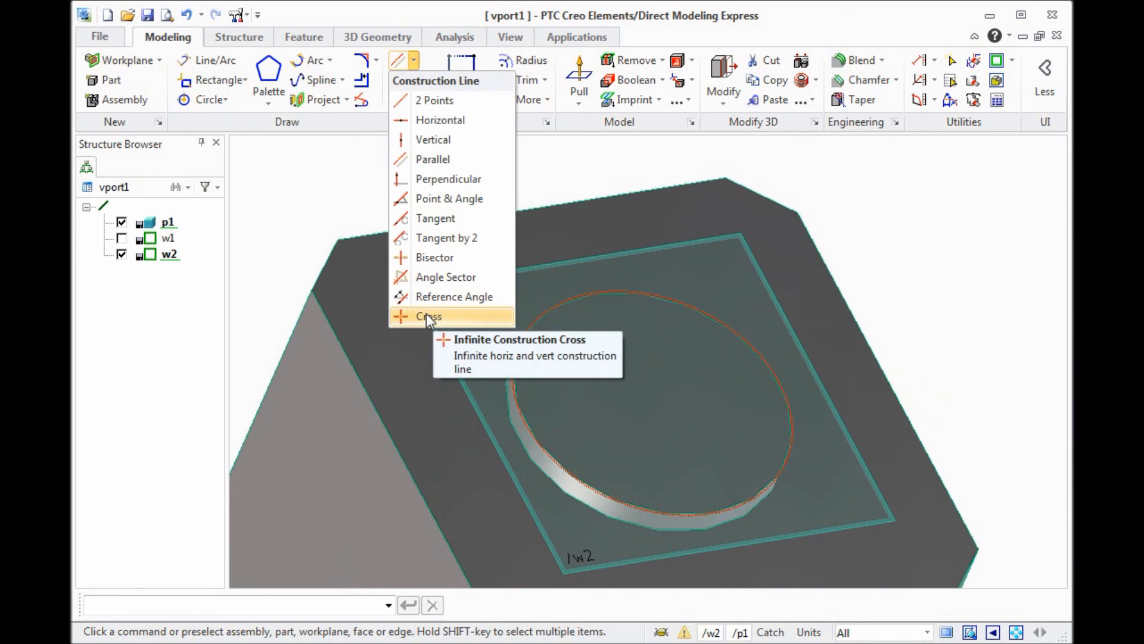
{"action": "left_click", "coordinate": [428, 316]}
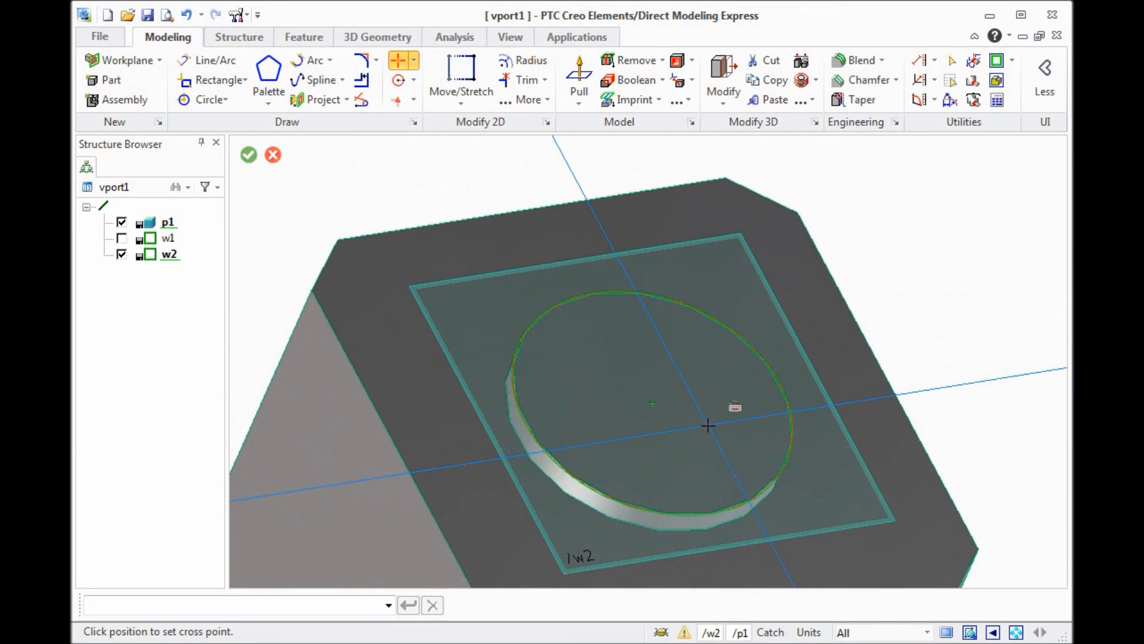
{"action": "left_click", "coordinate": [651, 403]}
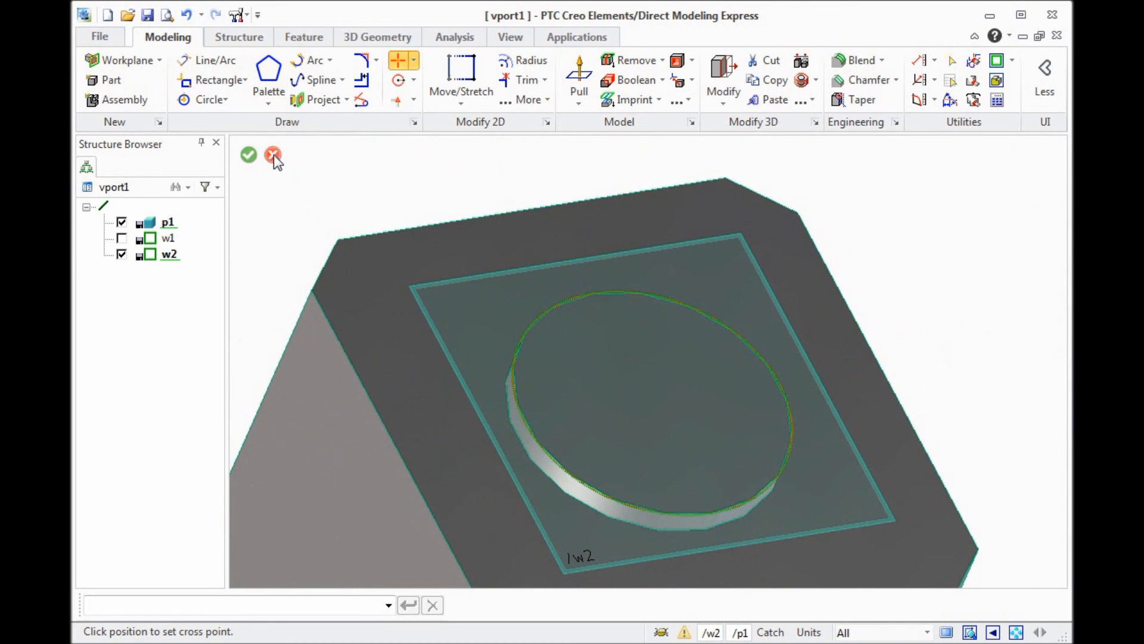
{"action": "left_click", "coordinate": [273, 155]}
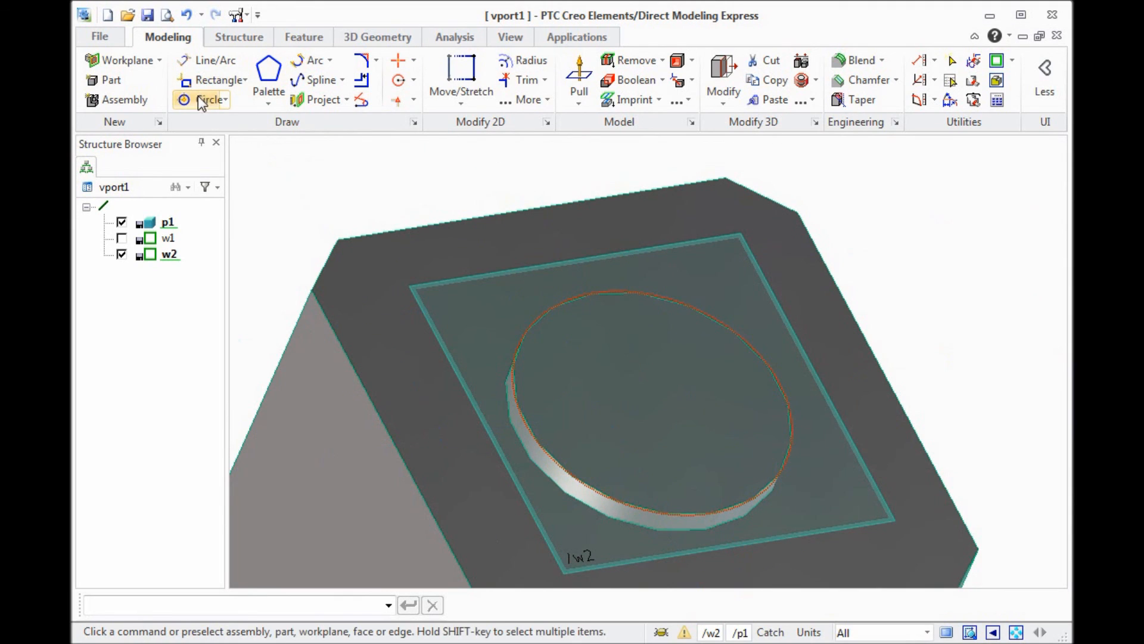
Step: Sketch a circle of radius 5/2 at the boss centre on workplane w2
{"action": "left_click", "coordinate": [209, 100]}
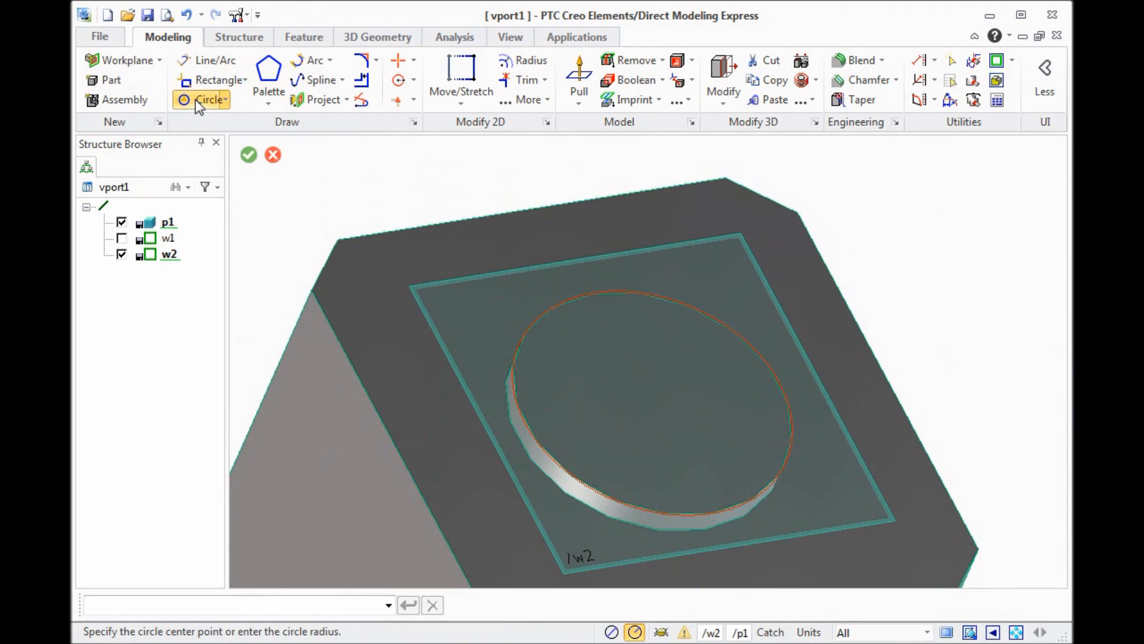
{"action": "left_click", "coordinate": [660, 405]}
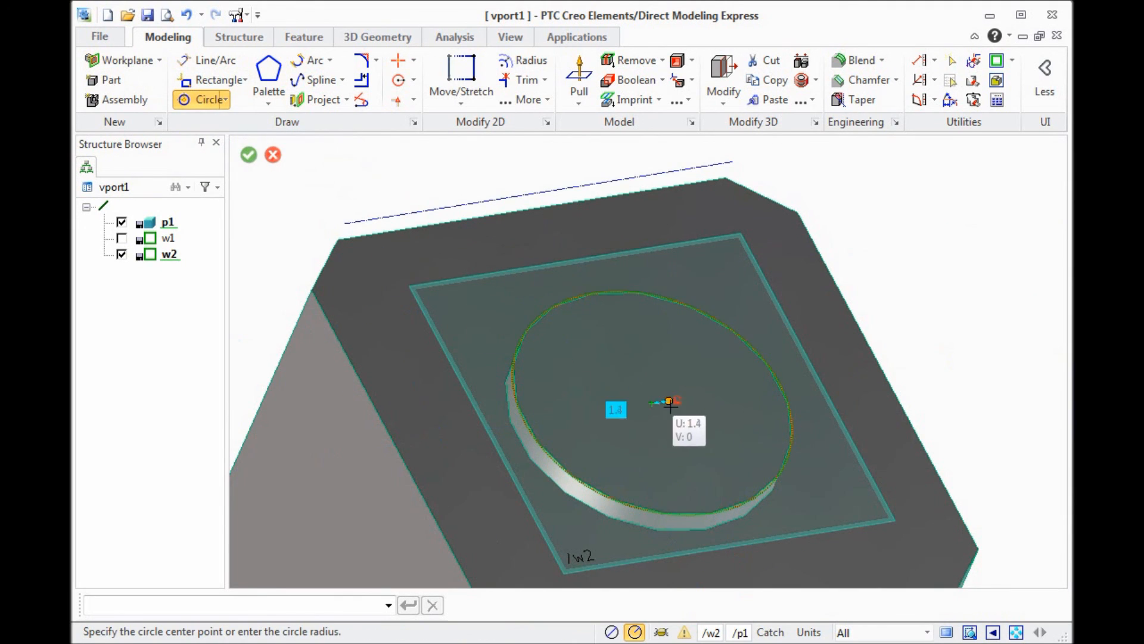
{"action": "mouse_move", "coordinate": [629, 438]}
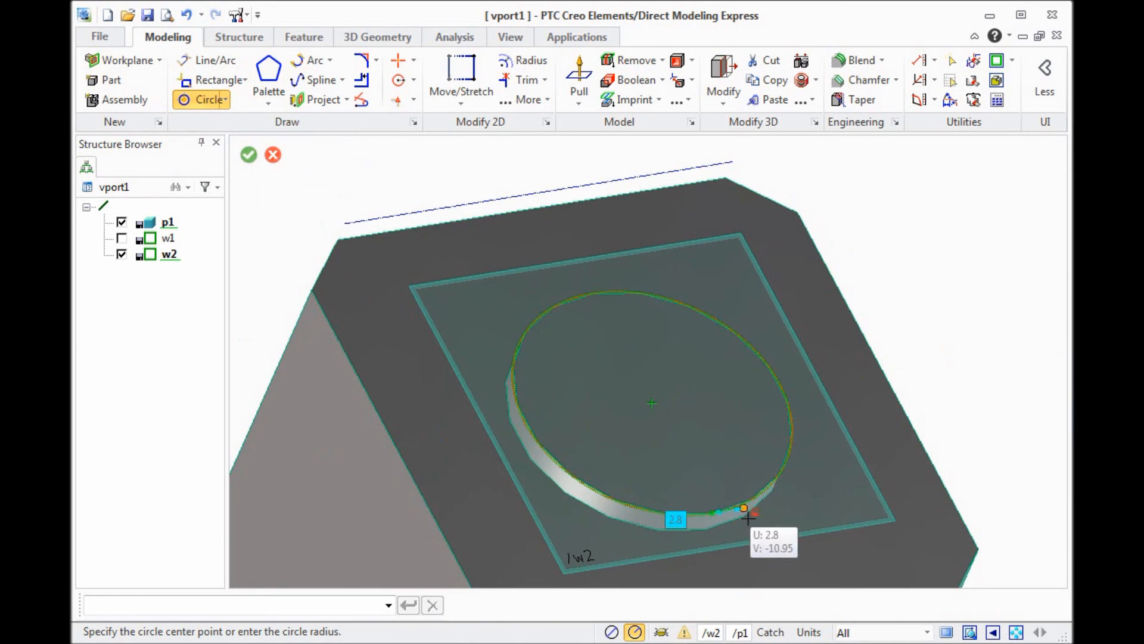
{"action": "mouse_move", "coordinate": [546, 314]}
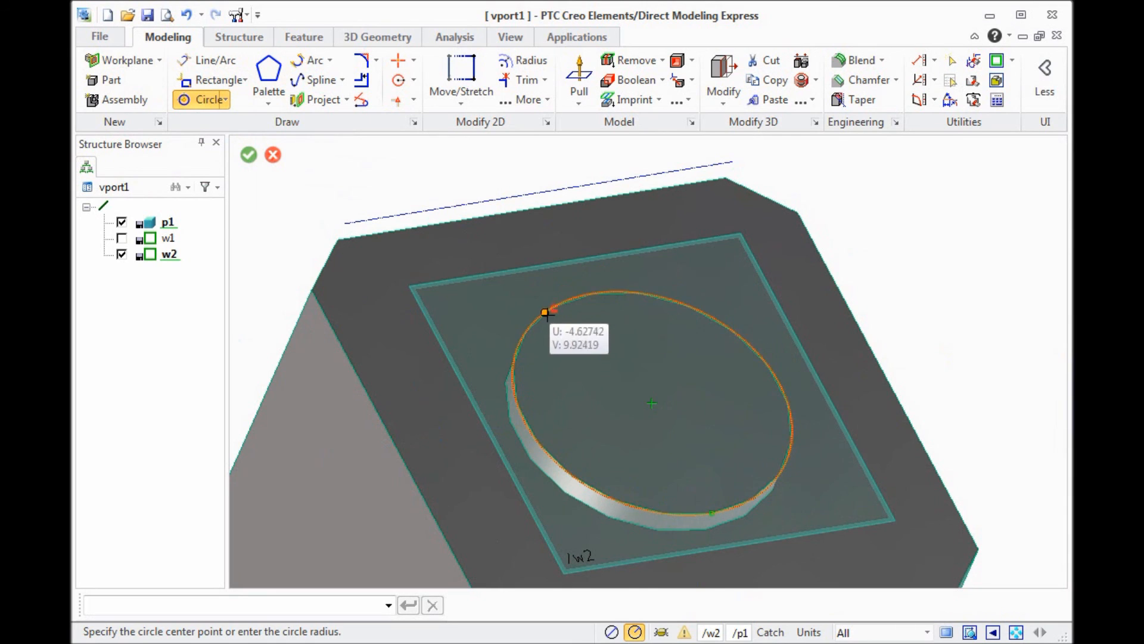
{"action": "mouse_move", "coordinate": [533, 432]}
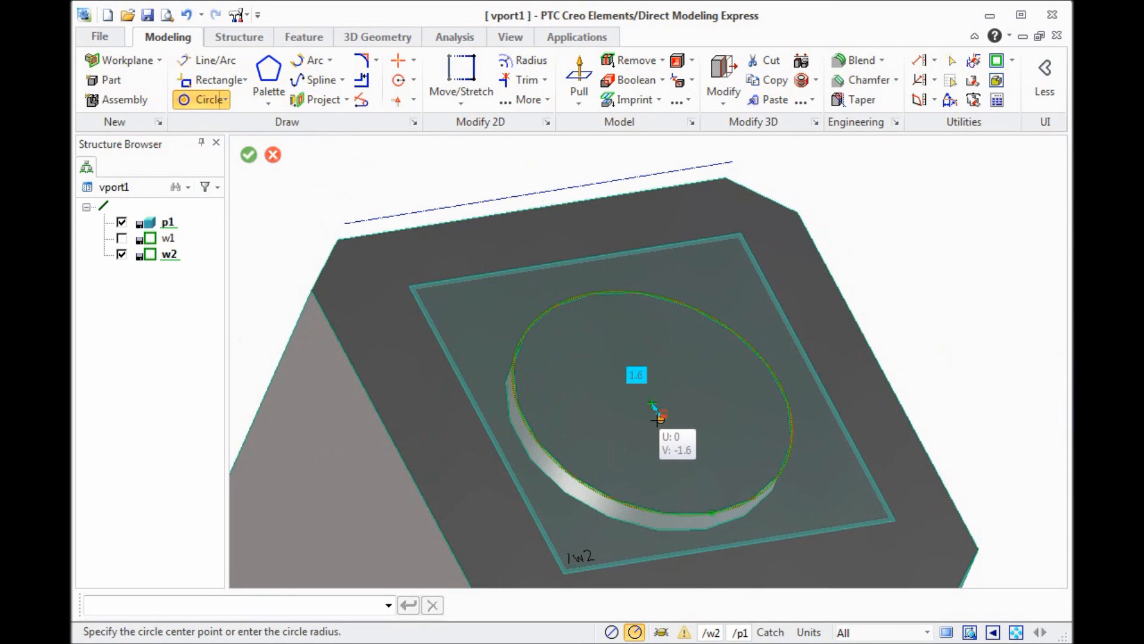
{"action": "left_click", "coordinate": [653, 404]}
{"action": "type", "text": "5/"}
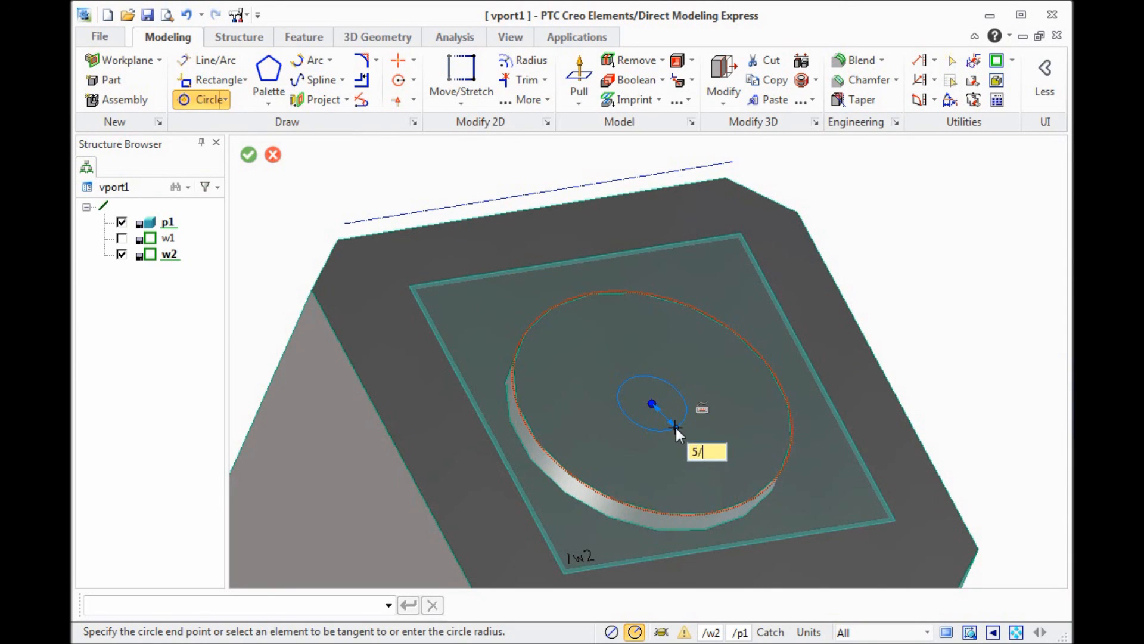
{"action": "type", "text": "2"}
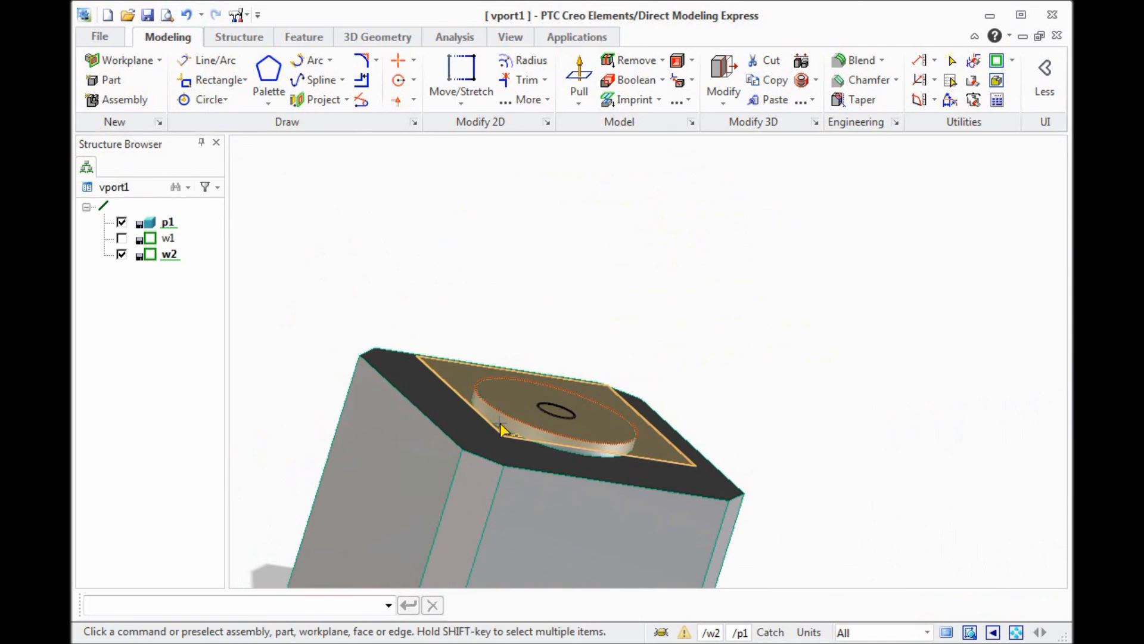
Step: Pull the small circle 22.3 units along +w to form the shaft
{"action": "left_click", "coordinate": [578, 79]}
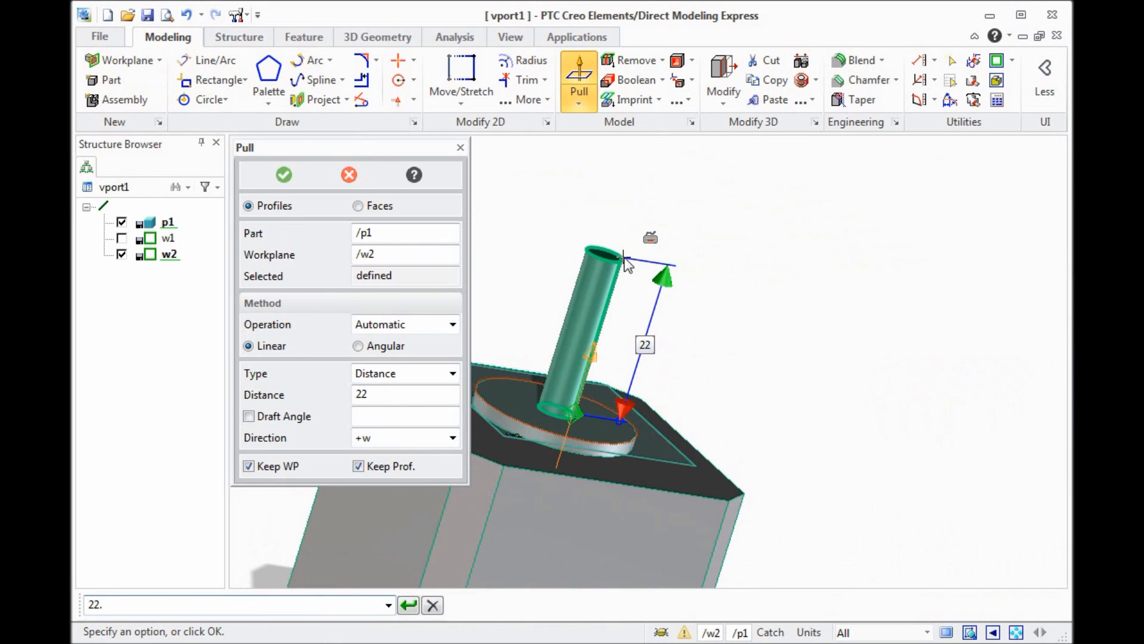
{"action": "left_click", "coordinate": [408, 604]}
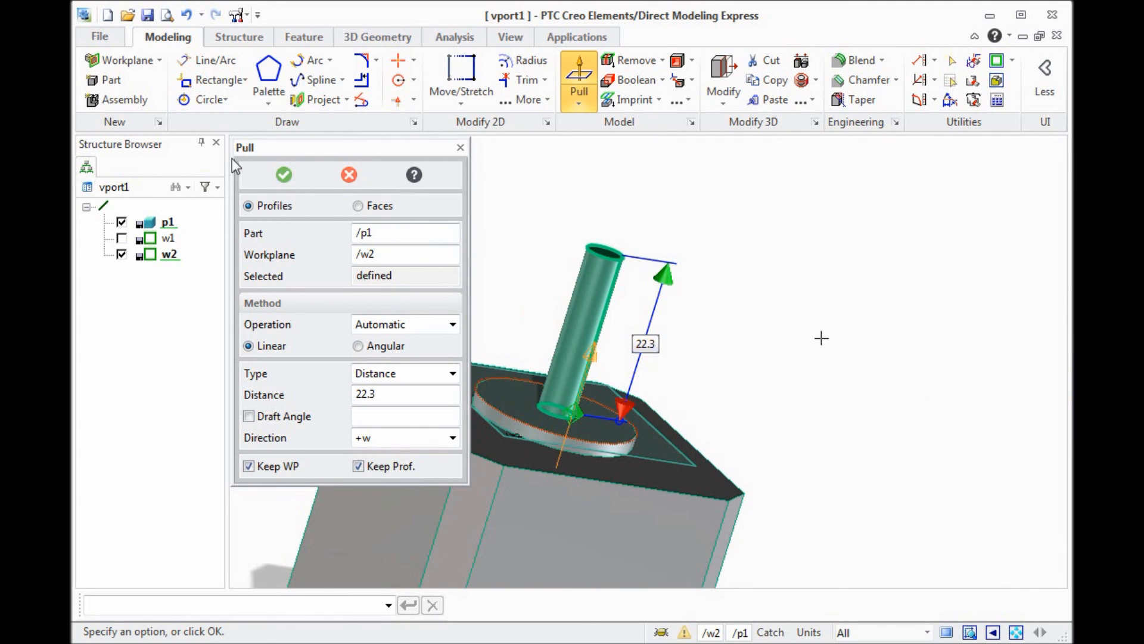
{"action": "left_click", "coordinate": [283, 175]}
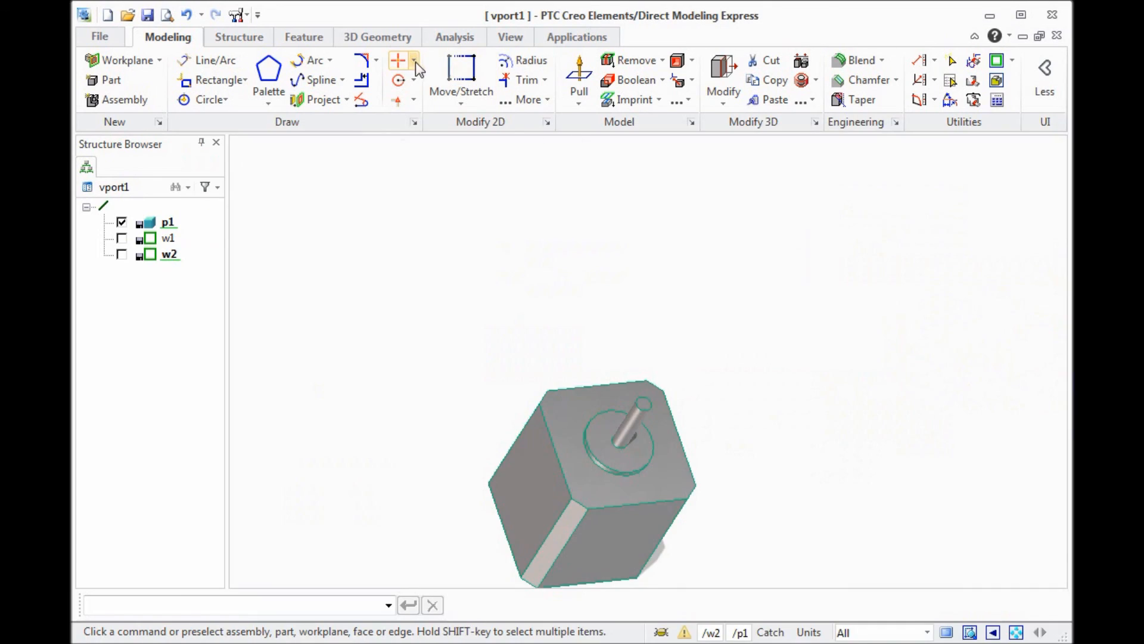
{"action": "left_click", "coordinate": [414, 80]}
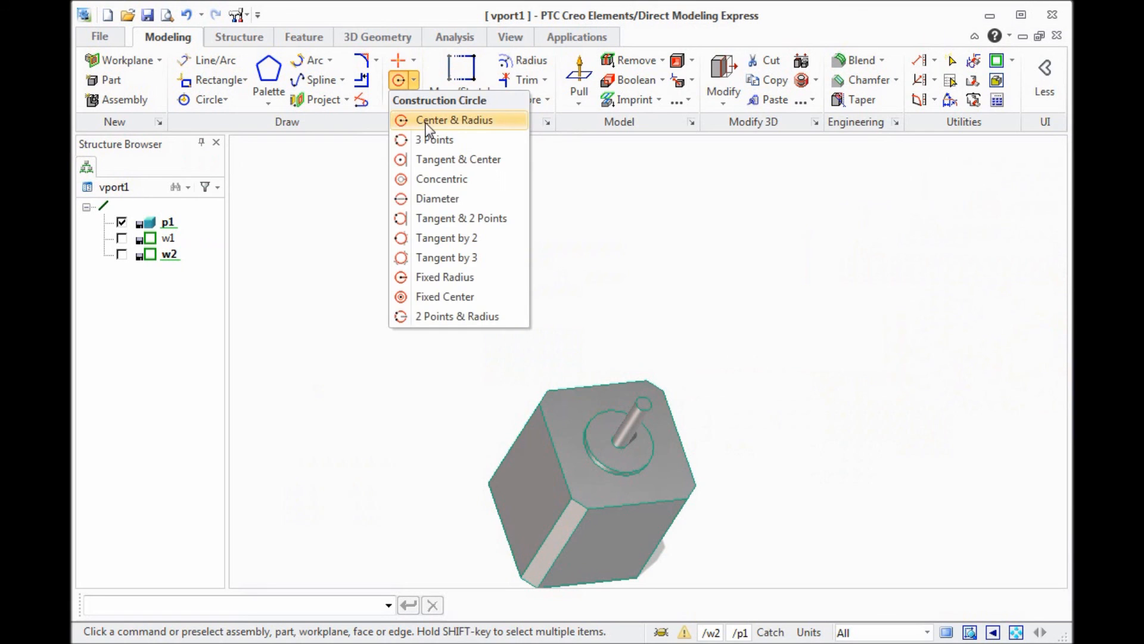
{"action": "left_click", "coordinate": [453, 120]}
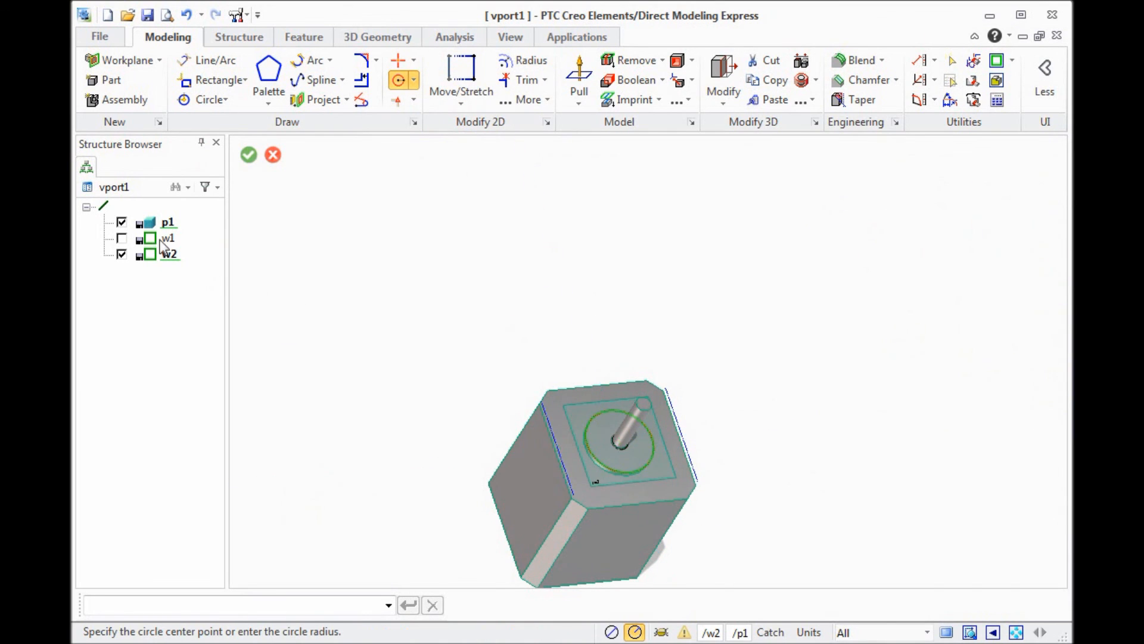
Step: Hide w2, make w1 active, hide the body part, and delete w1's small circle
{"action": "left_click", "coordinate": [121, 238]}
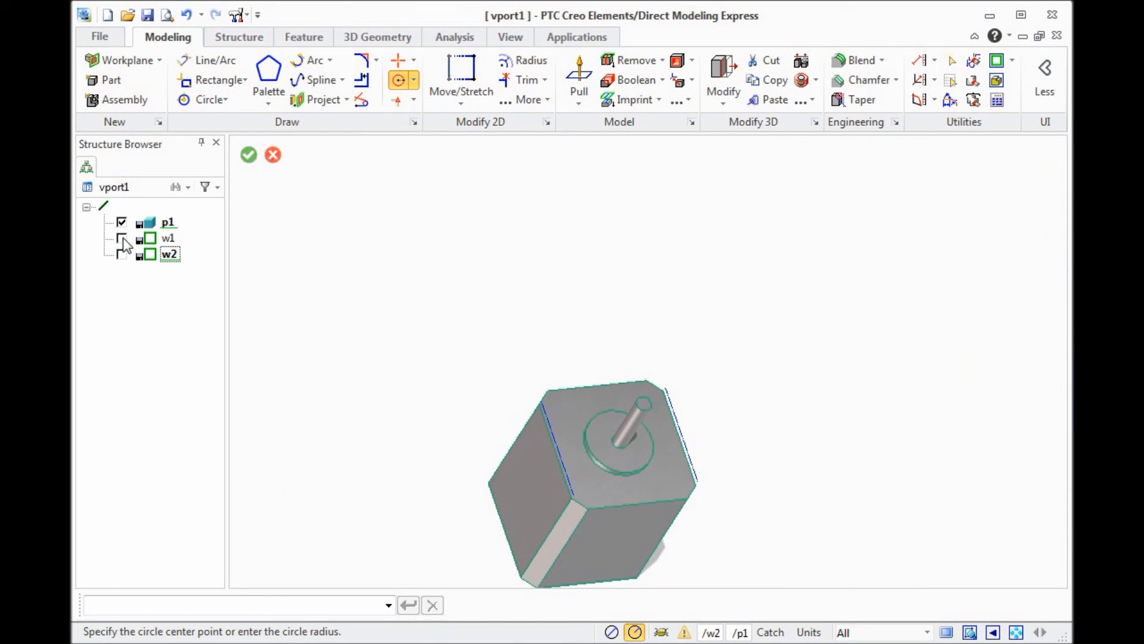
{"action": "right_click", "coordinate": [168, 238]}
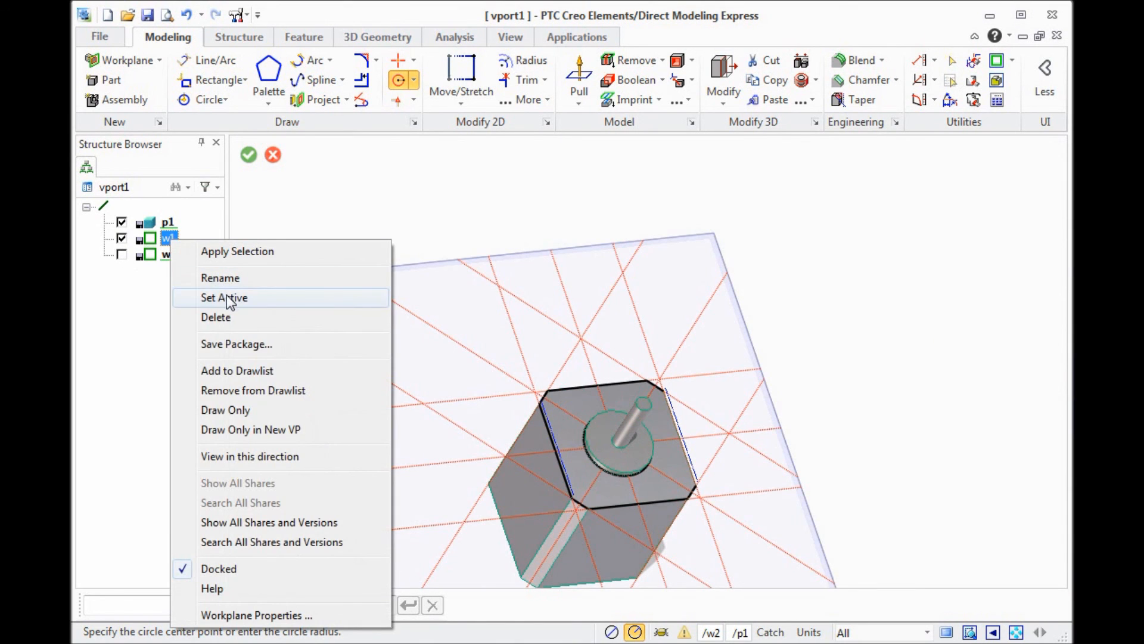
{"action": "left_click", "coordinate": [225, 296]}
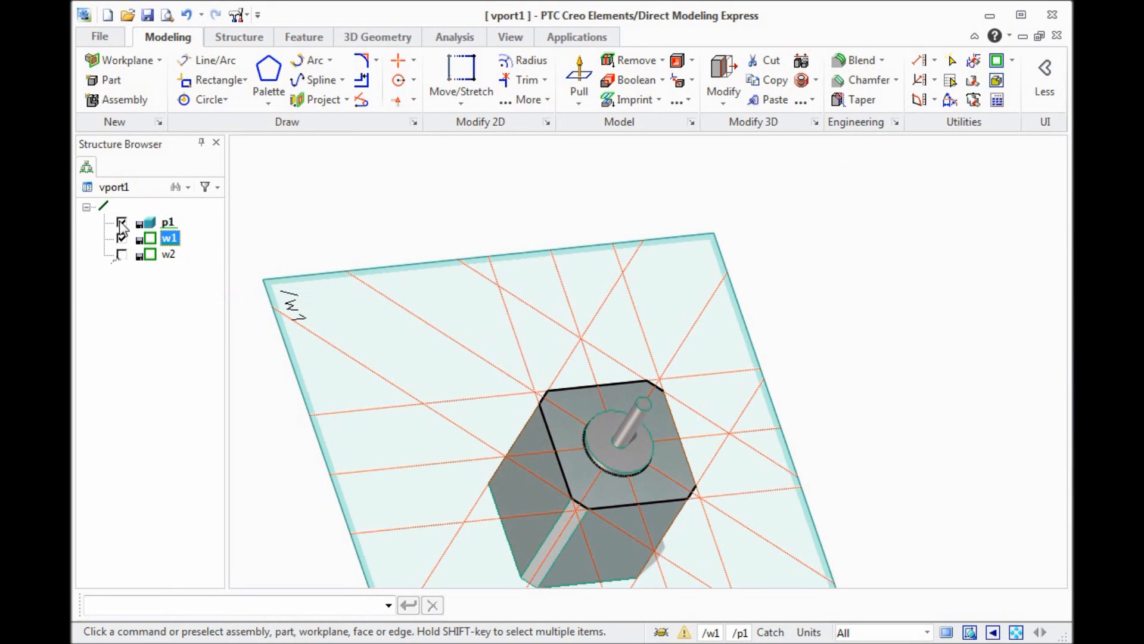
{"action": "left_click", "coordinate": [122, 222]}
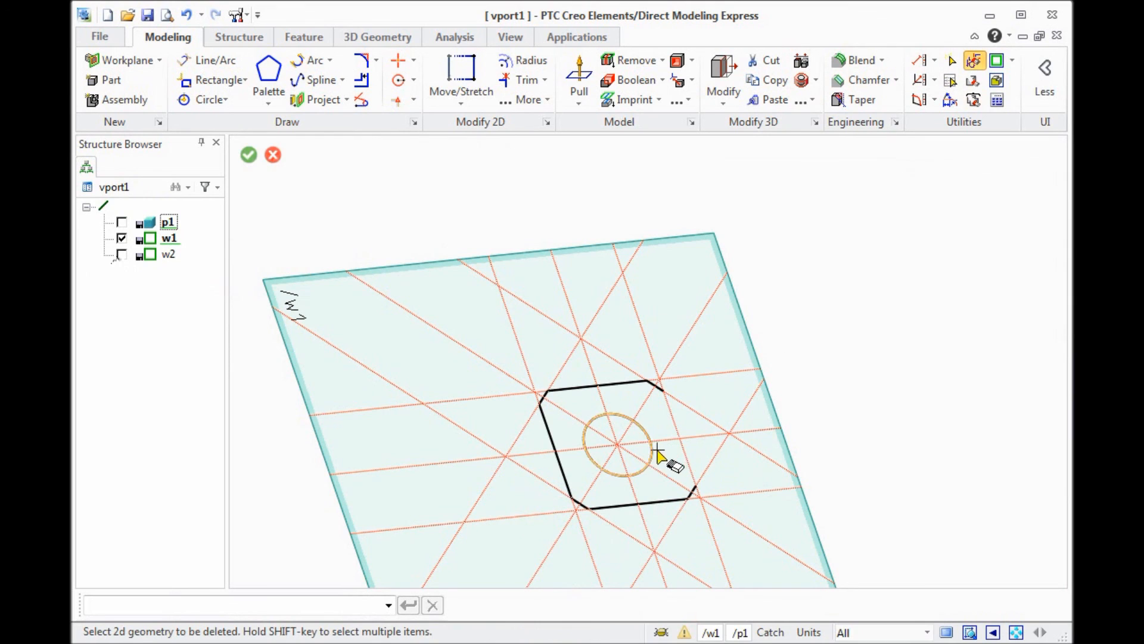
{"action": "left_click", "coordinate": [247, 155]}
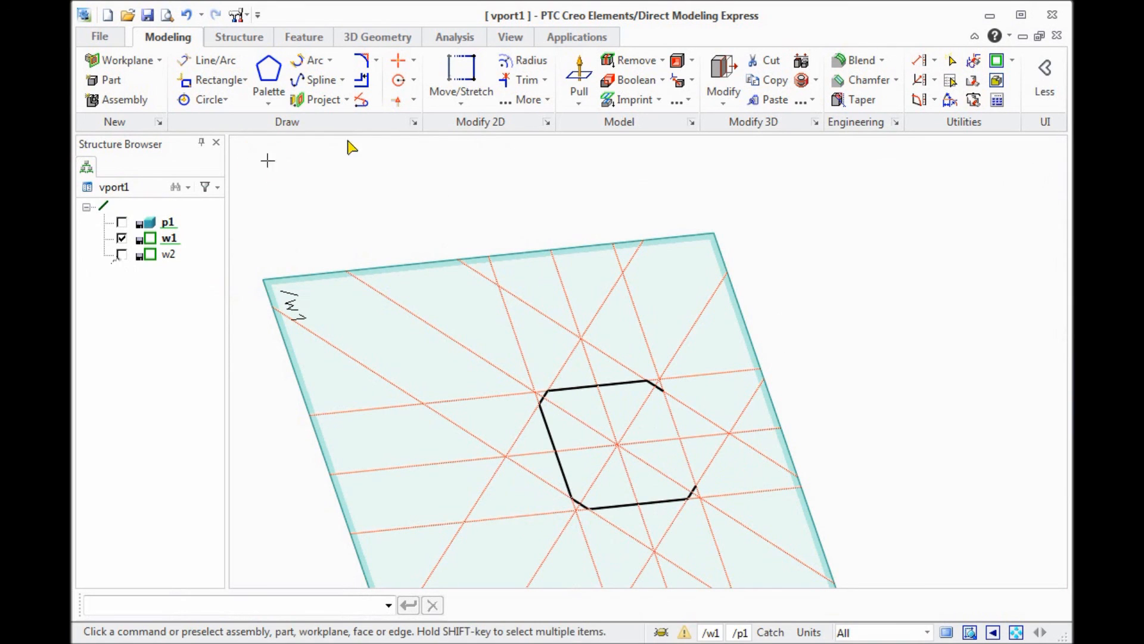
Step: Add a Center & Radius construction circle at the profile centre using a 40.6-2.5 radius expression
{"action": "left_click", "coordinate": [396, 79]}
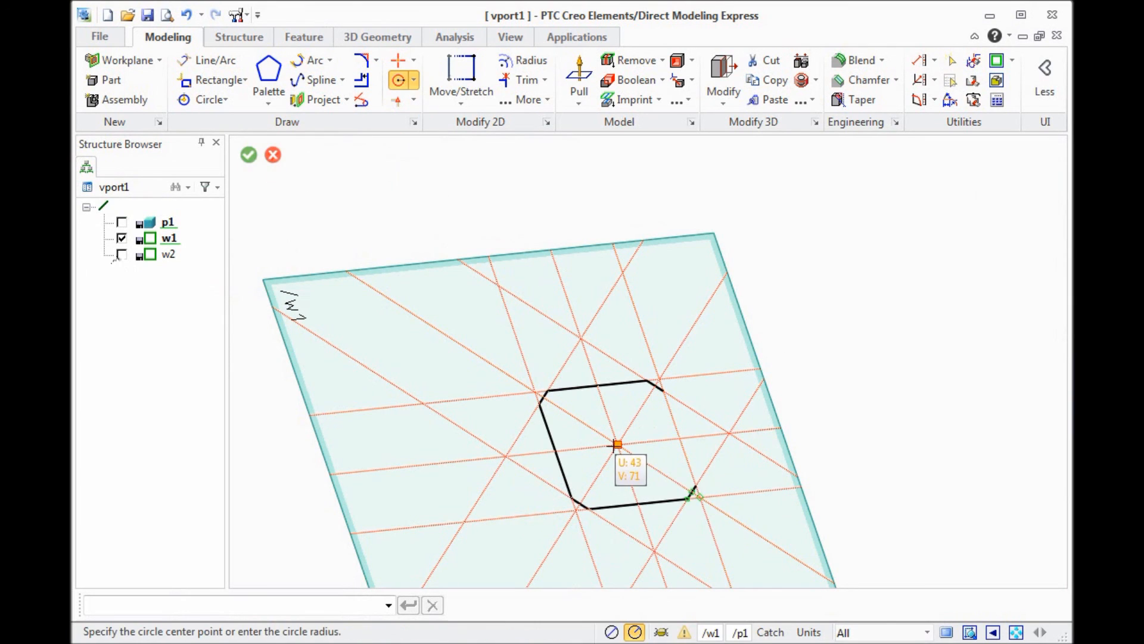
{"action": "left_click", "coordinate": [618, 445]}
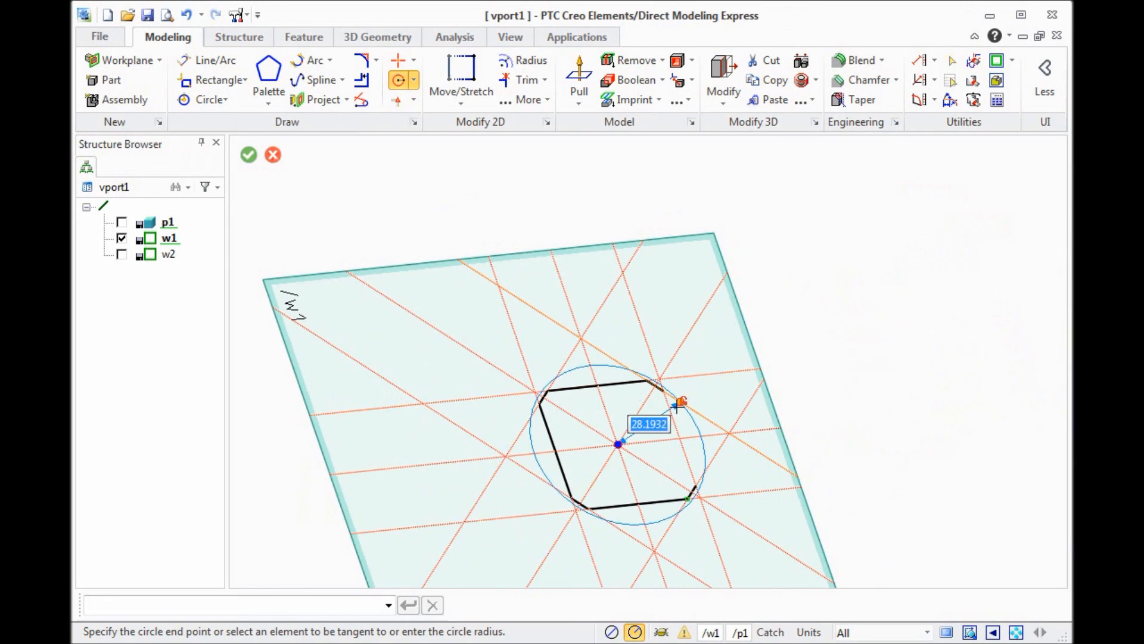
{"action": "type", "text": "4"}
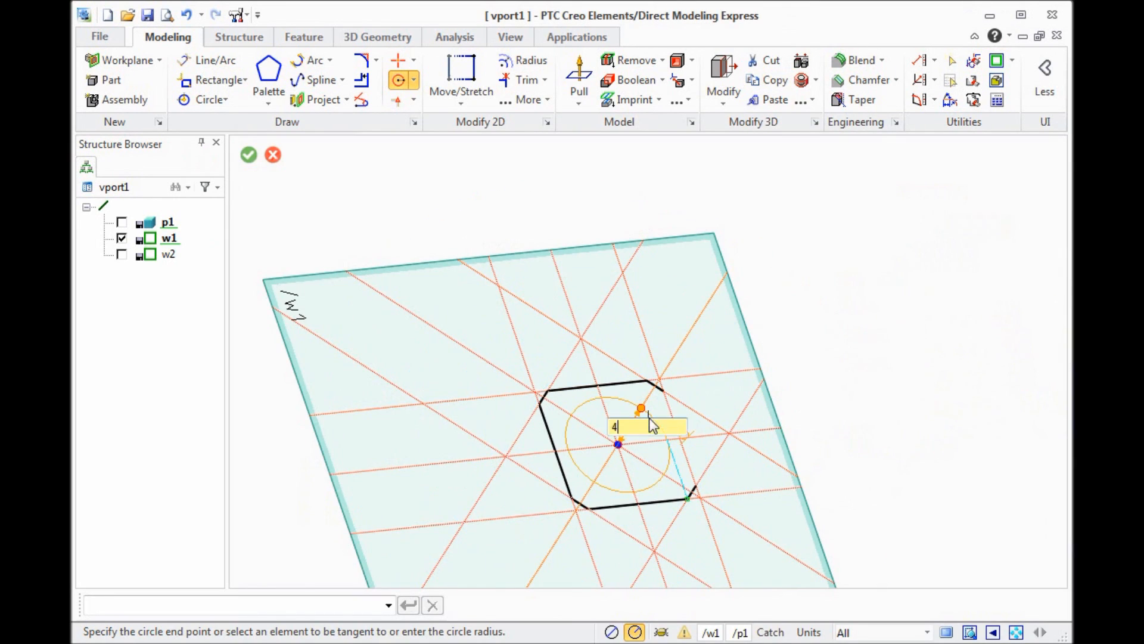
{"action": "type", "text": "40.6"}
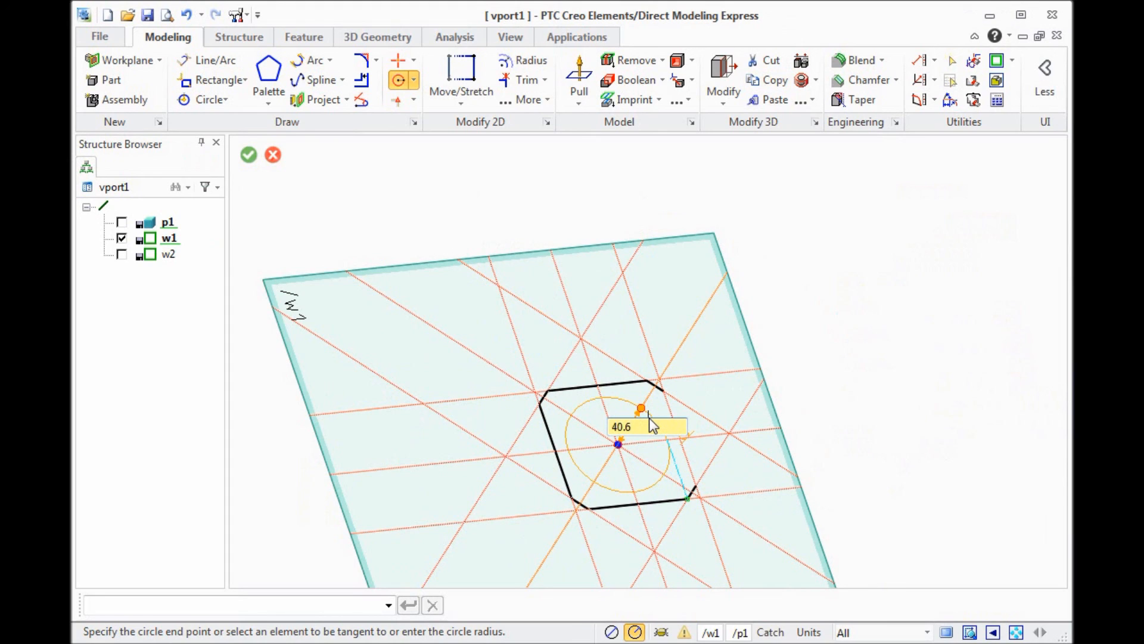
{"action": "type", "text": "-2."}
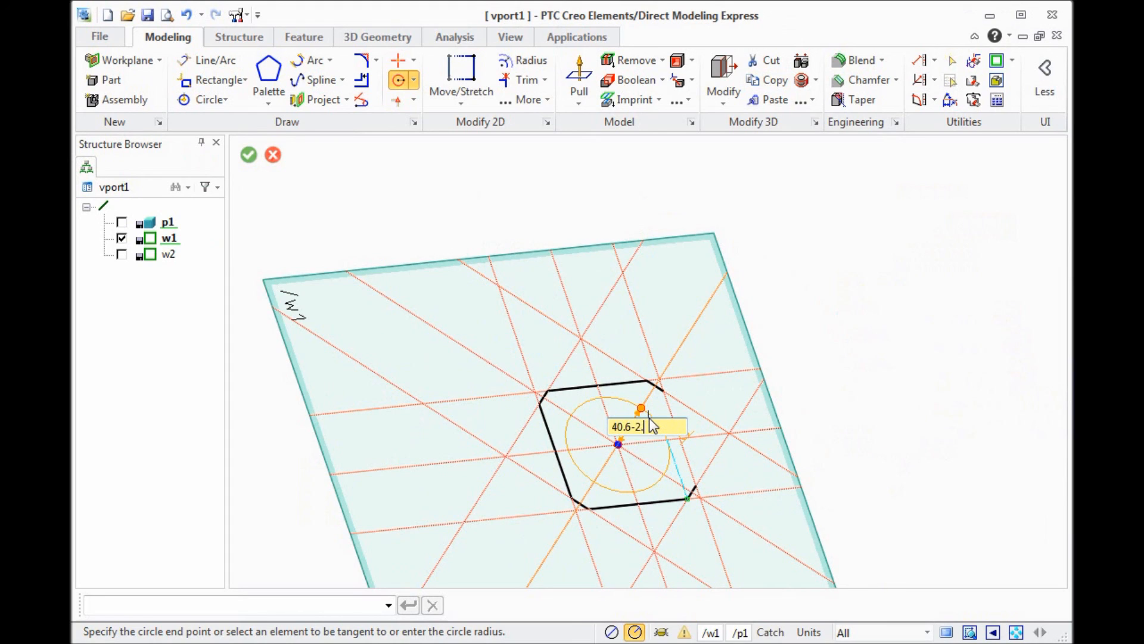
{"action": "type", "text": "5"}
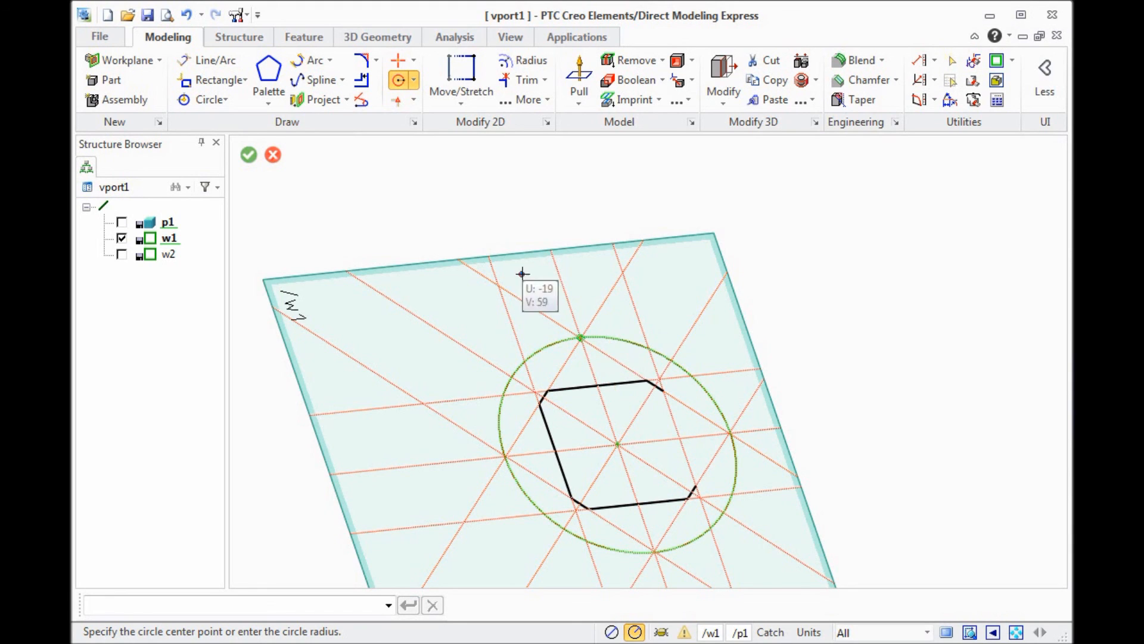
{"action": "left_click", "coordinate": [248, 155]}
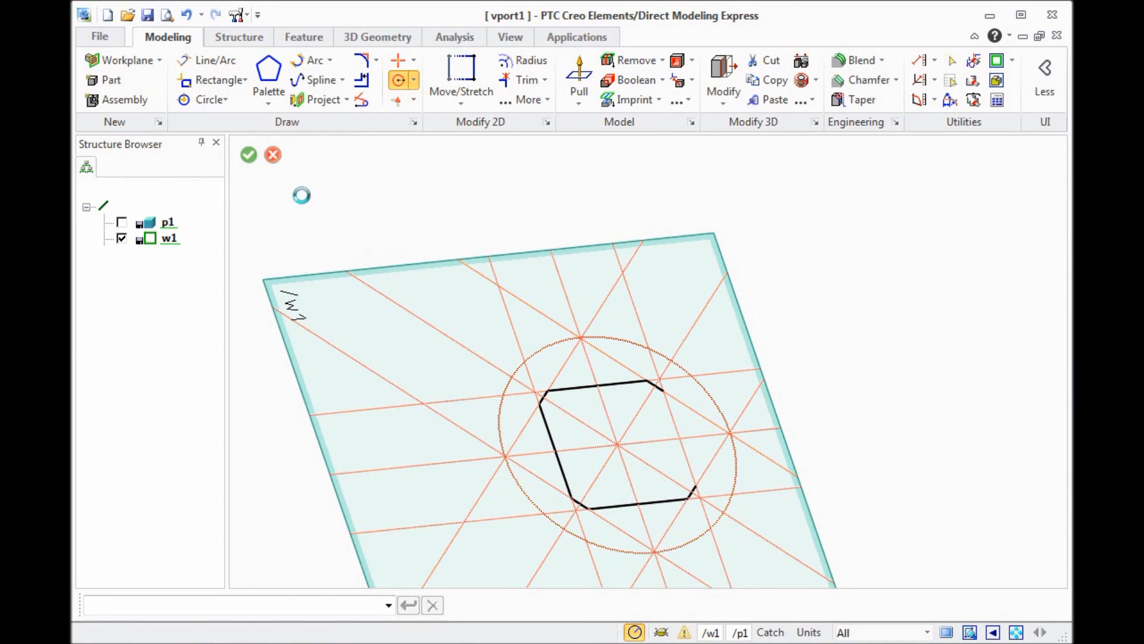
Step: Change the construction circle's radius to (40.6-2.5)/2
{"action": "left_click", "coordinate": [248, 153]}
{"action": "type", "text": "(40.6-2.5"}
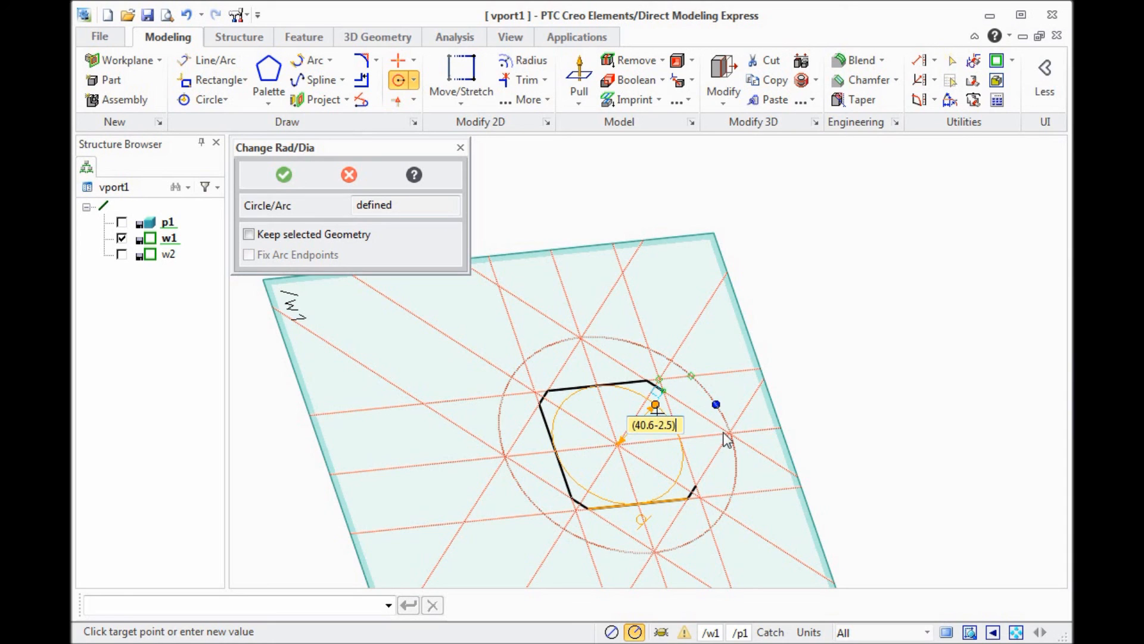
{"action": "type", "text": "/2"}
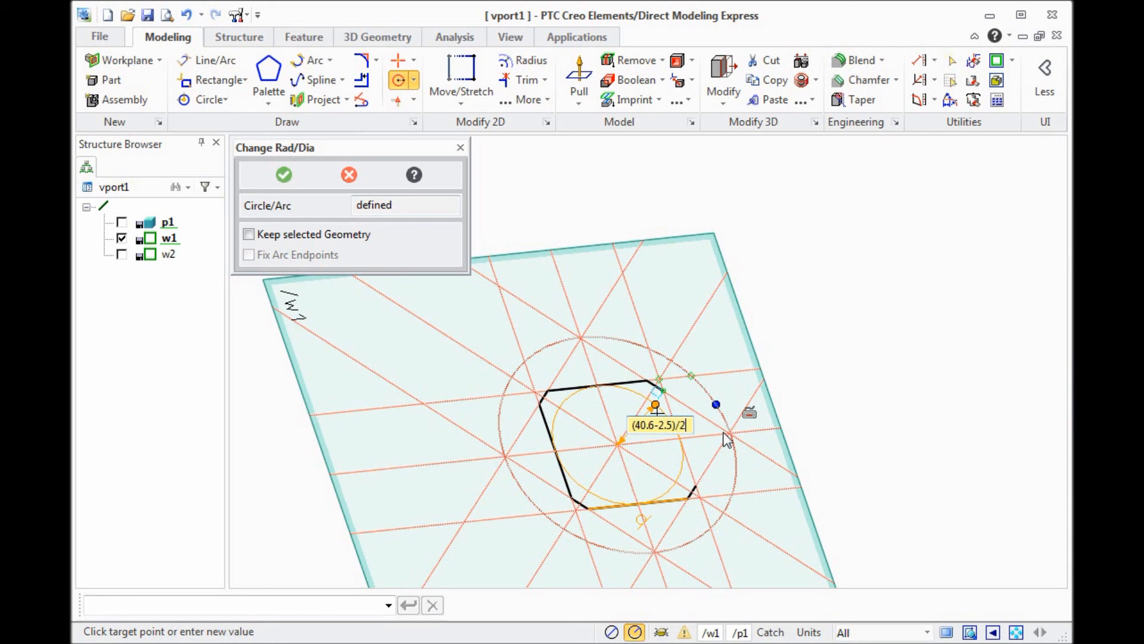
{"action": "left_click", "coordinate": [283, 174]}
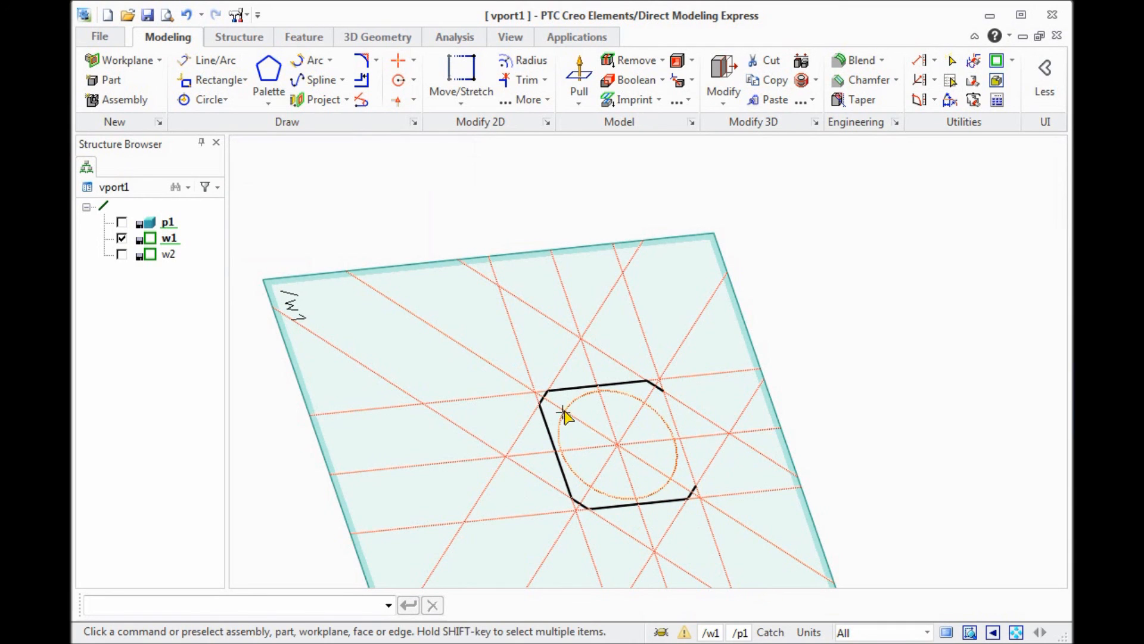
{"action": "mouse_move", "coordinate": [306, 251]}
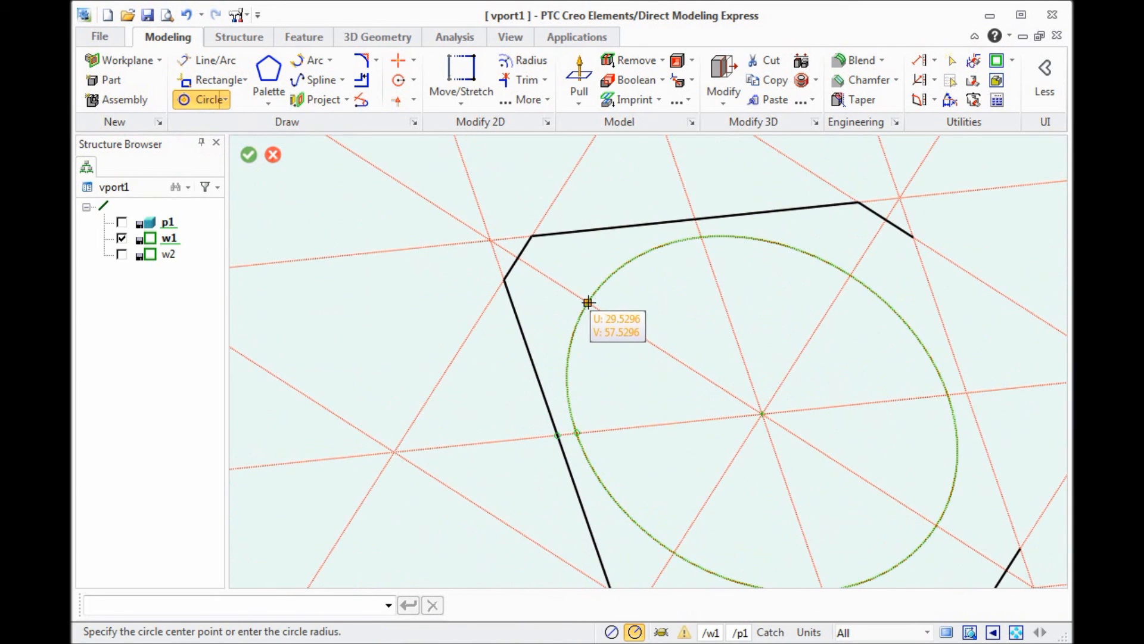
Step: Draw four radius-2.5 hole circles where the diagonals cross the construction circle
{"action": "left_click", "coordinate": [588, 303]}
{"action": "type", "text": "2"}
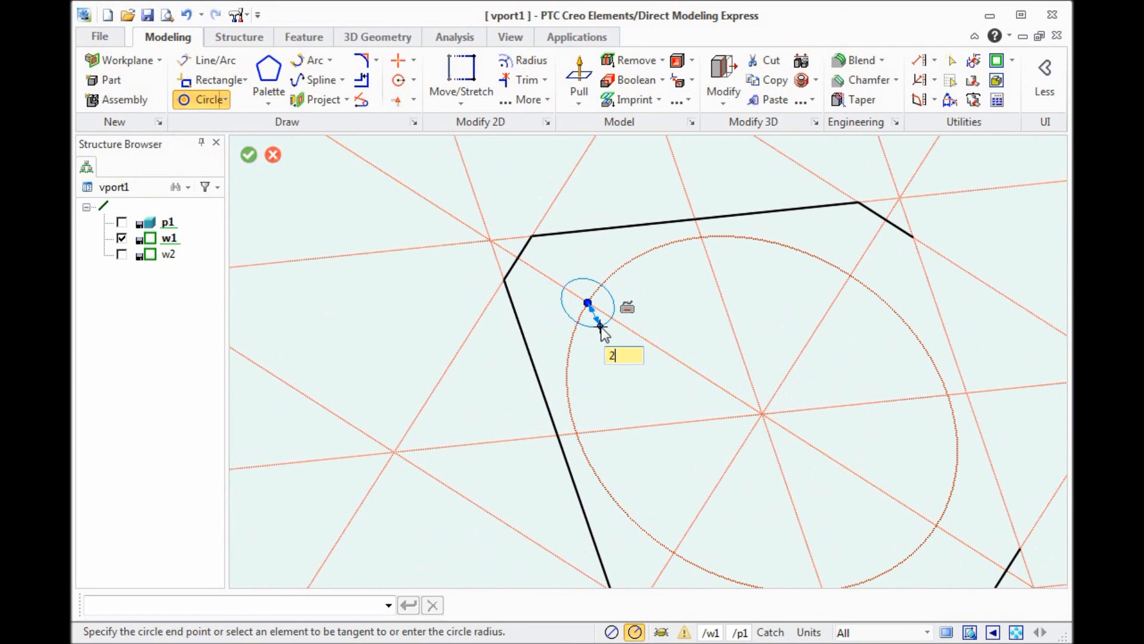
{"action": "type", "text": ".5"}
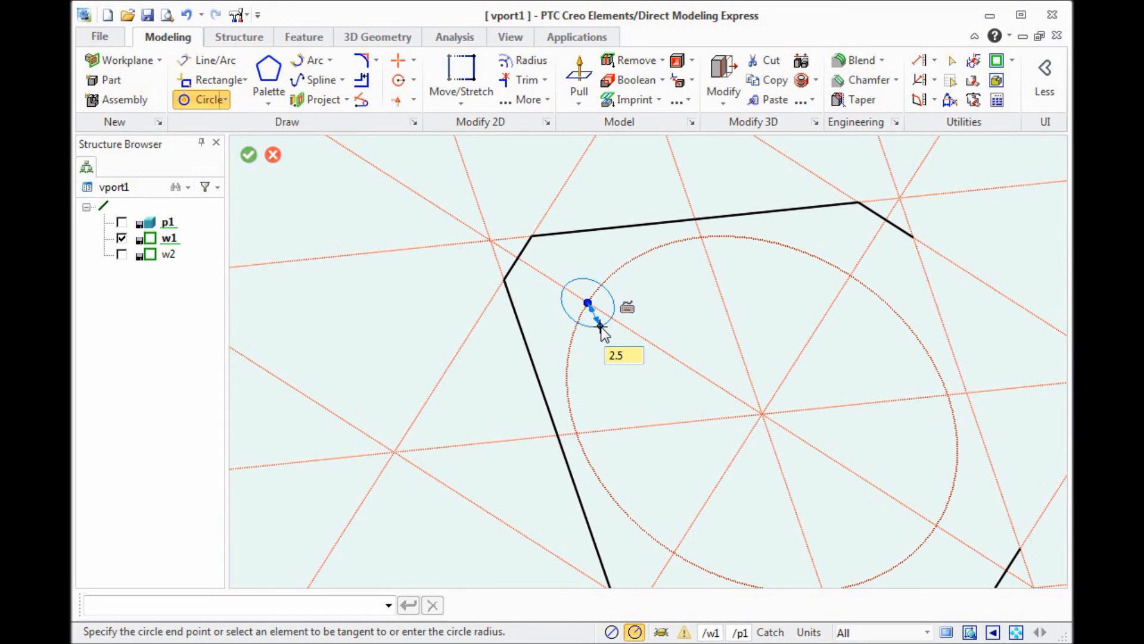
{"action": "left_click", "coordinate": [624, 355]}
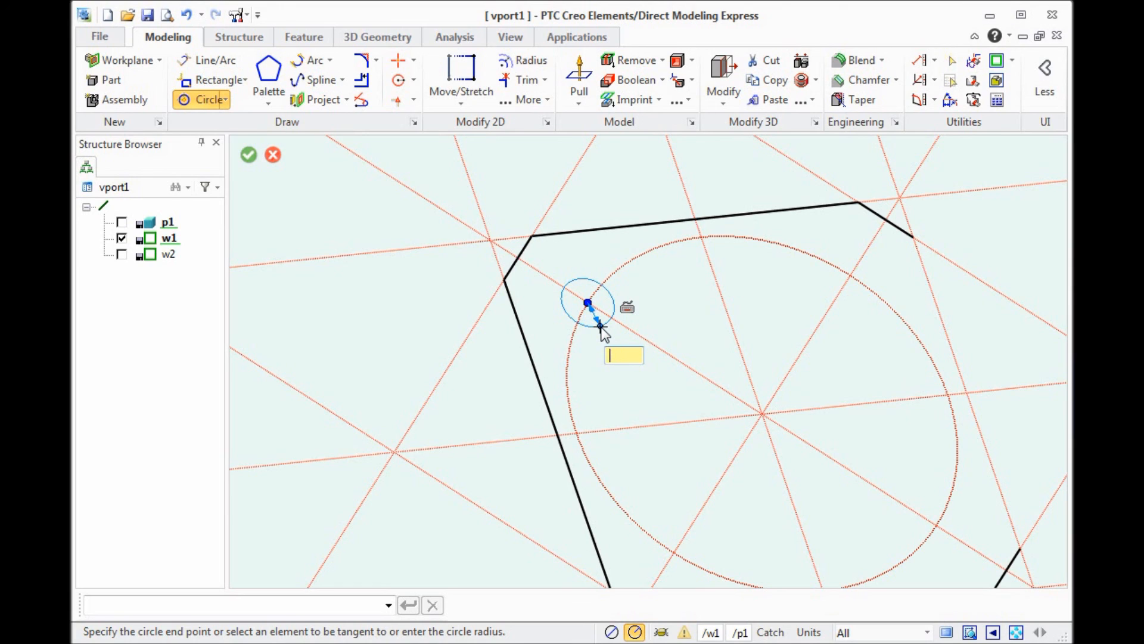
{"action": "type", "text": "1"}
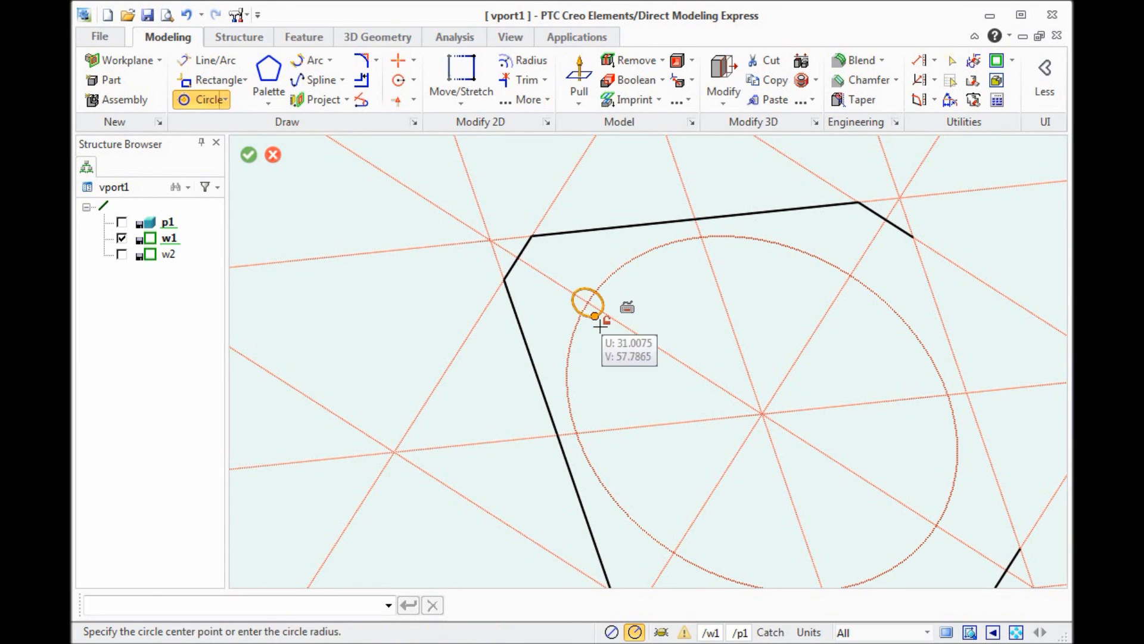
{"action": "left_click", "coordinate": [587, 303]}
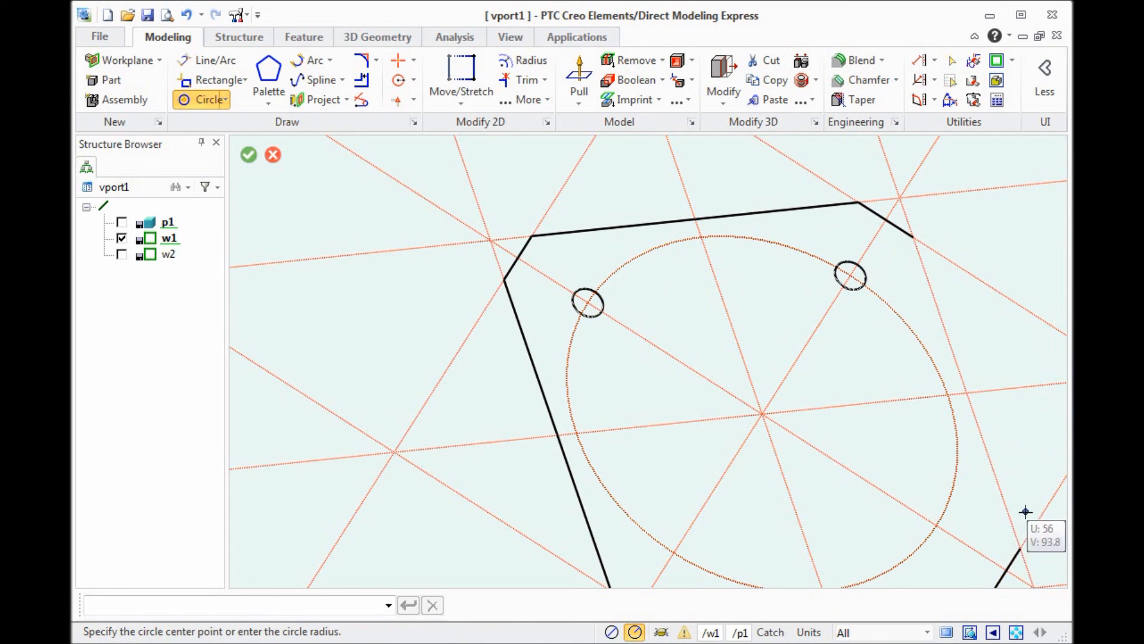
{"action": "left_click", "coordinate": [936, 525]}
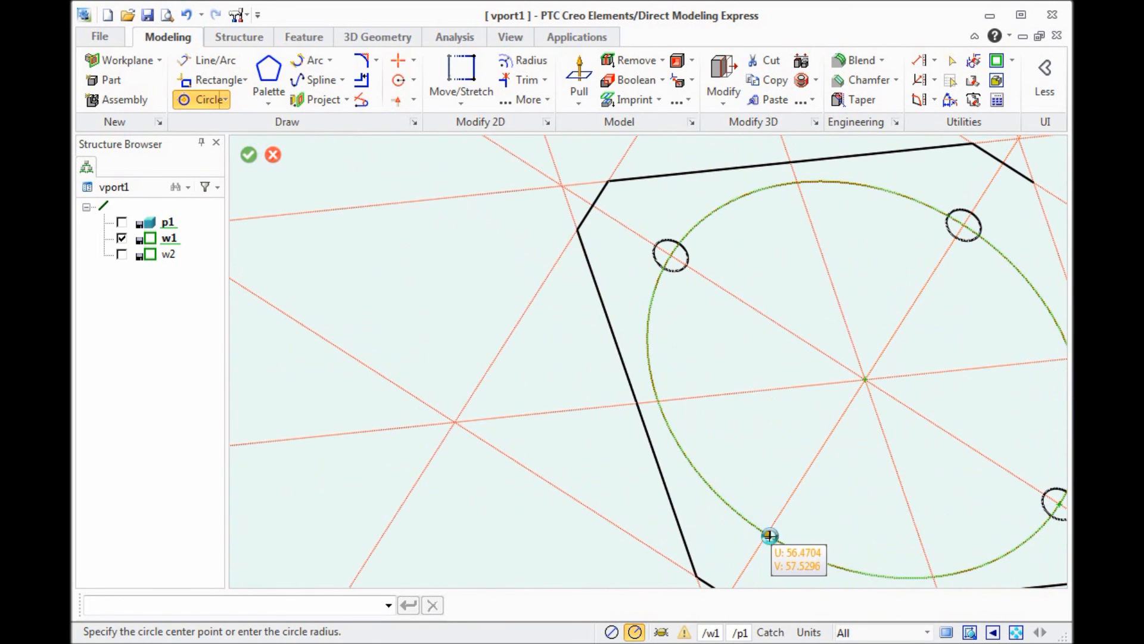
{"action": "left_click", "coordinate": [770, 535]}
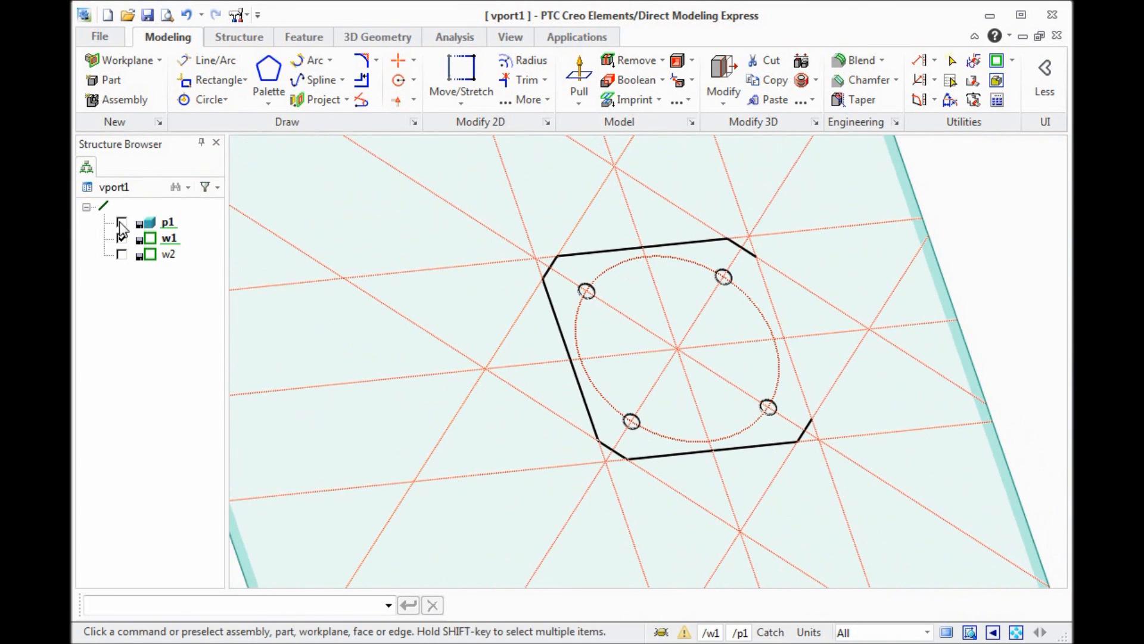
Step: Pull the hole profiles into the body as a Remove Material cut of distance -152
{"action": "left_click", "coordinate": [121, 221]}
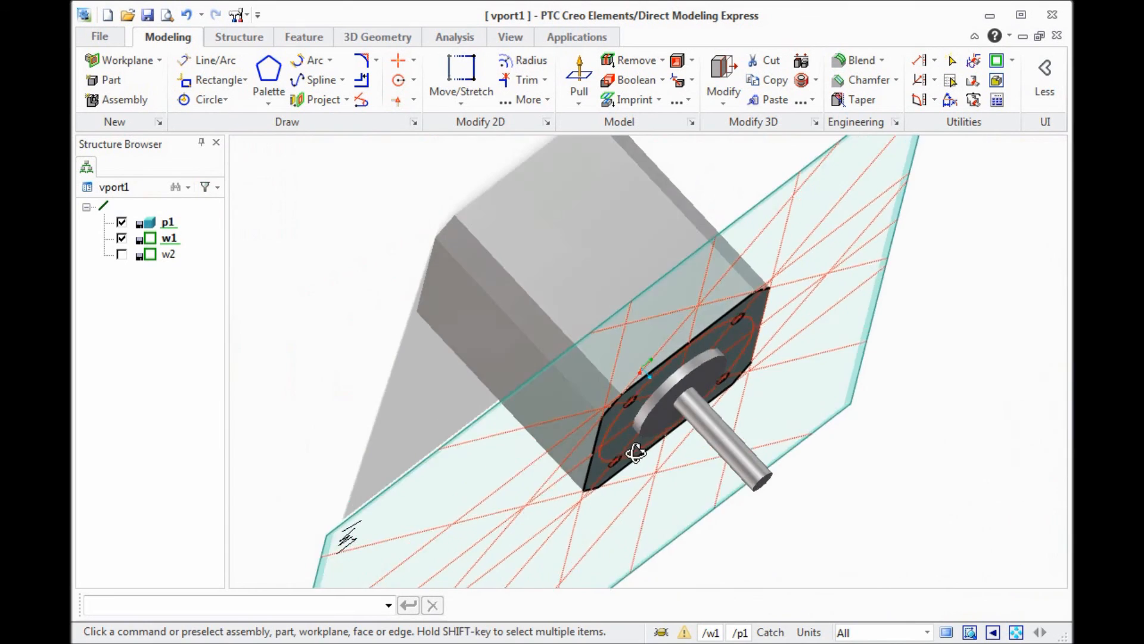
{"action": "left_click", "coordinate": [579, 69]}
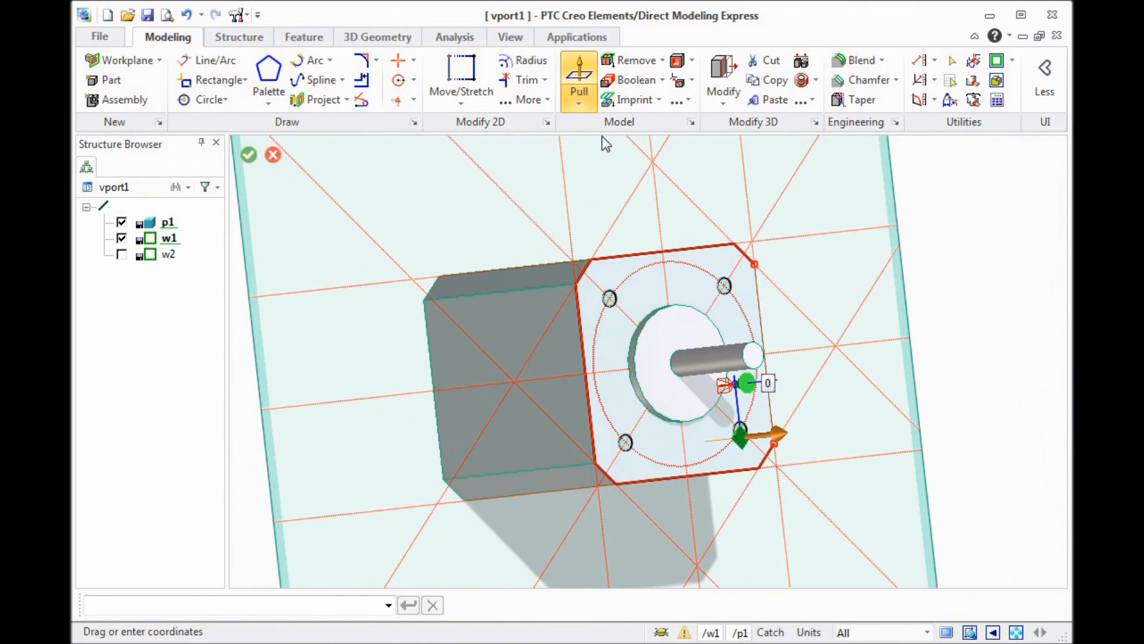
{"action": "left_click", "coordinate": [453, 324]}
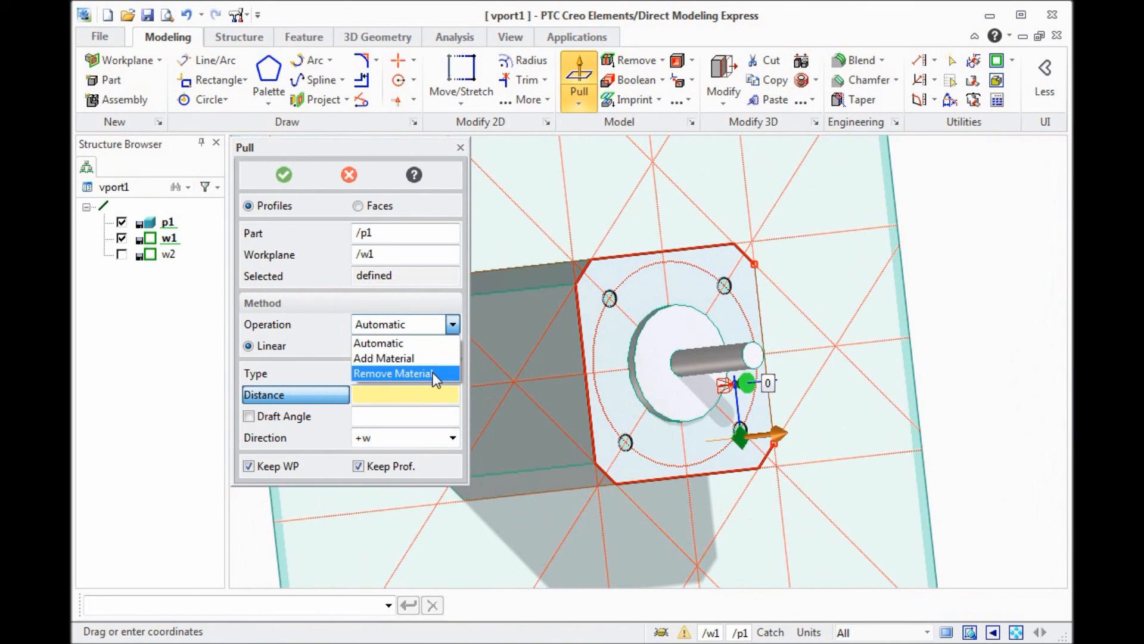
{"action": "left_click", "coordinate": [393, 373]}
{"action": "type", "text": "-152"}
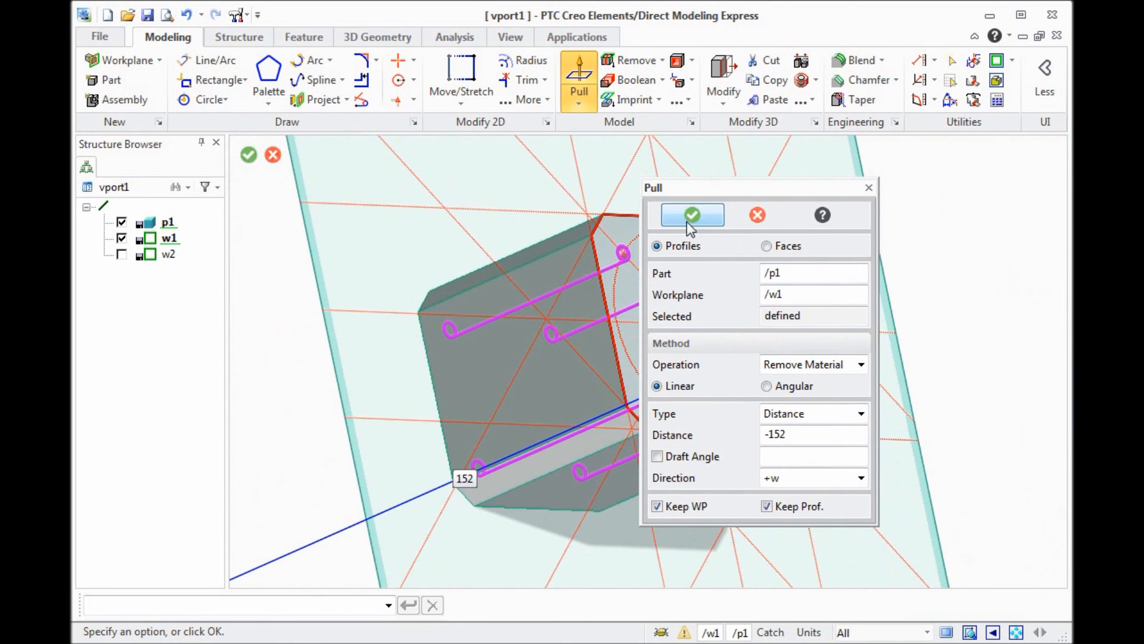
{"action": "left_click", "coordinate": [690, 214]}
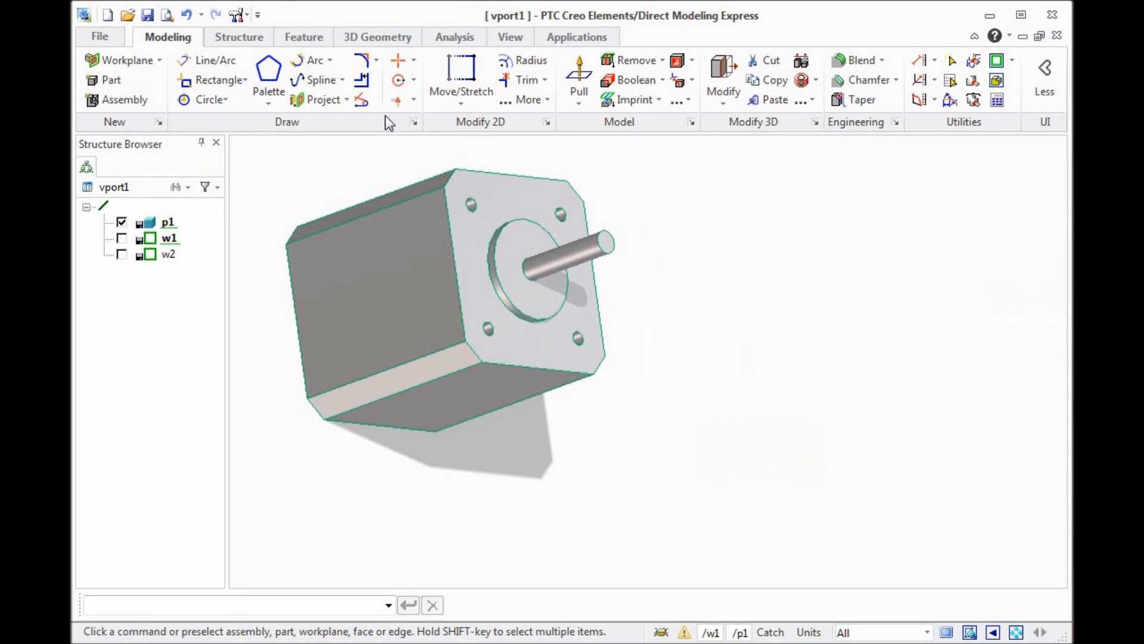
Step: Rename part p1 to StepMotor and select workplanes w1 and w2 for deletion
{"action": "right_click", "coordinate": [167, 222]}
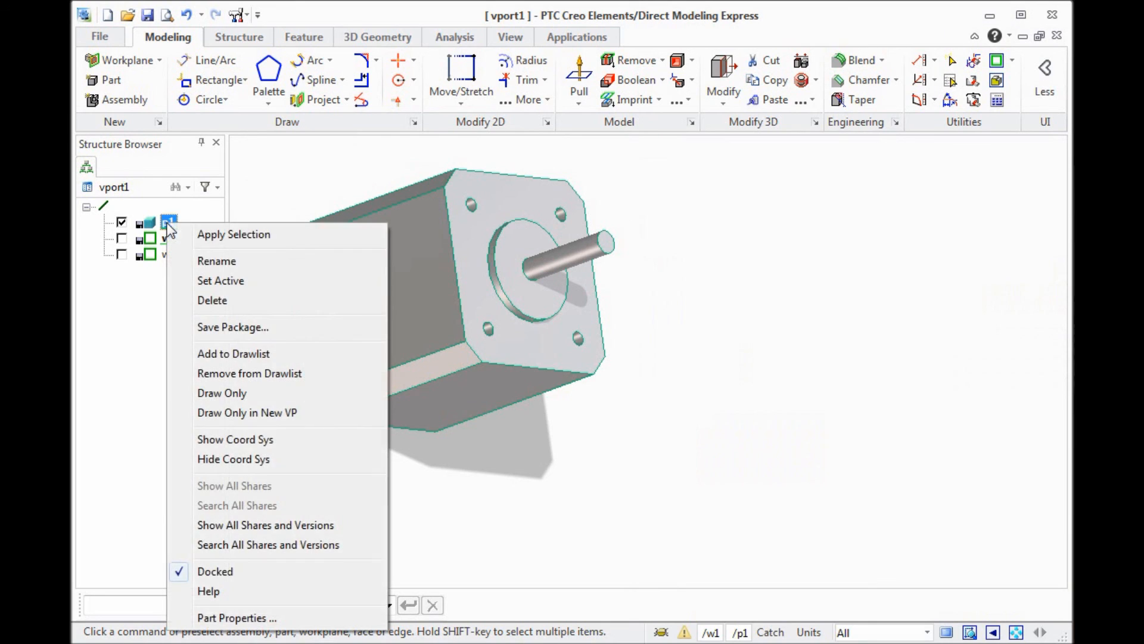
{"action": "left_click", "coordinate": [215, 260]}
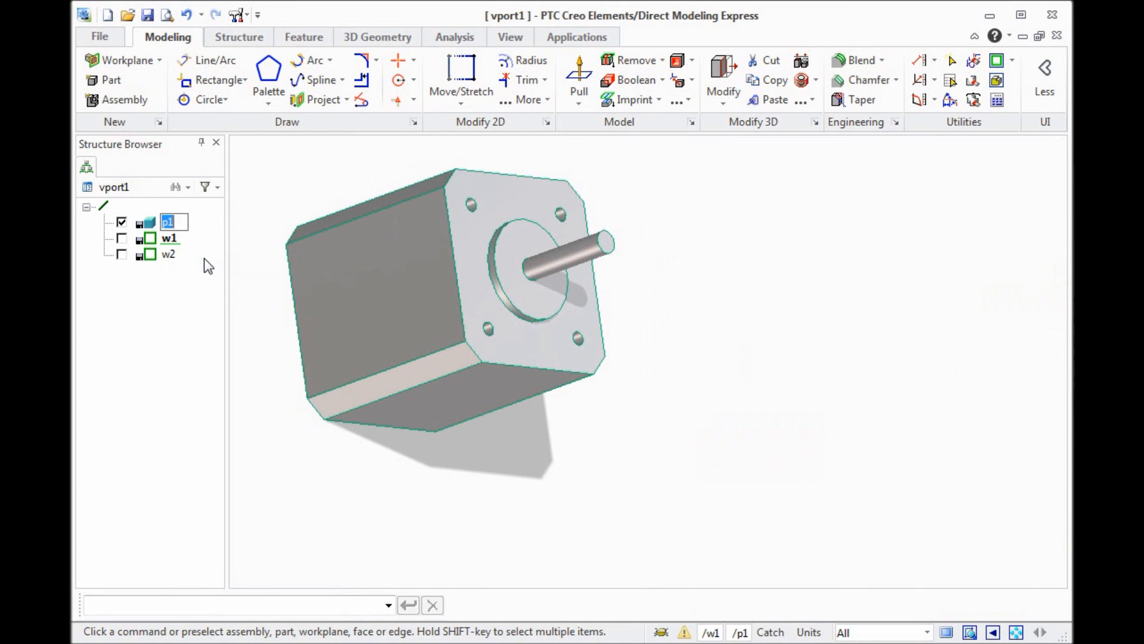
{"action": "type", "text": "StepMotor"}
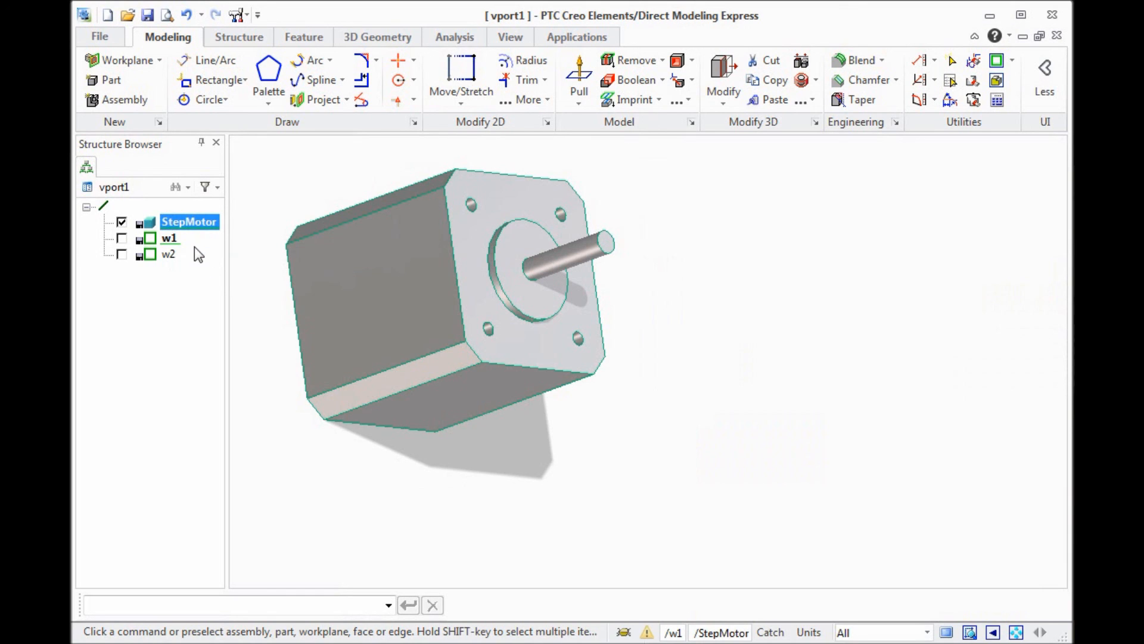
{"action": "left_click", "coordinate": [170, 254]}
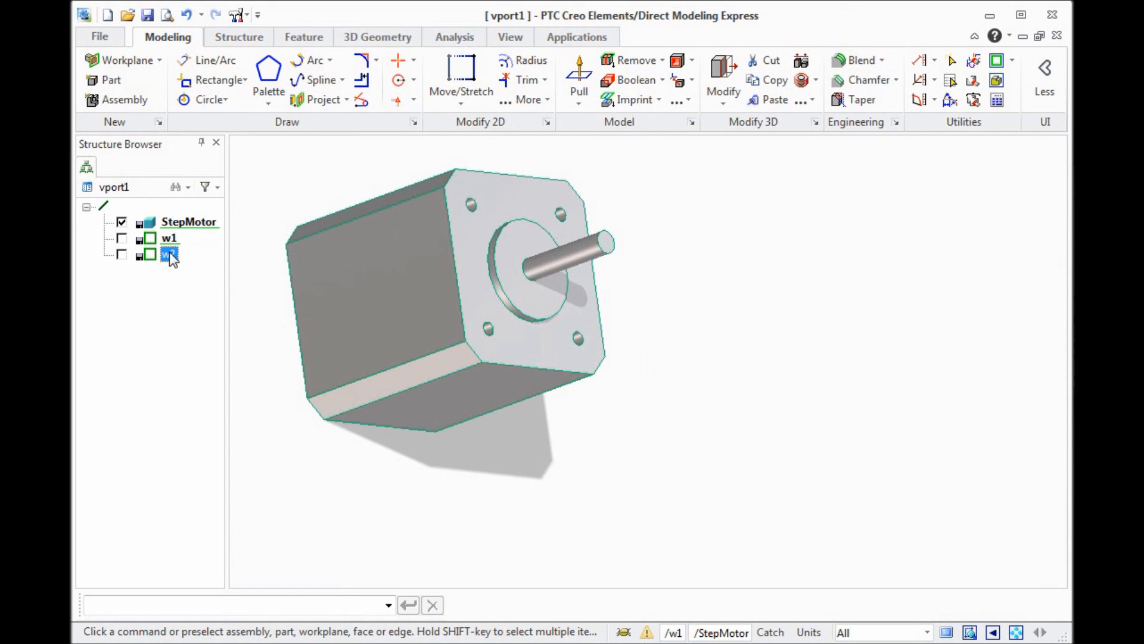
{"action": "left_click", "coordinate": [169, 238]}
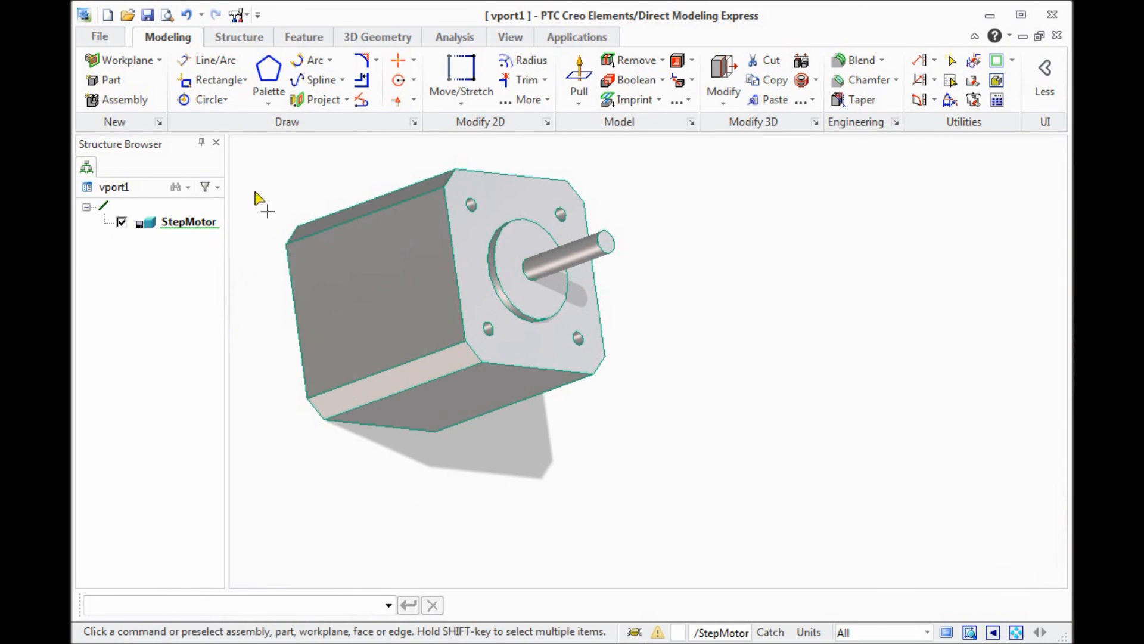
{"action": "mouse_move", "coordinate": [146, 14]}
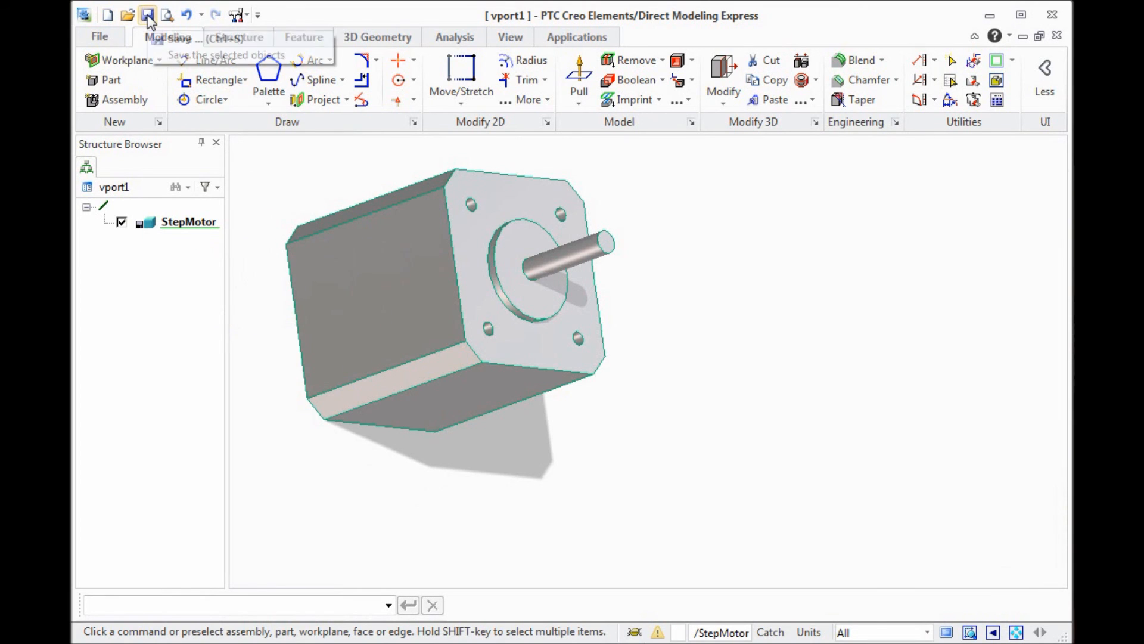
Step: Save the model as package project1.pk2, overwriting the existing file
{"action": "left_click", "coordinate": [148, 14]}
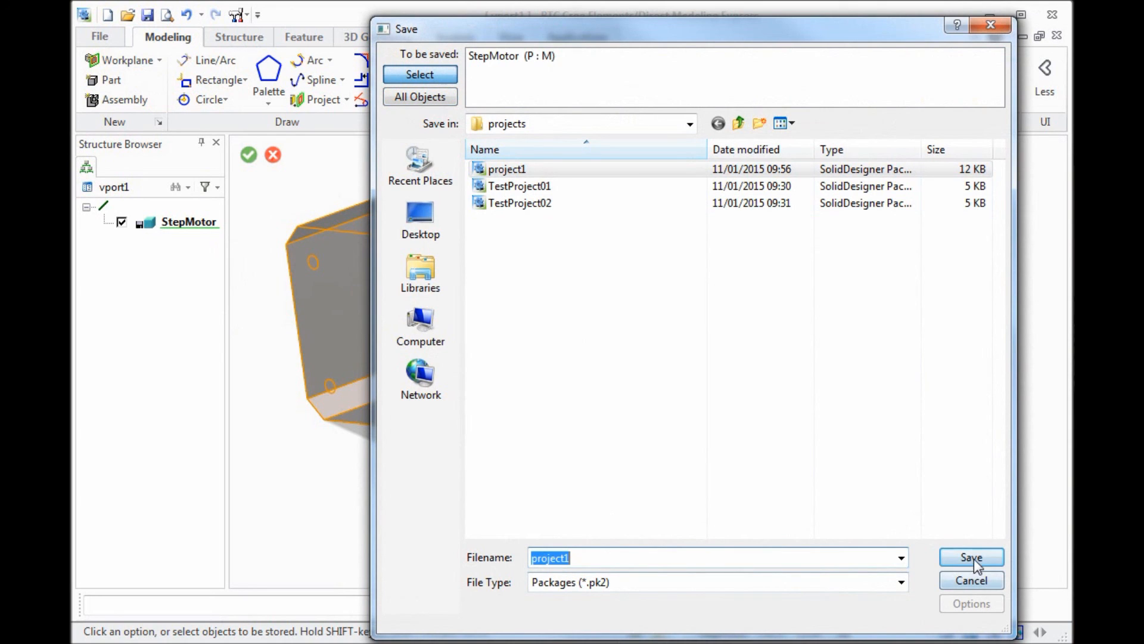
{"action": "mouse_move", "coordinate": [898, 601]}
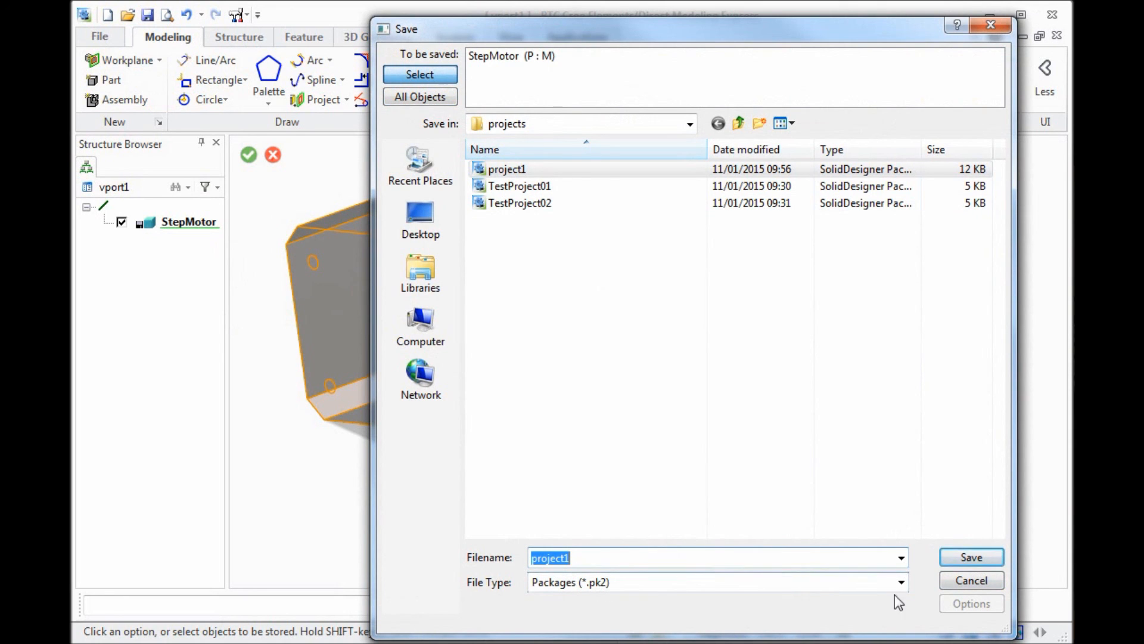
{"action": "left_click", "coordinate": [970, 556]}
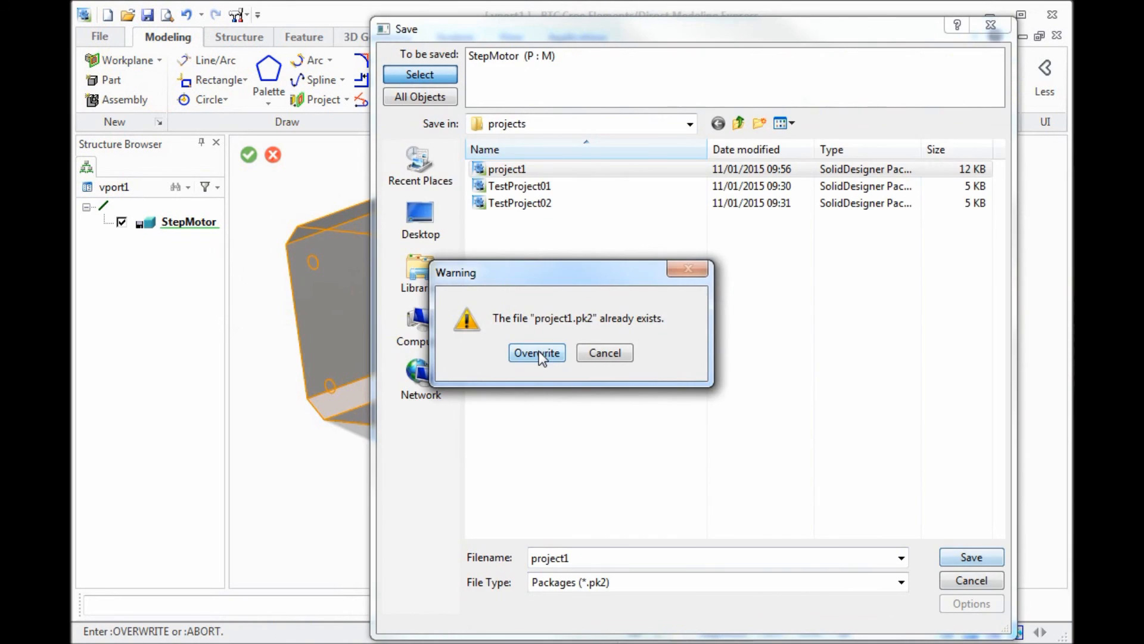
{"action": "left_click", "coordinate": [536, 353]}
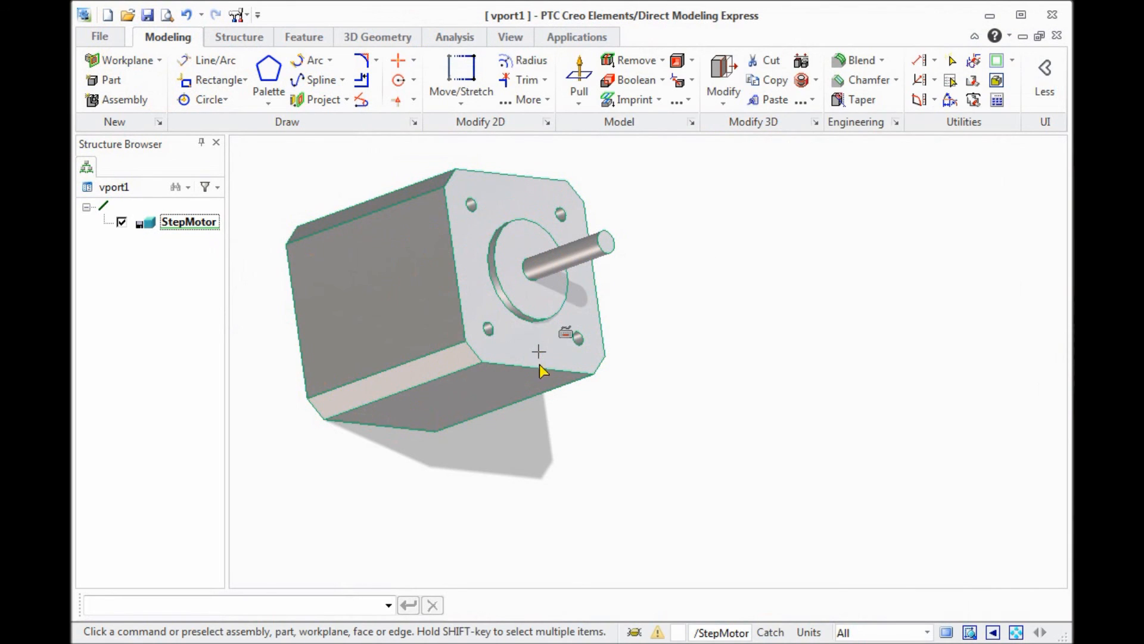